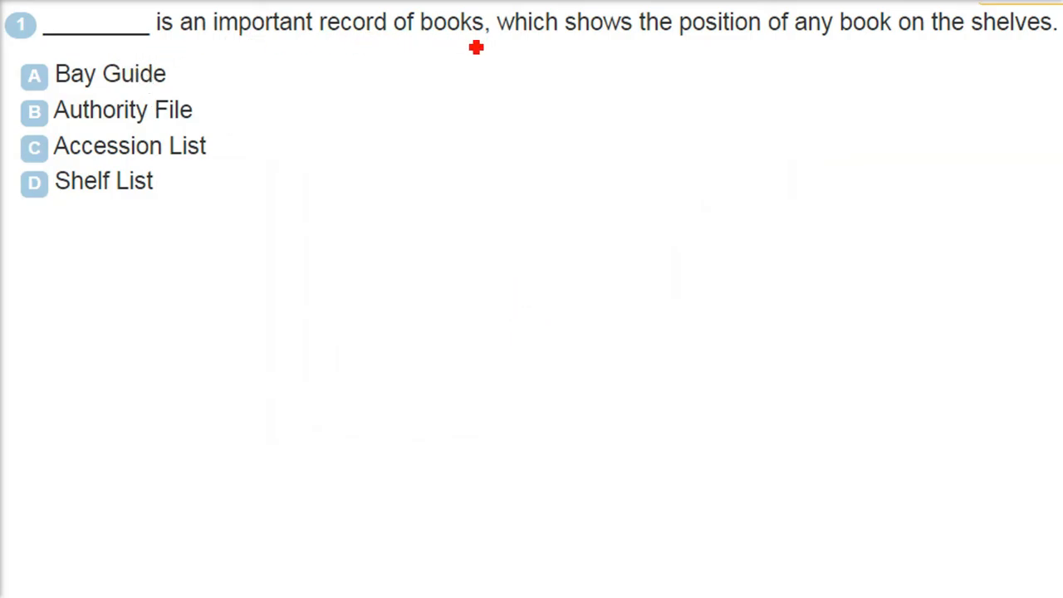
mouse_move(834, 46)
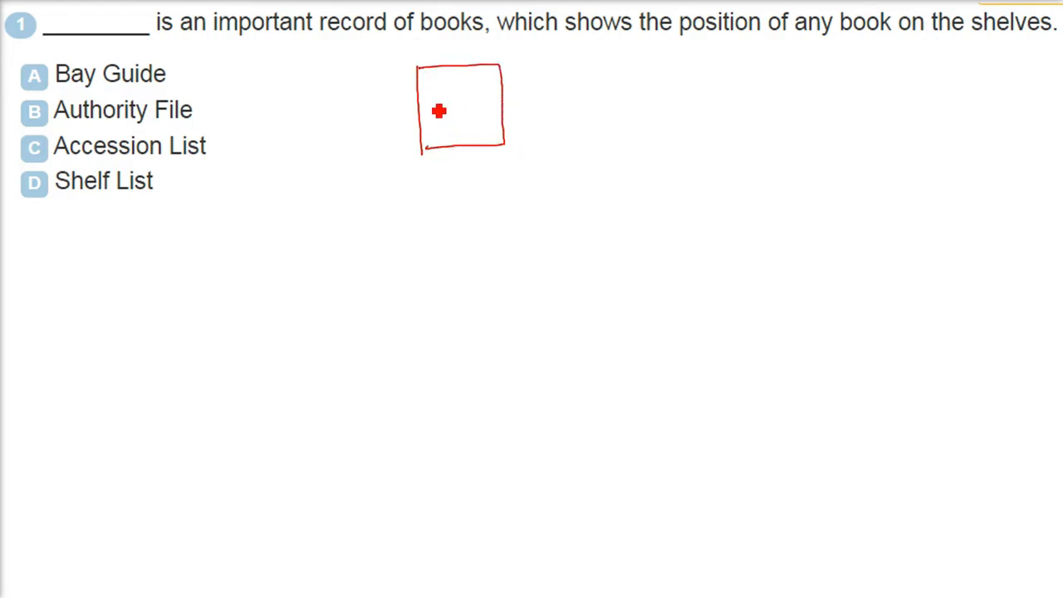
Step: Sketch a red box beside question 1's options representing a record of shelved books
drag(418, 116, 499, 117)
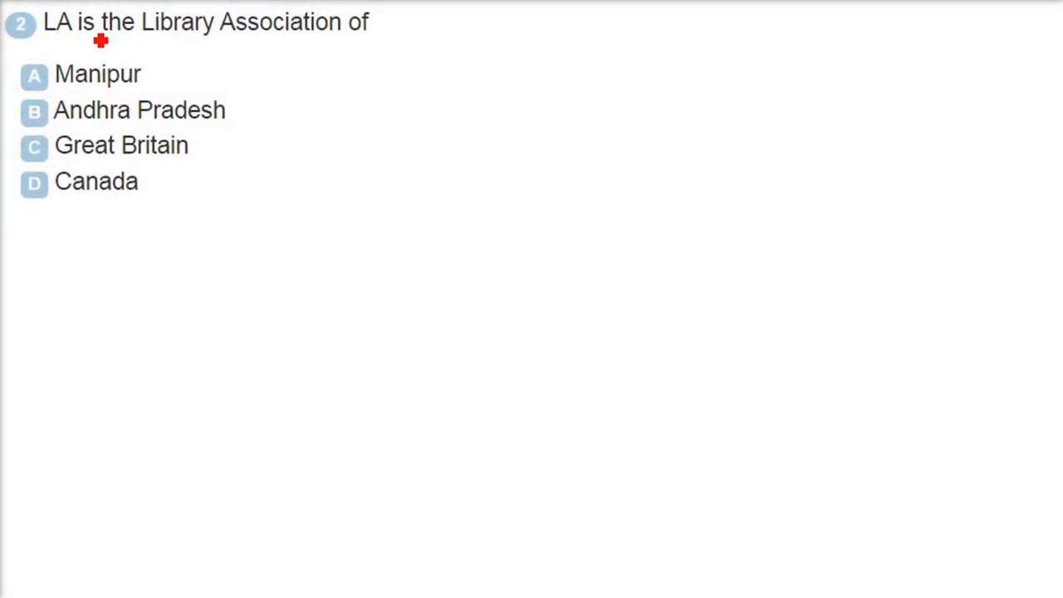
mouse_move(323, 43)
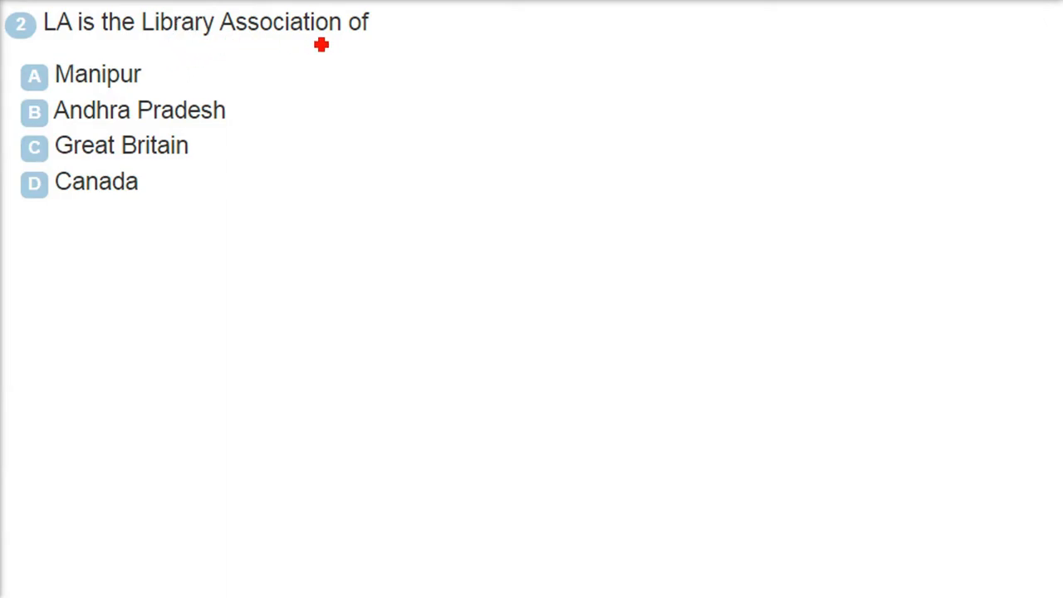
mouse_move(60, 43)
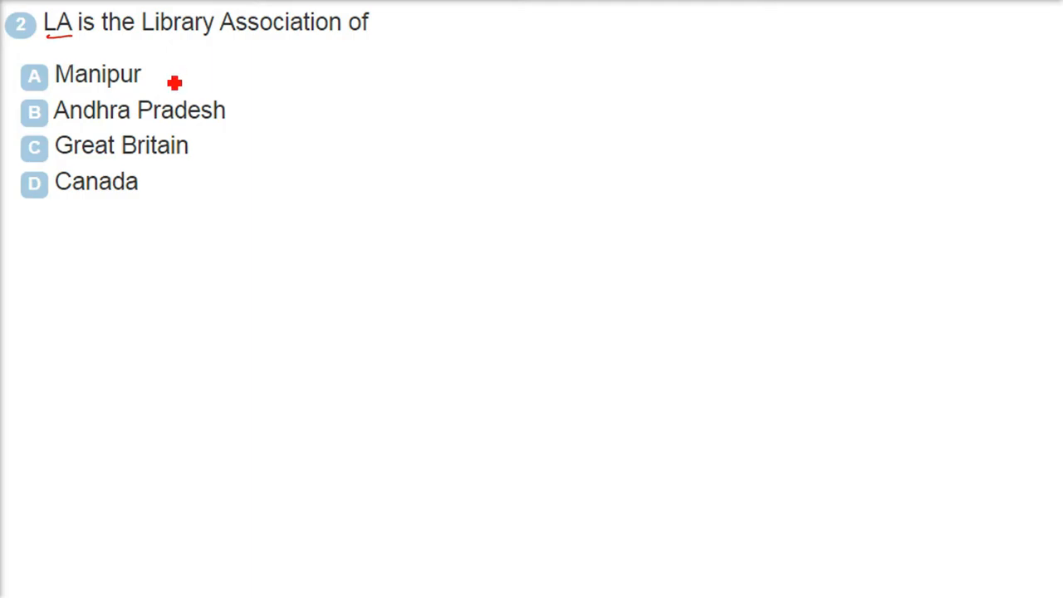
mouse_move(183, 167)
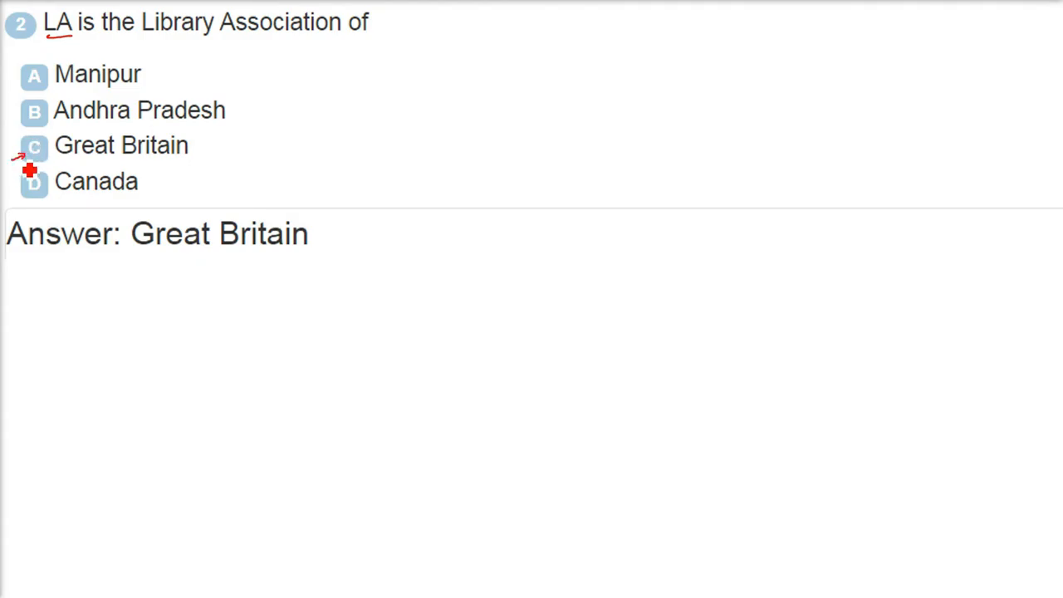
mouse_move(339, 216)
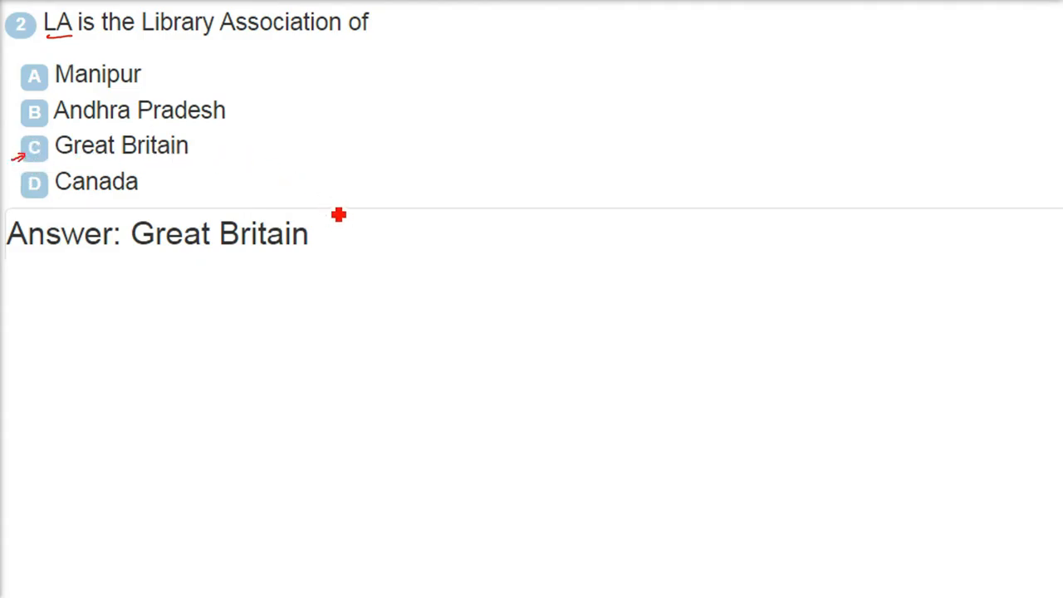
mouse_move(352, 159)
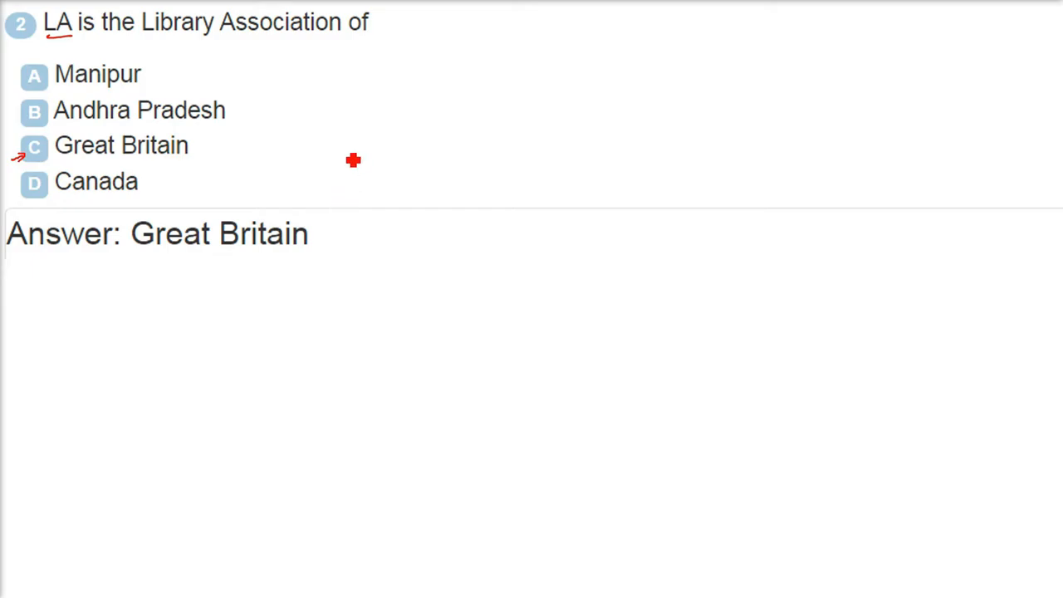
Step: Scroll down to question 2 on the LA Library Association
scroll(down, 3)
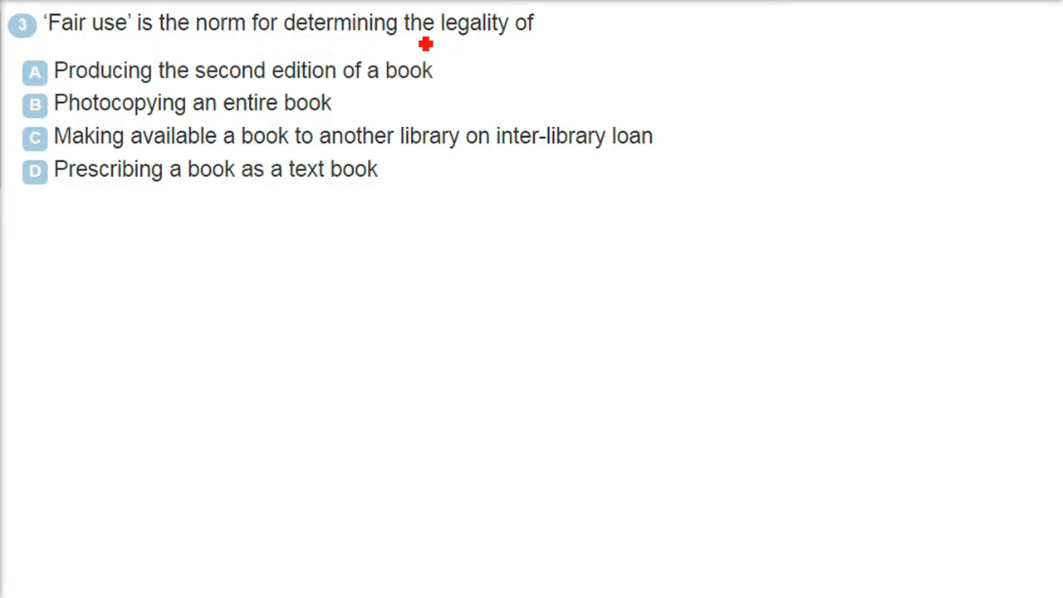
mouse_move(501, 75)
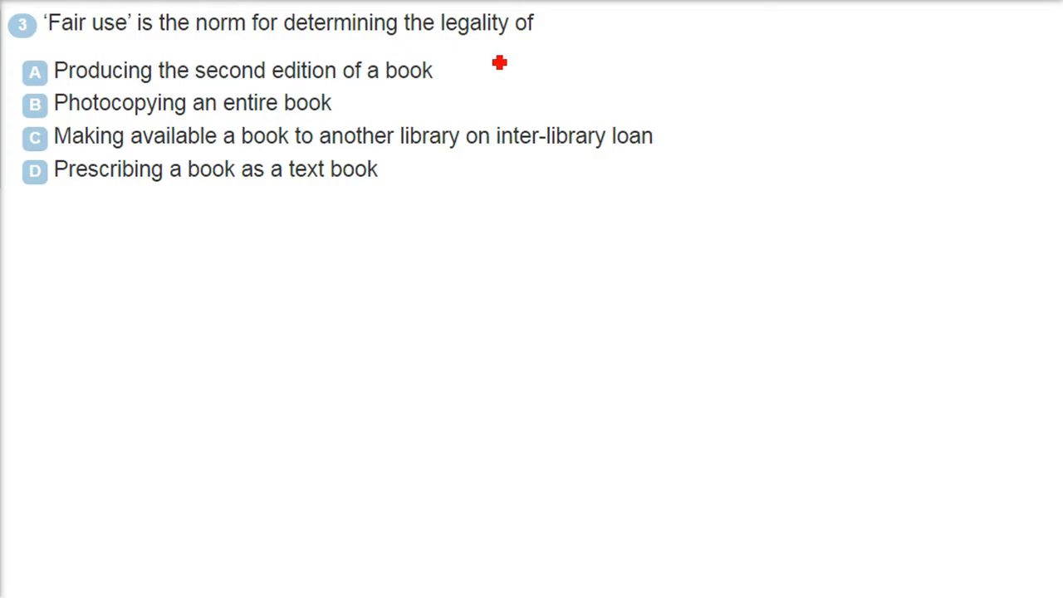
mouse_move(478, 59)
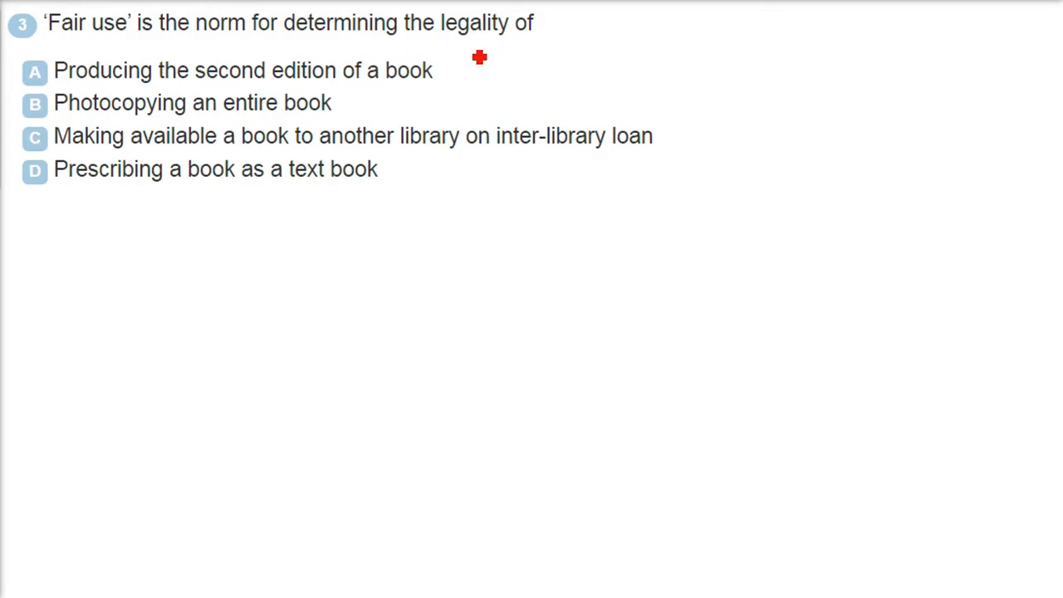
mouse_move(106, 55)
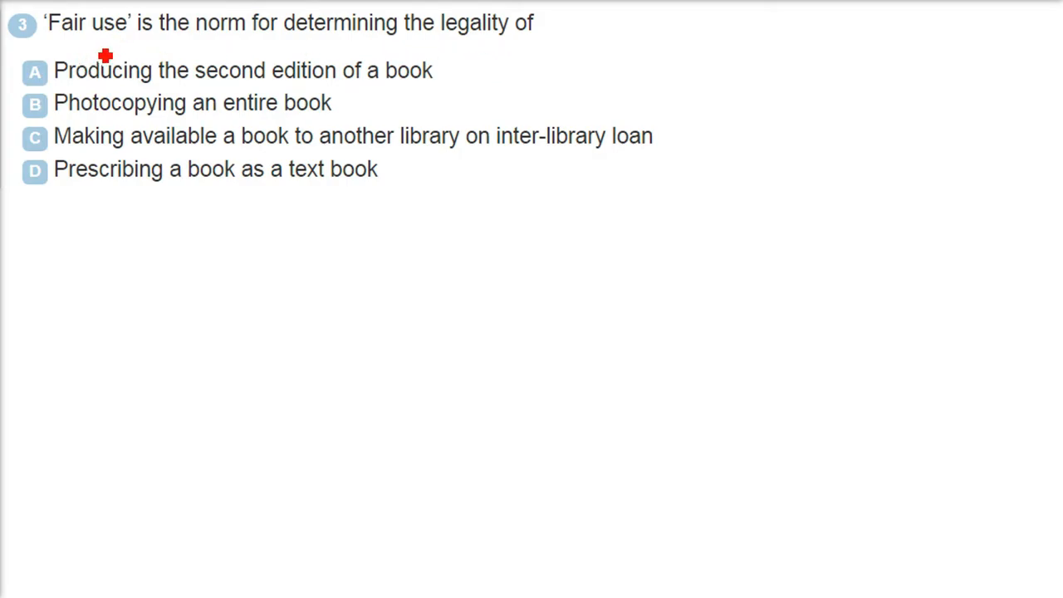
mouse_move(286, 83)
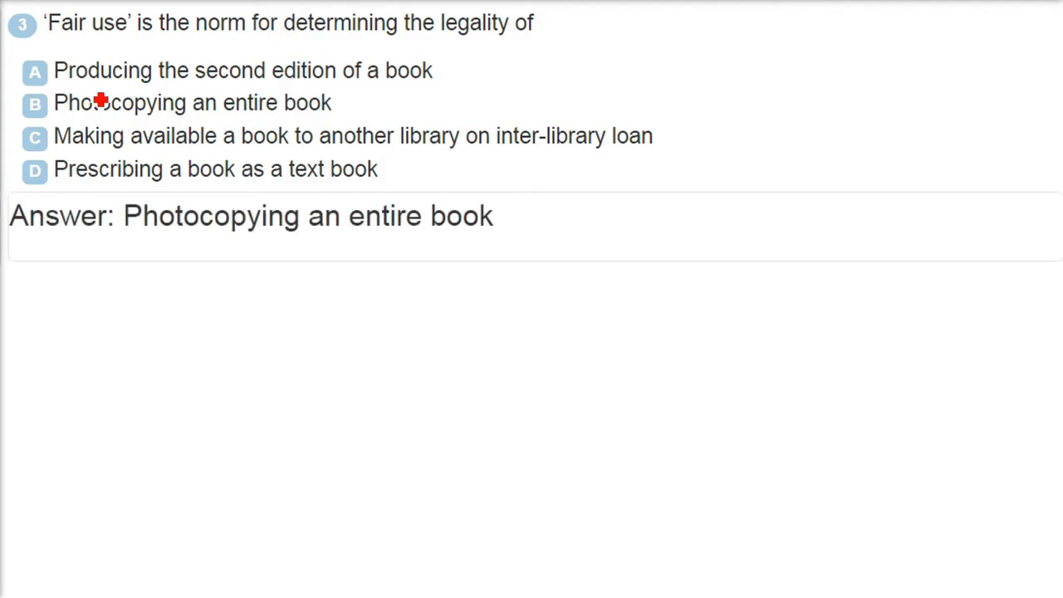
mouse_move(642, 54)
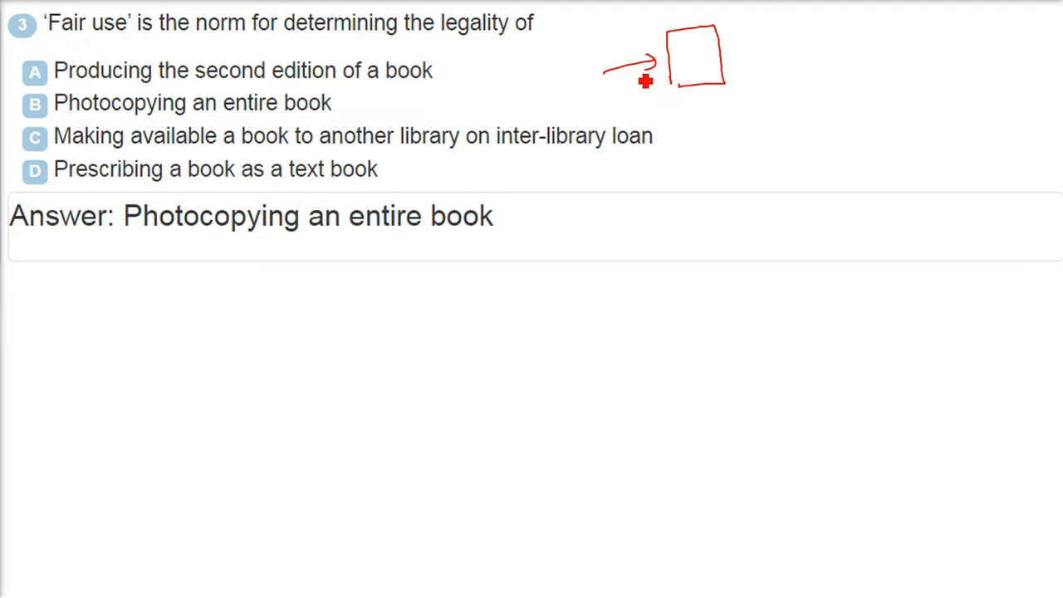
mouse_move(678, 93)
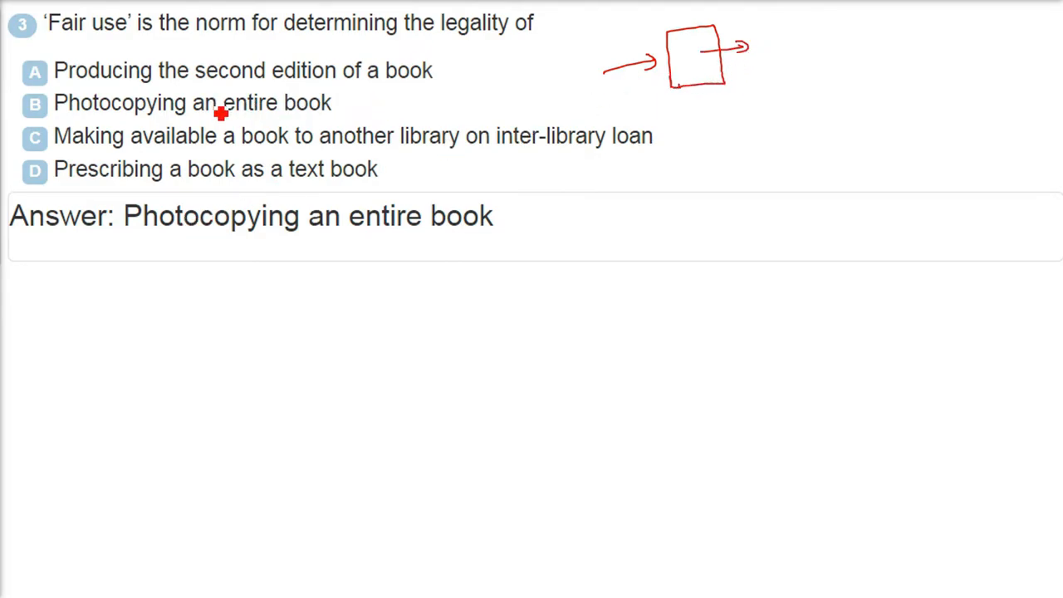
mouse_move(209, 93)
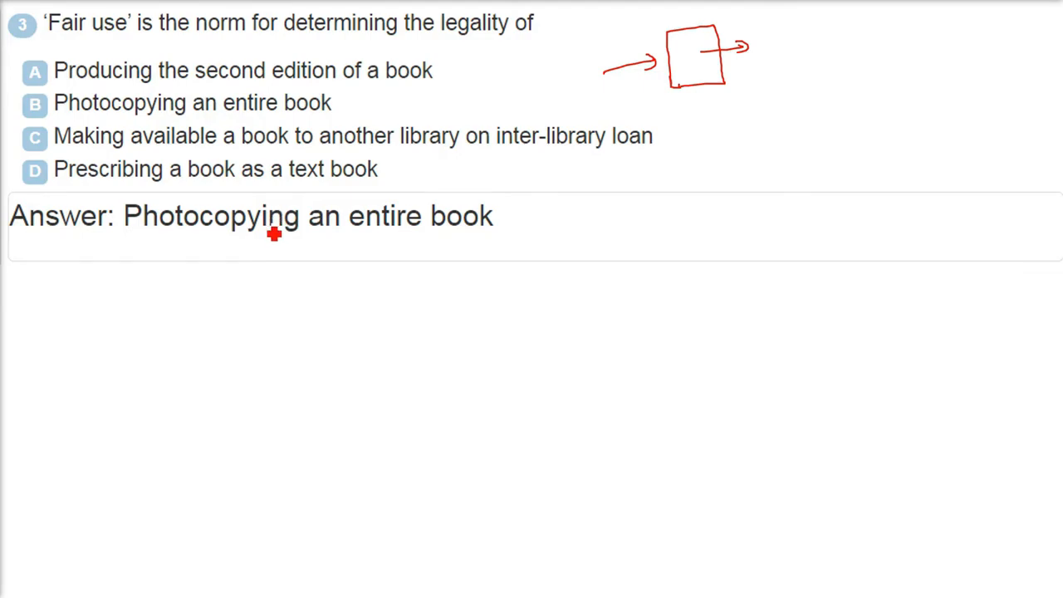
mouse_move(273, 258)
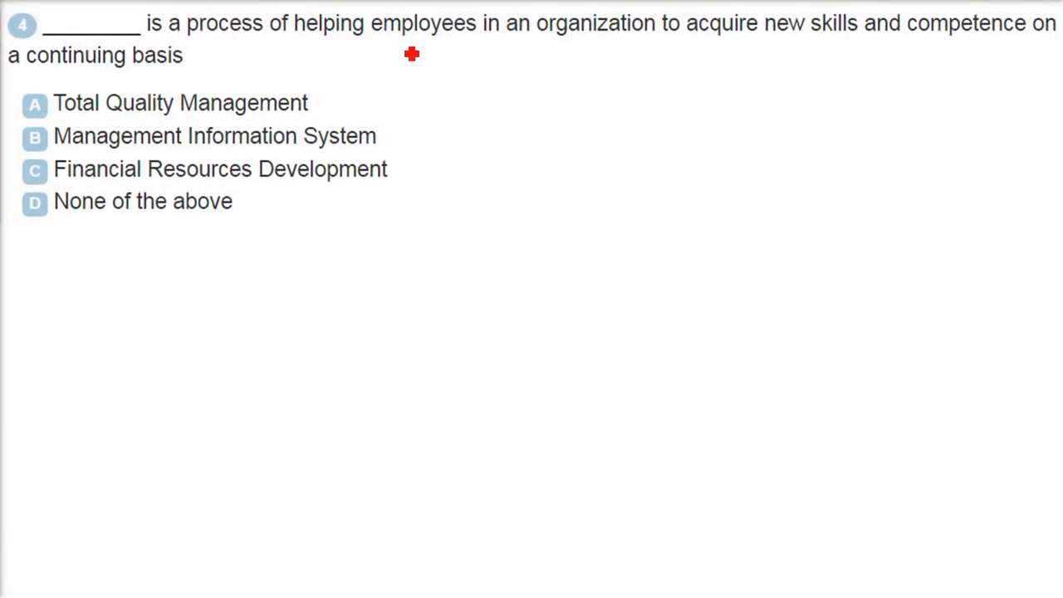
mouse_move(734, 63)
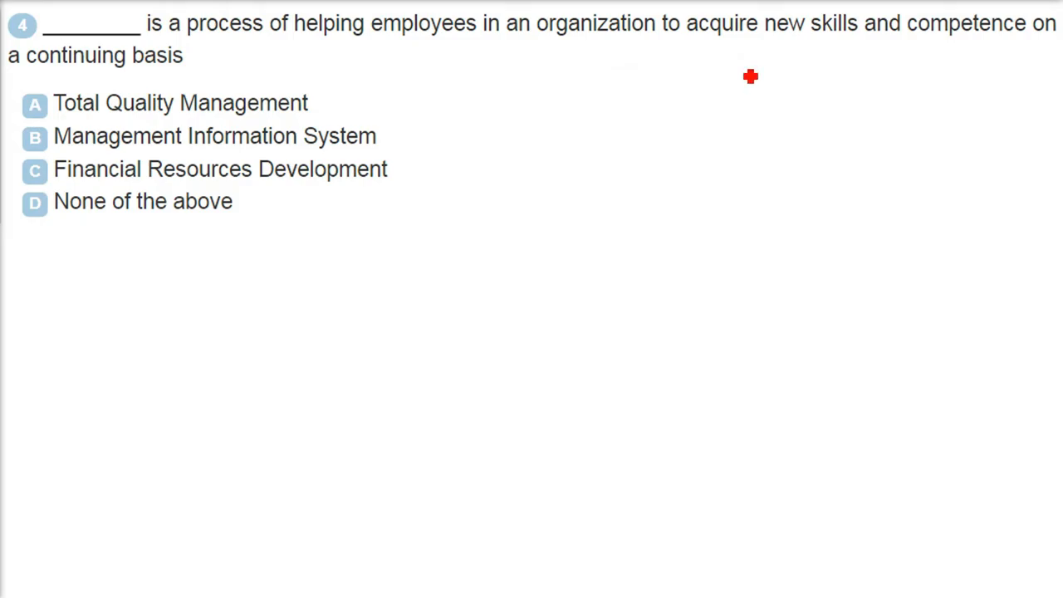
mouse_move(738, 73)
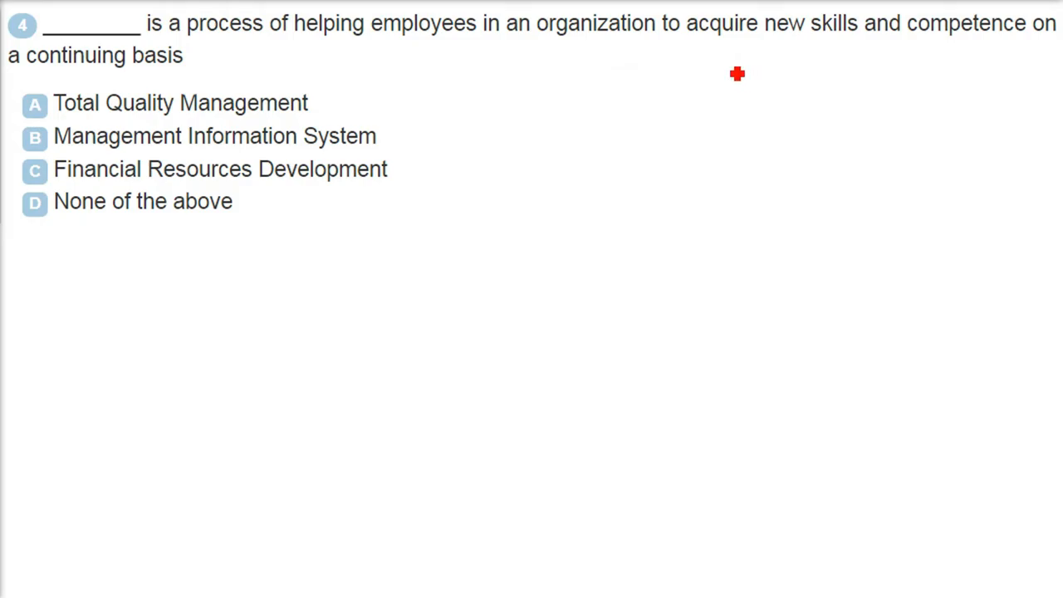
mouse_move(326, 165)
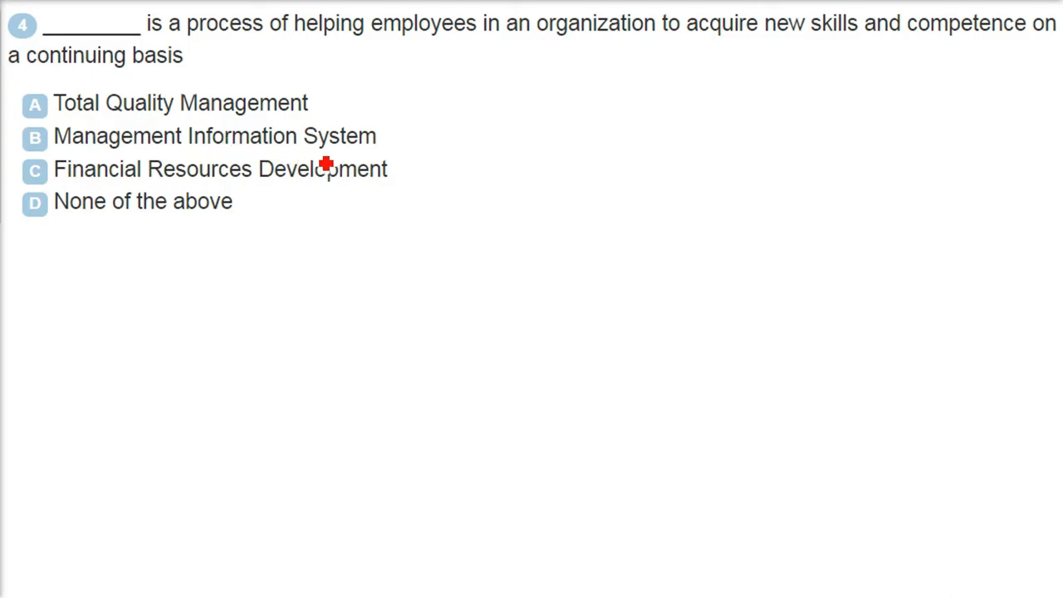
mouse_move(329, 156)
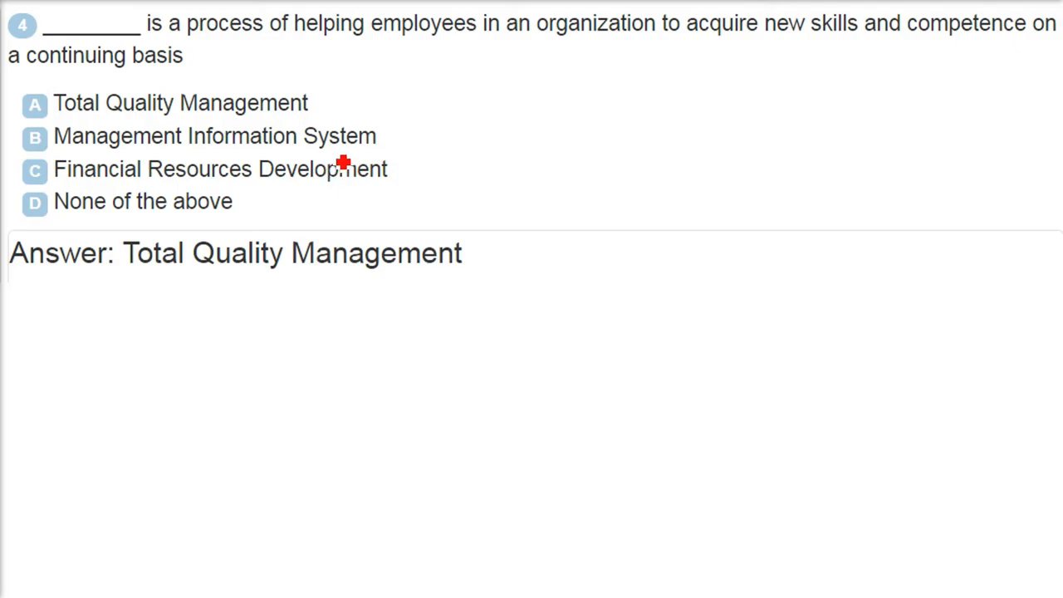
mouse_move(518, 100)
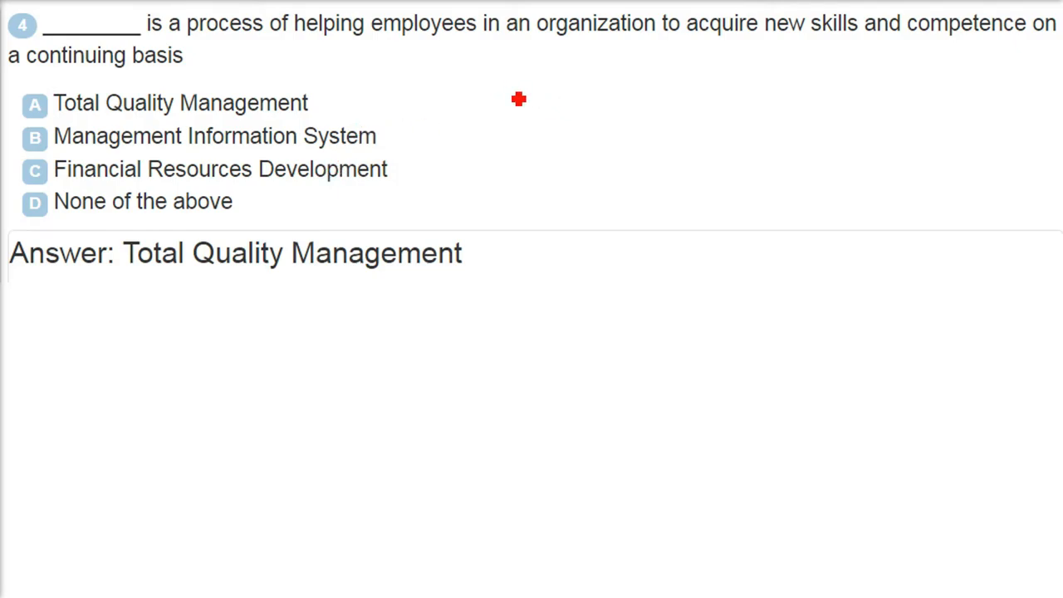
mouse_move(444, 190)
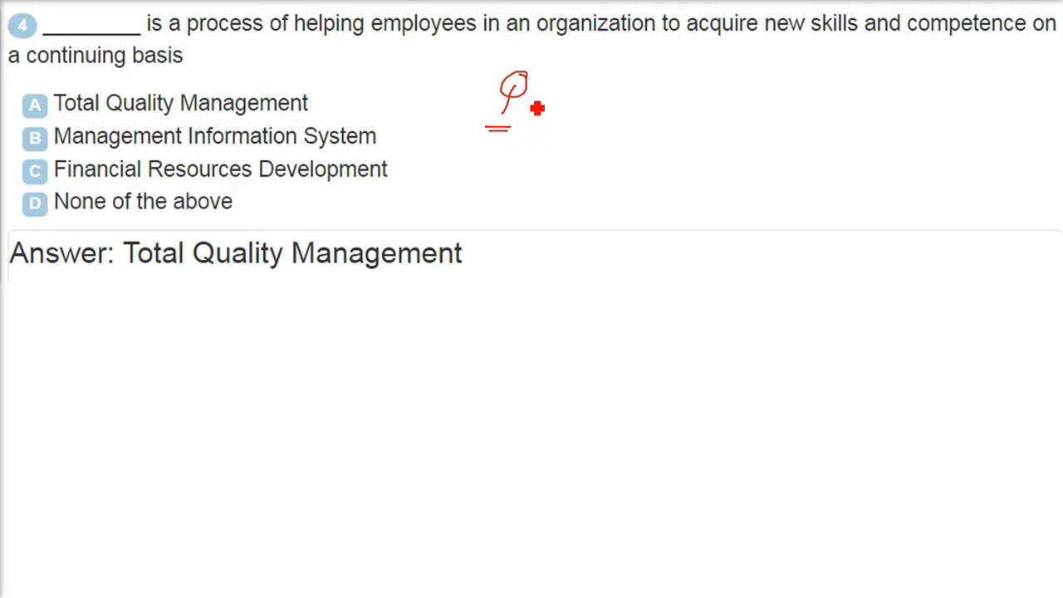
Step: Sketch a figure and an extra stroke for the employee-training diagram beside question 4
drag(578, 86, 544, 92)
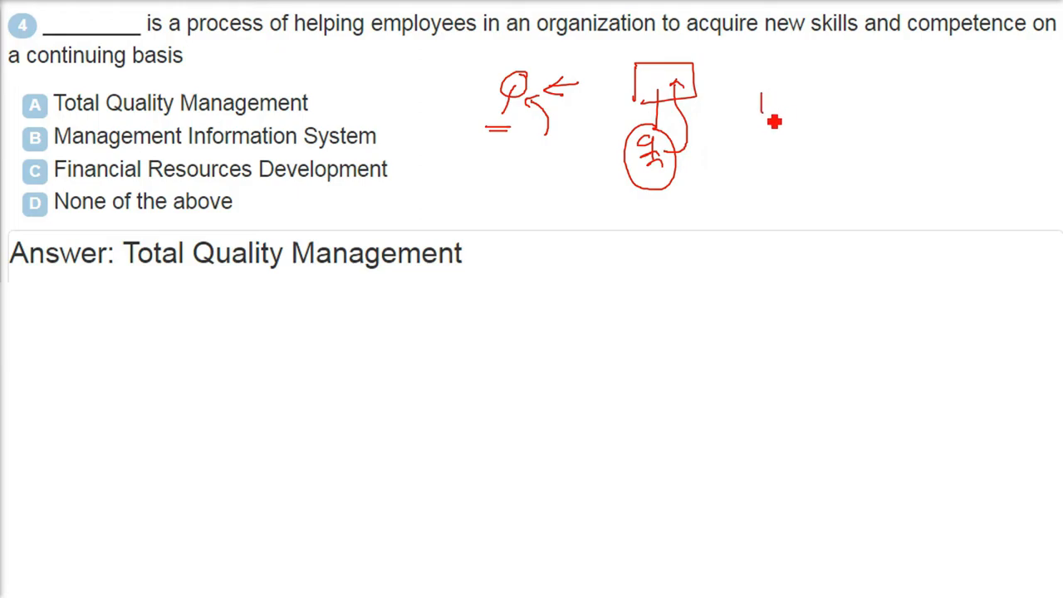
drag(756, 100, 781, 141)
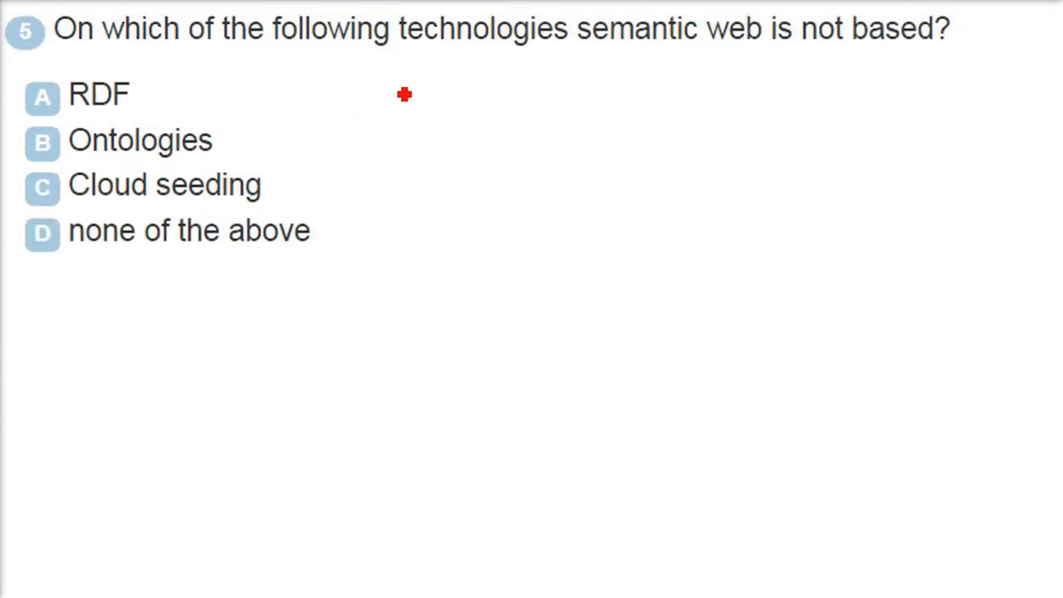
mouse_move(650, 93)
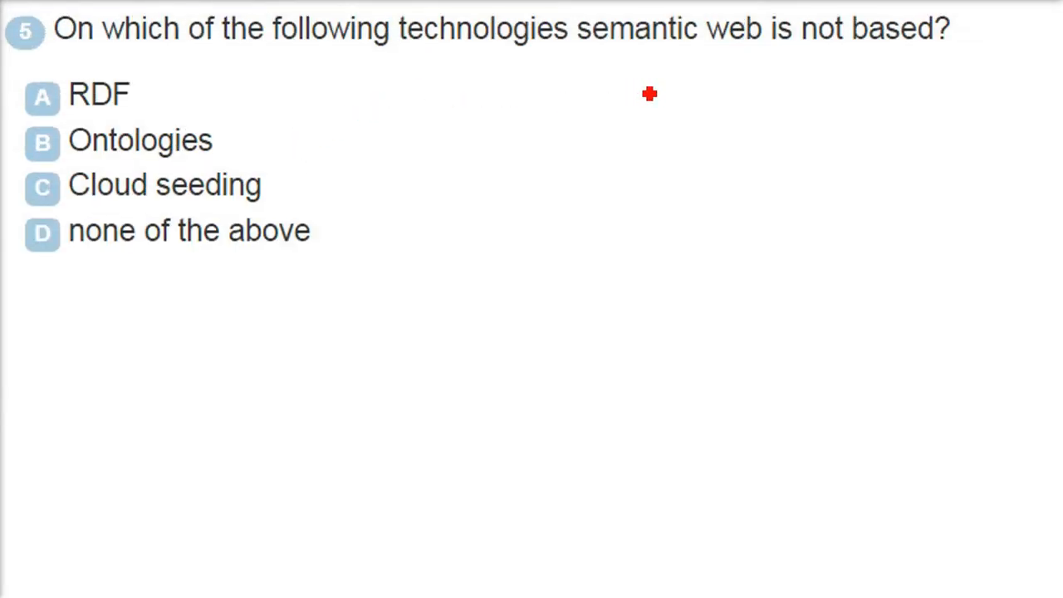
mouse_move(324, 150)
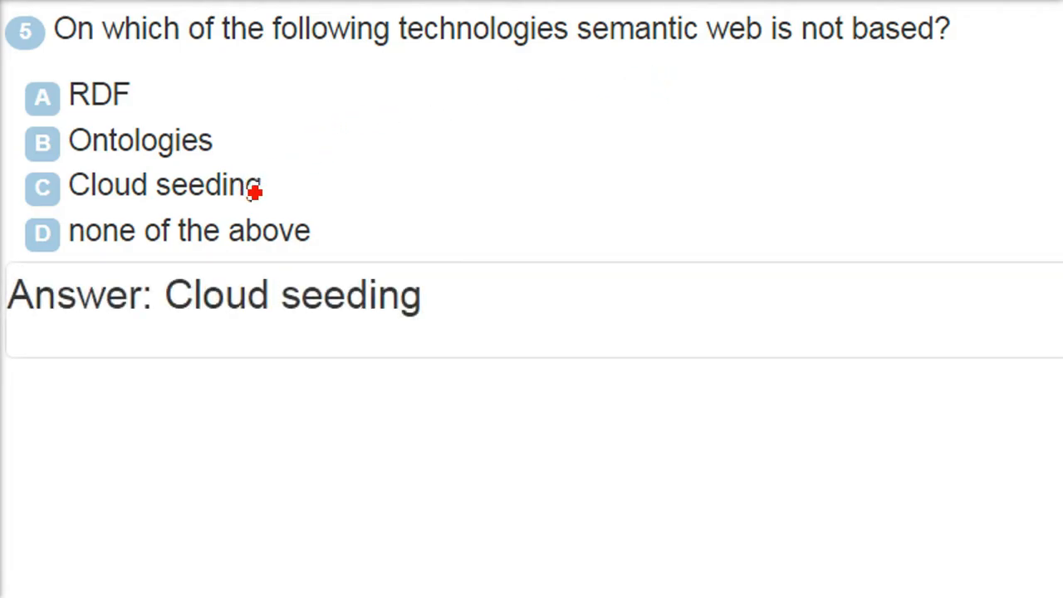
mouse_move(552, 86)
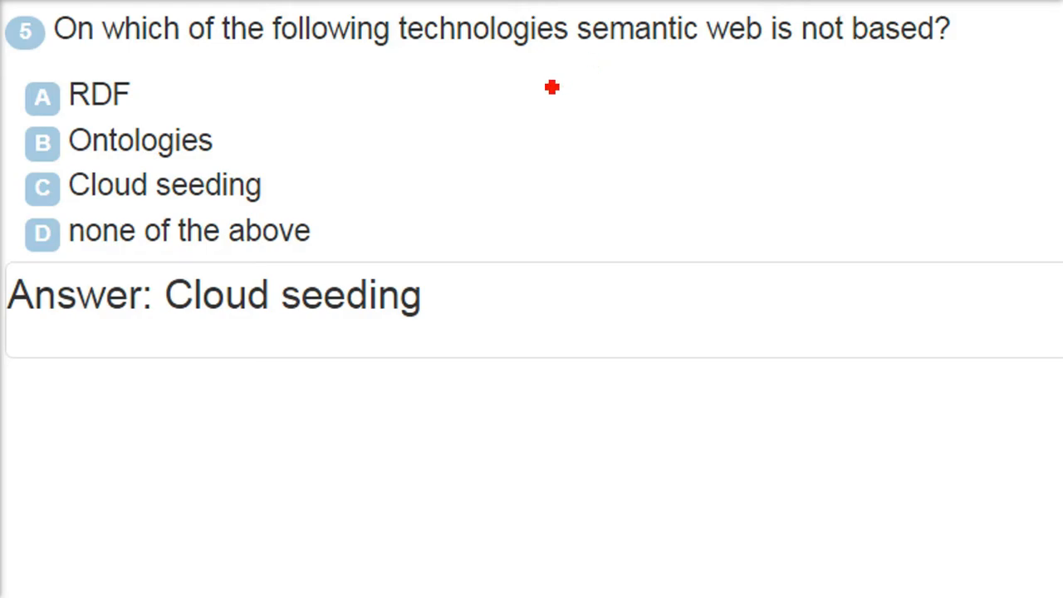
mouse_move(562, 101)
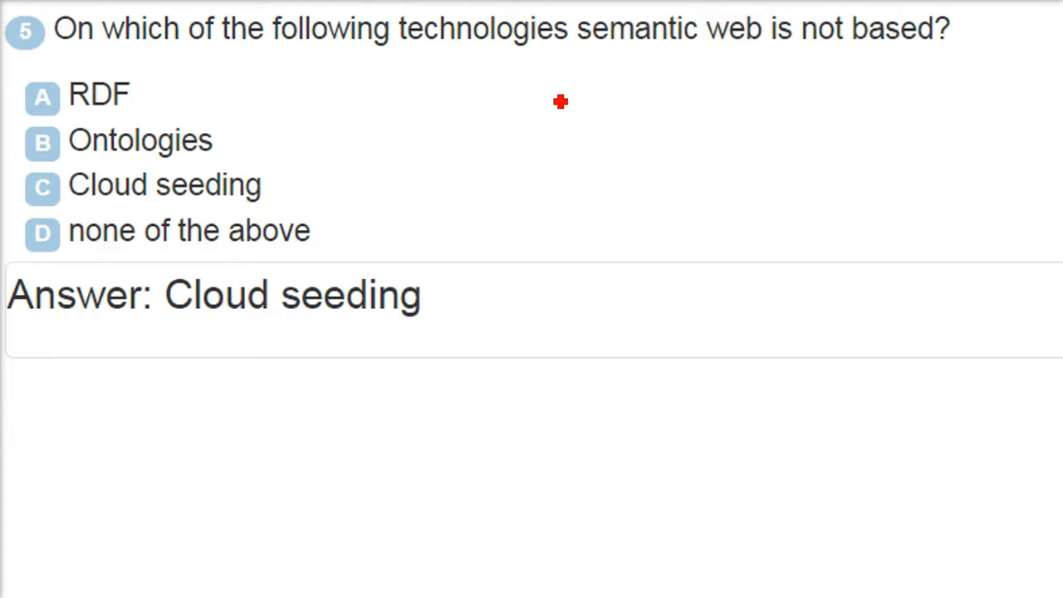
mouse_move(419, 77)
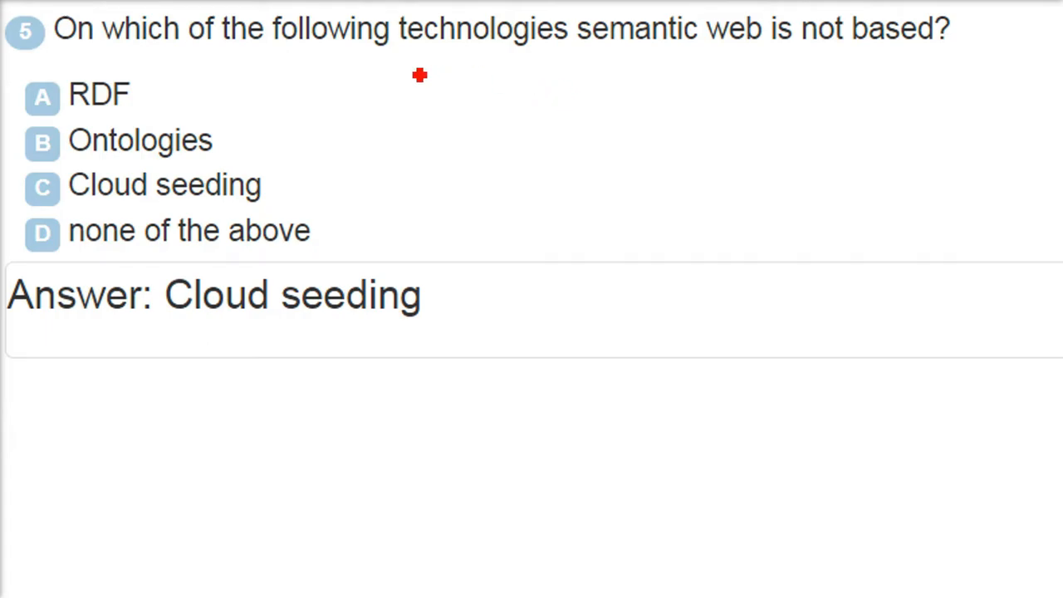
mouse_move(844, 60)
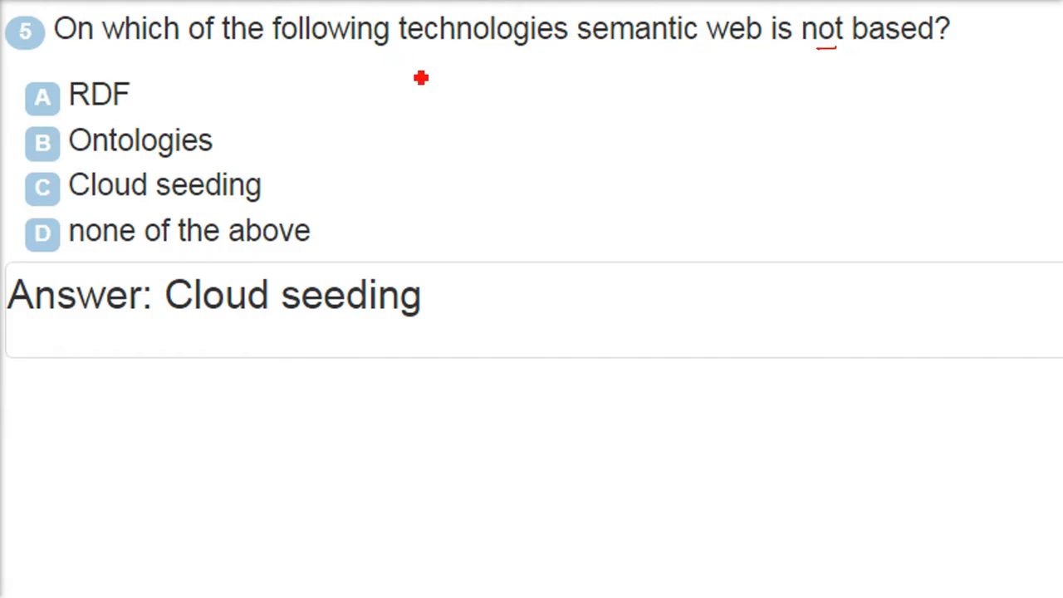
mouse_move(657, 57)
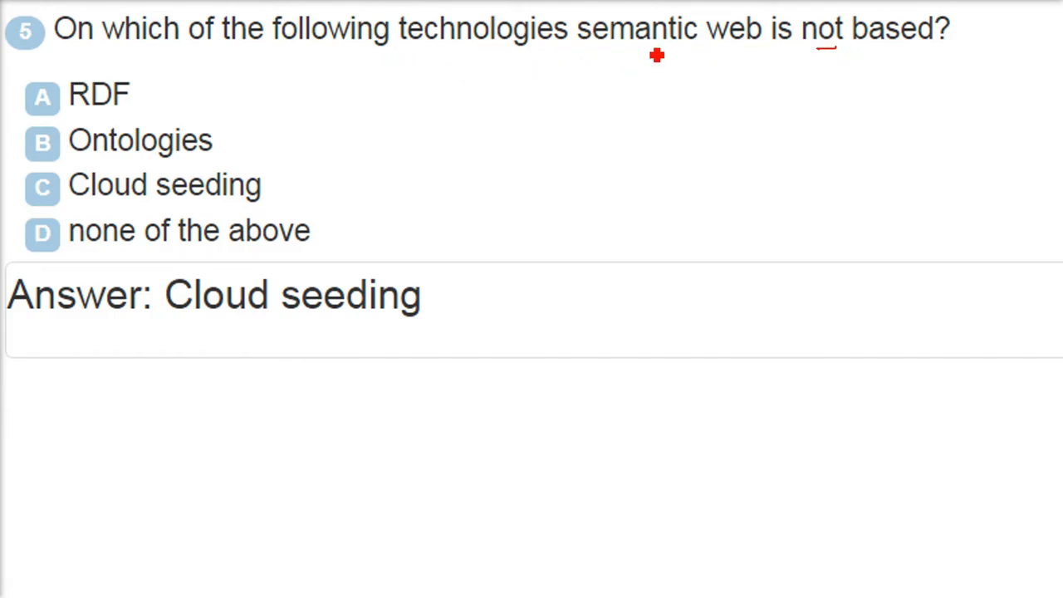
mouse_move(612, 72)
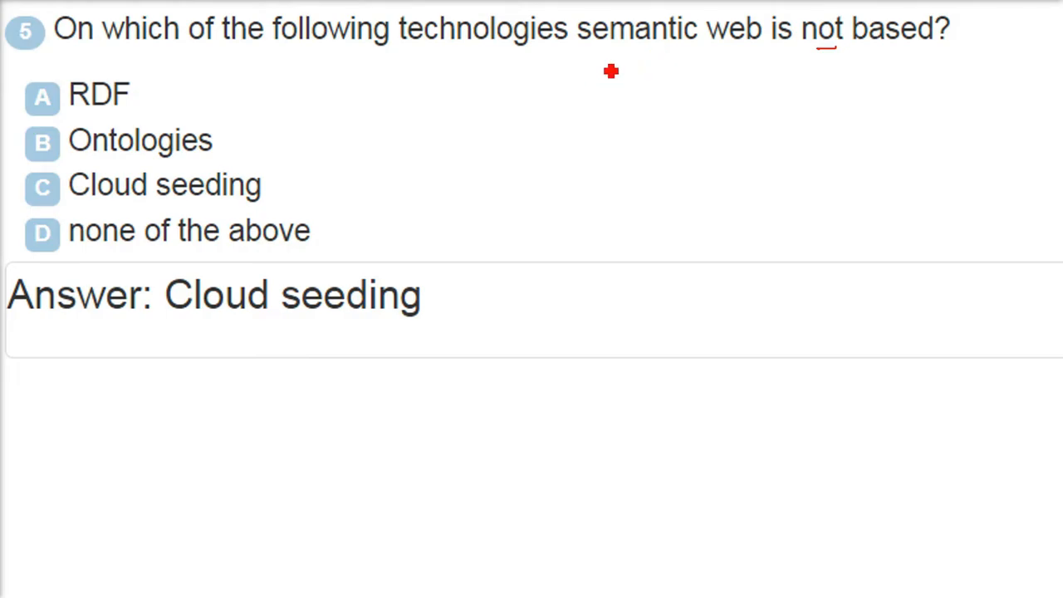
mouse_move(578, 101)
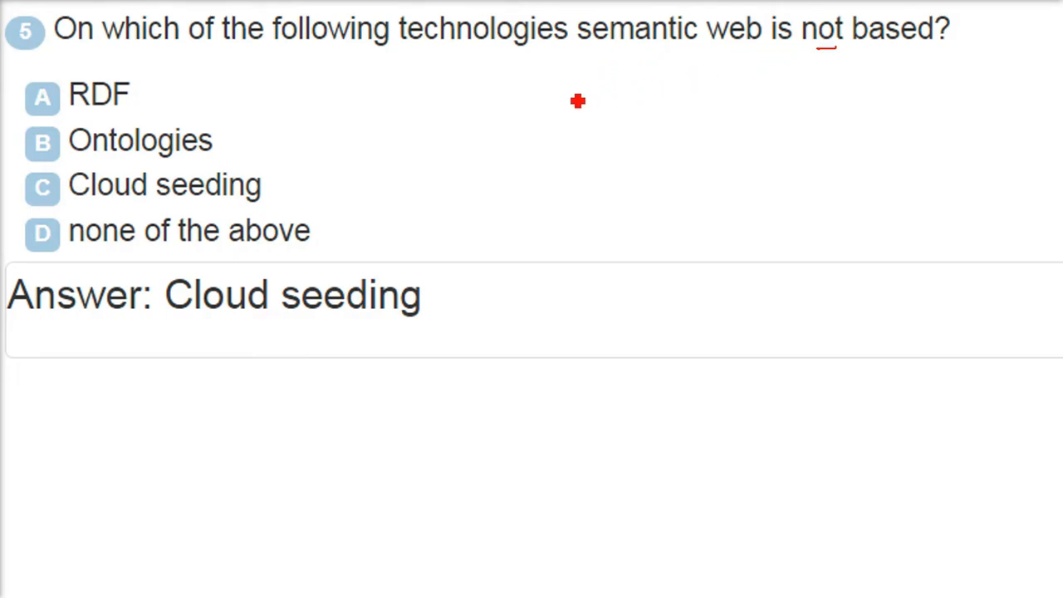
mouse_move(588, 96)
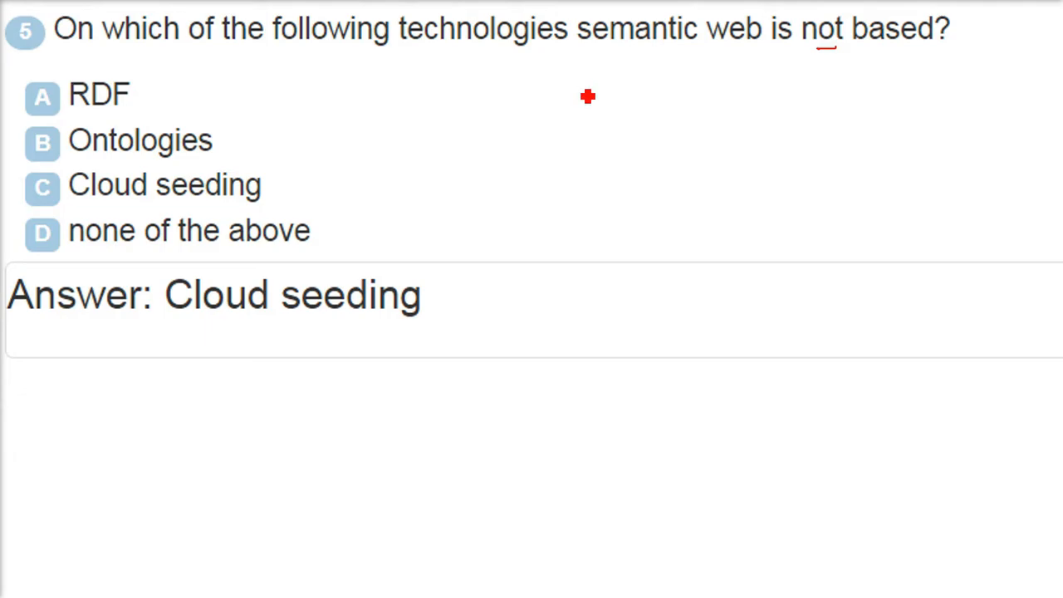
mouse_move(585, 100)
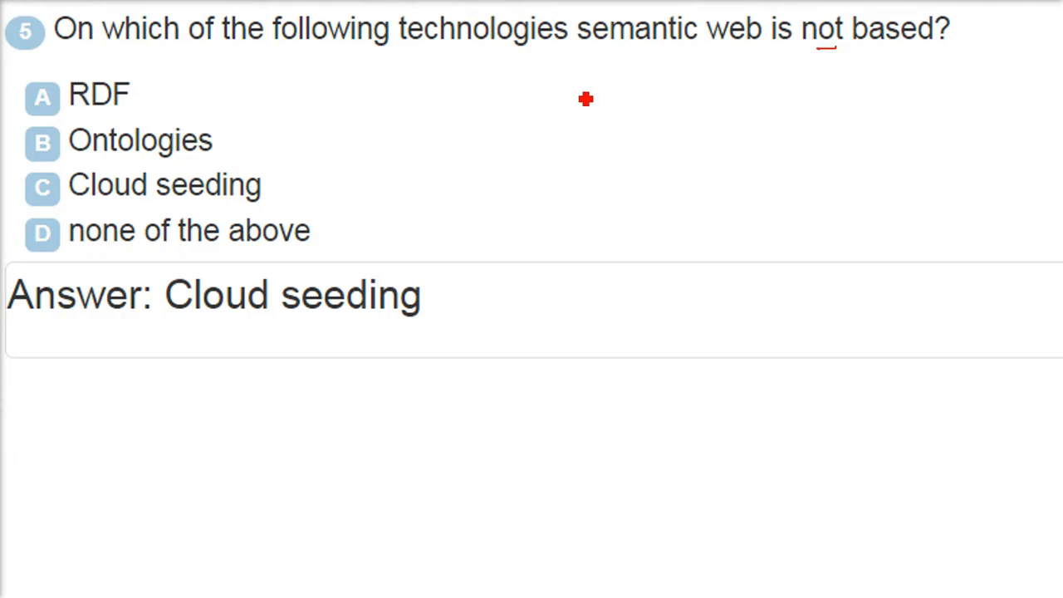
mouse_move(605, 56)
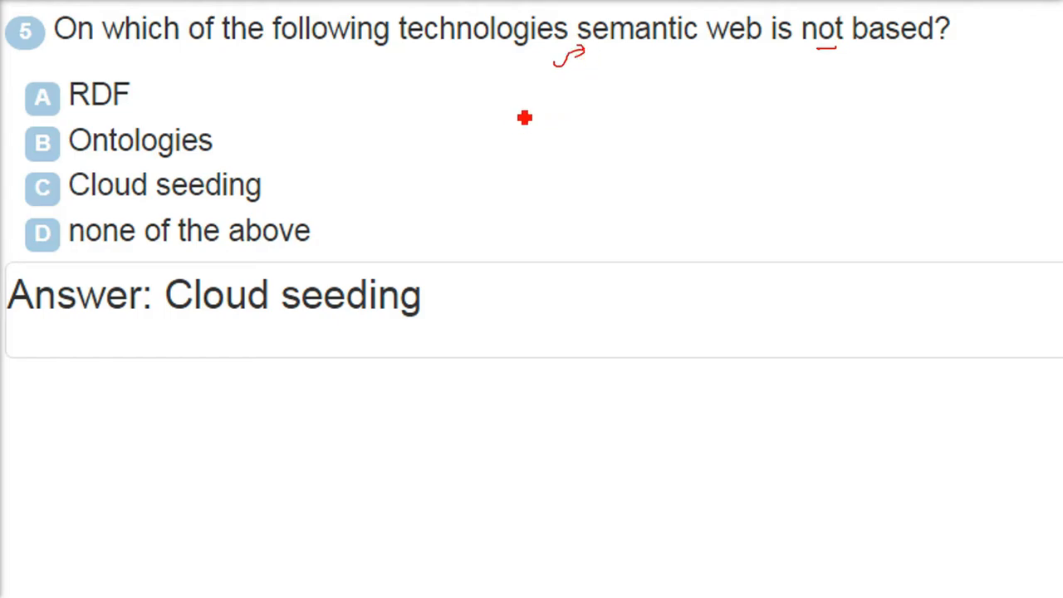
mouse_move(535, 118)
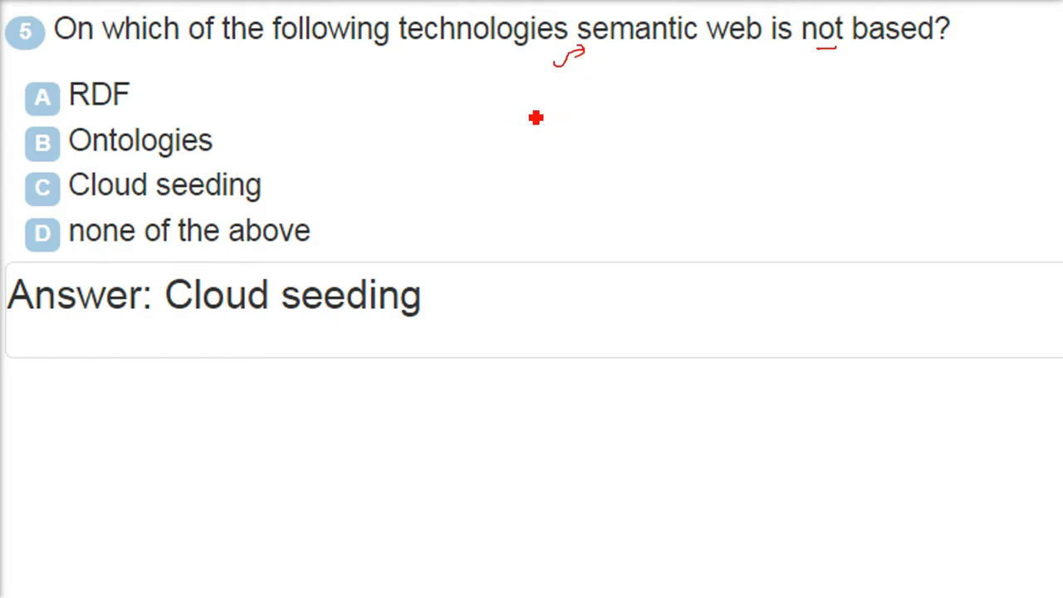
mouse_move(408, 132)
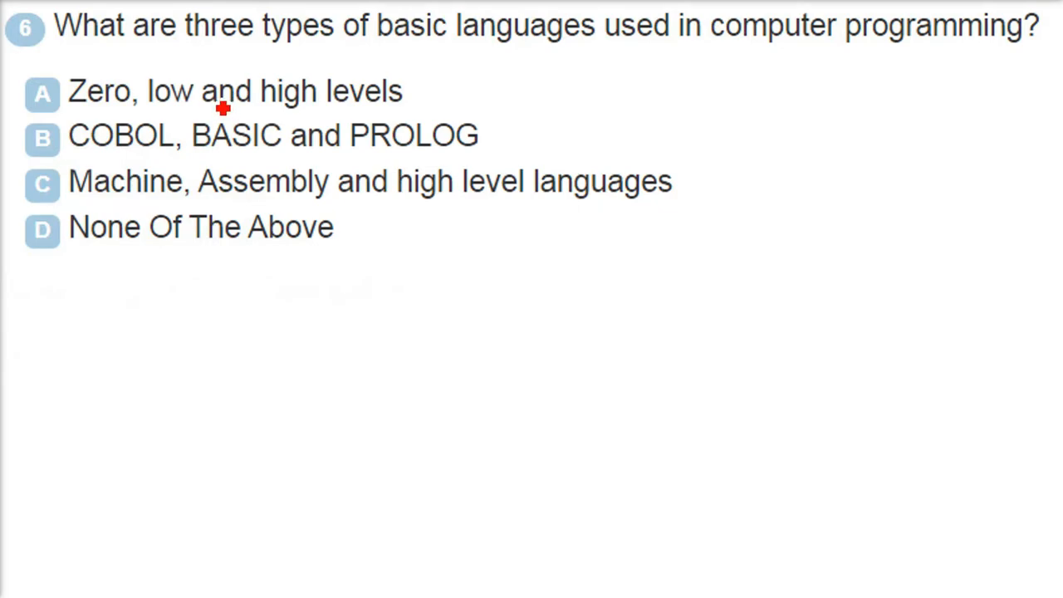
mouse_move(455, 90)
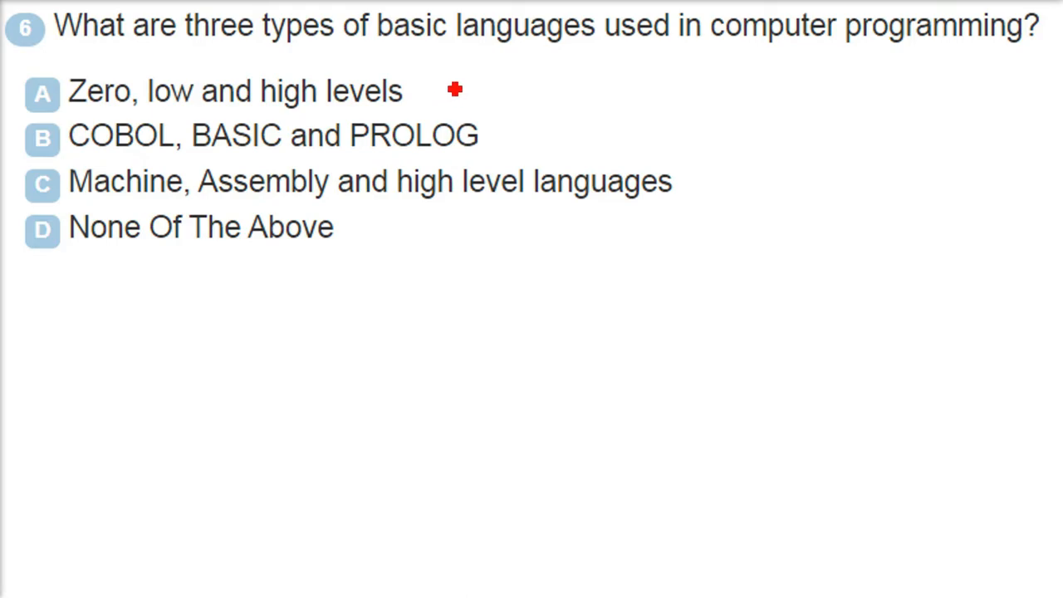
mouse_move(452, 92)
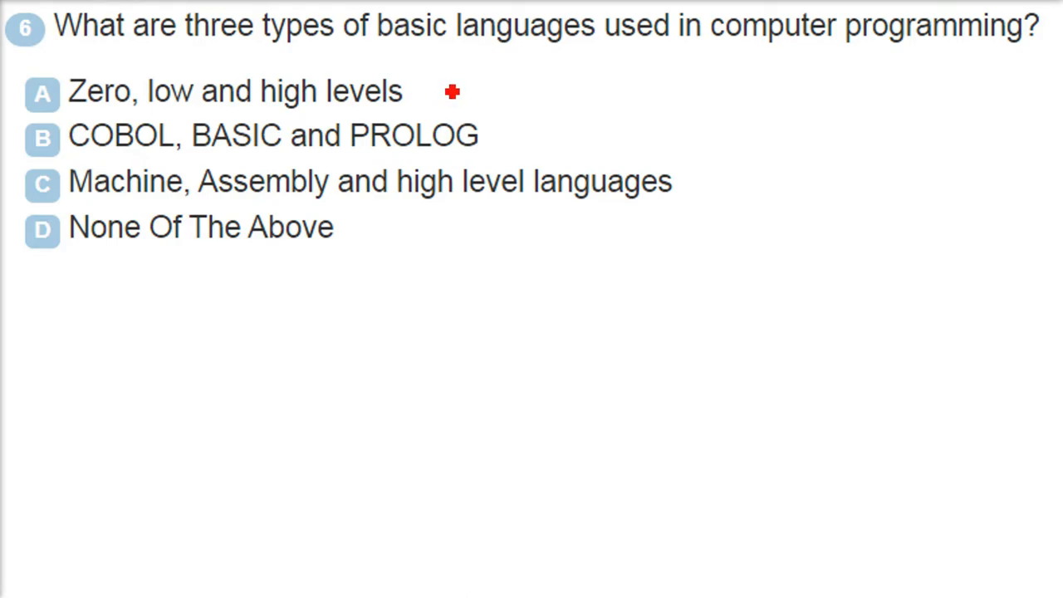
mouse_move(718, 73)
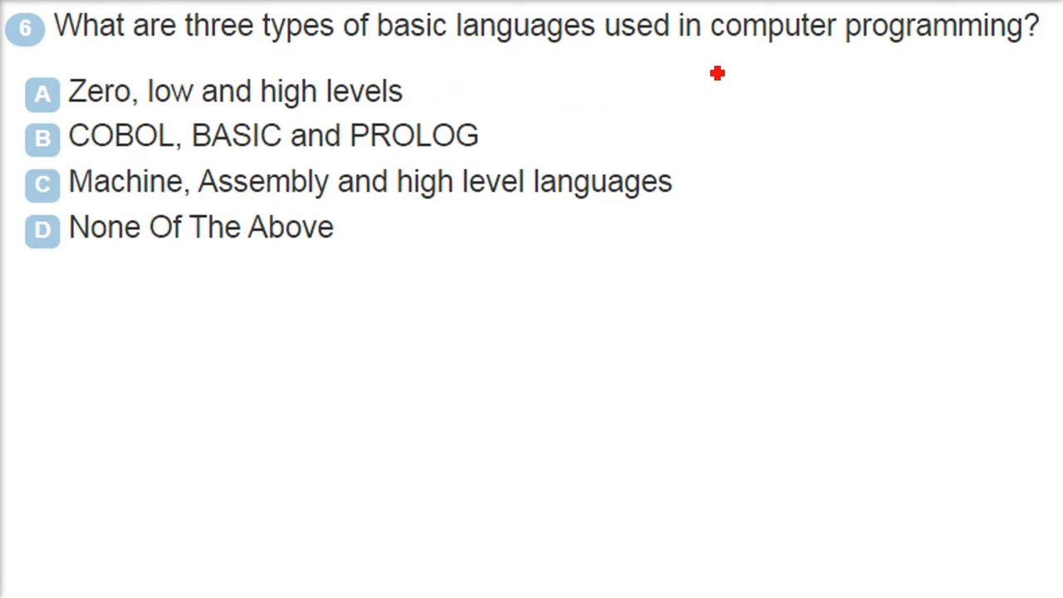
Step: Write HLL with an arrow and list C, C++, J, Py, C# beside question 6
drag(701, 79, 751, 70)
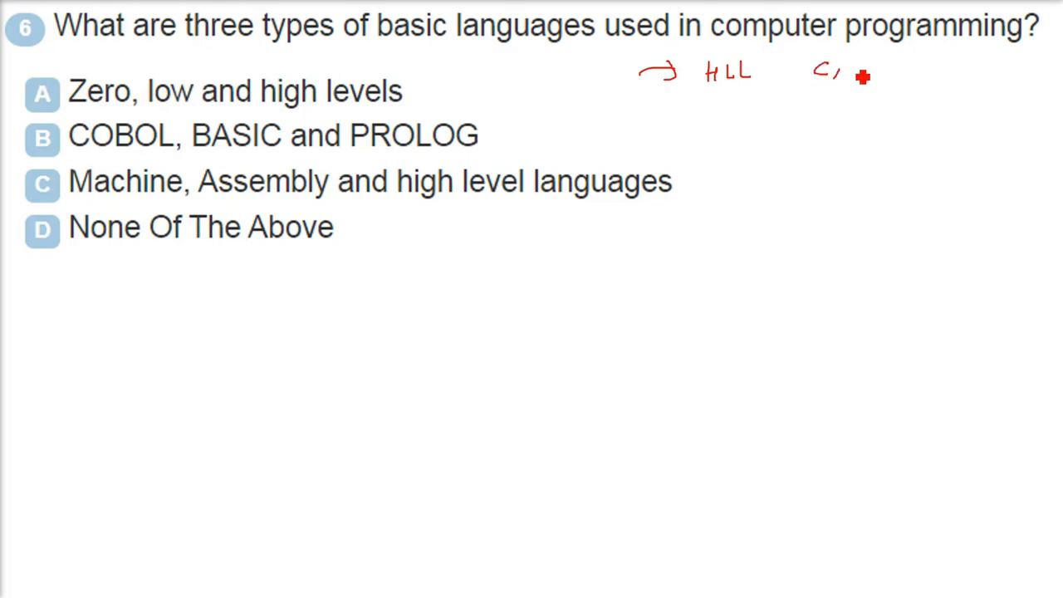
drag(839, 70, 938, 70)
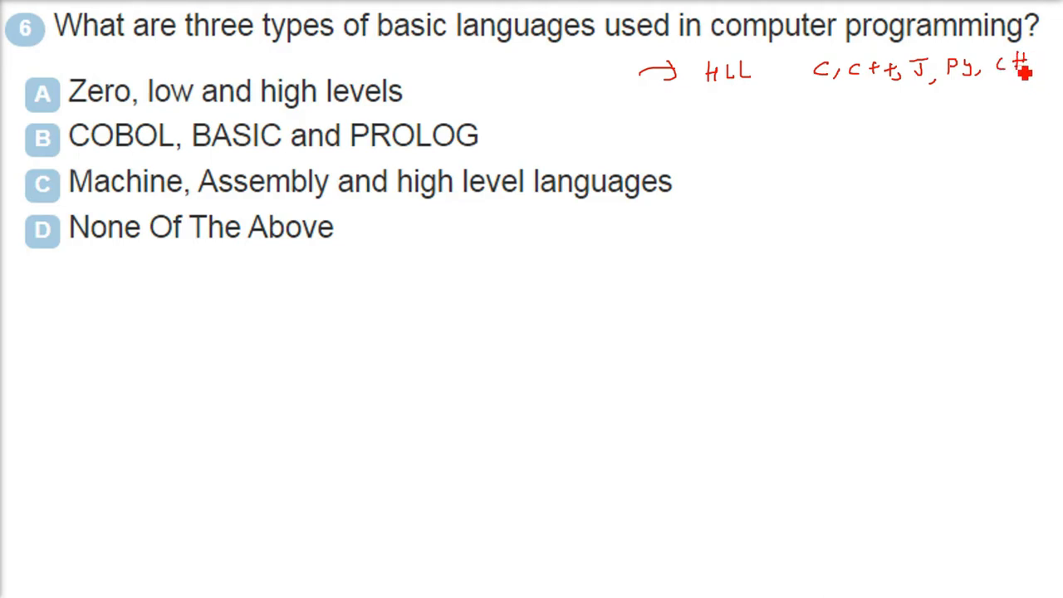
mouse_move(407, 226)
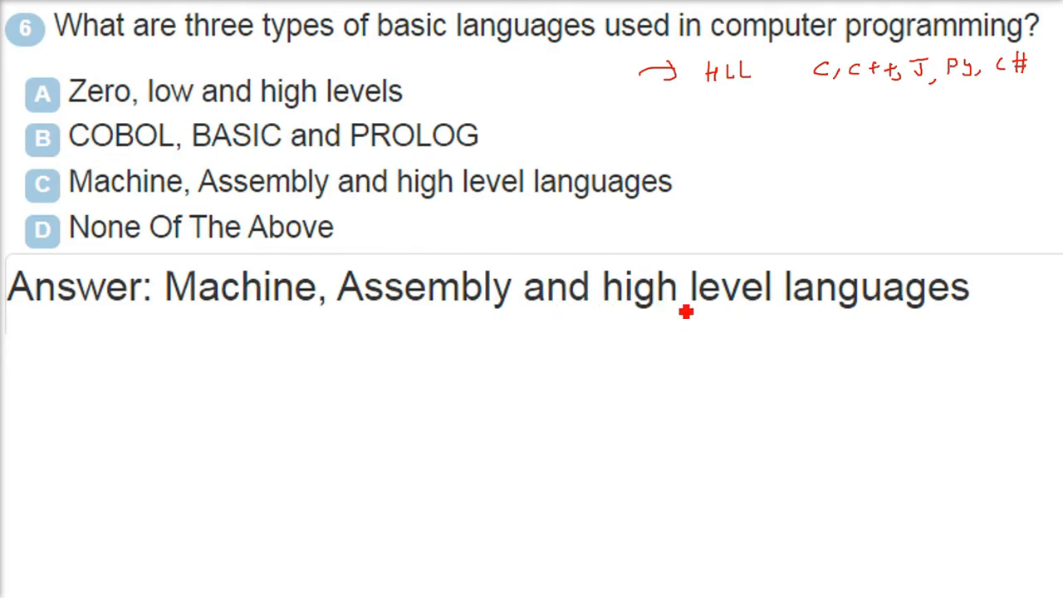
mouse_move(442, 60)
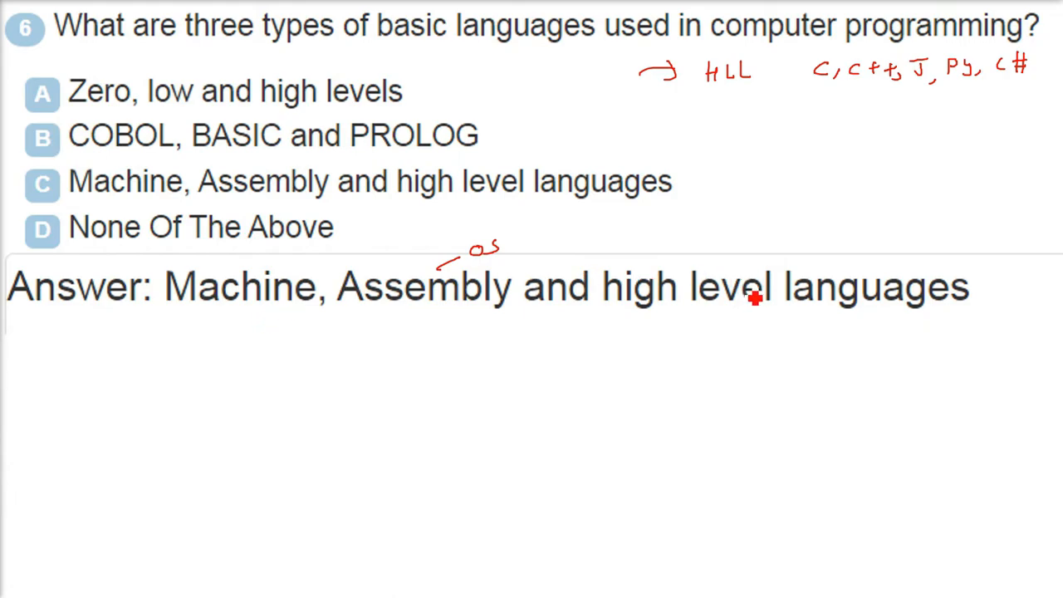
mouse_move(860, 108)
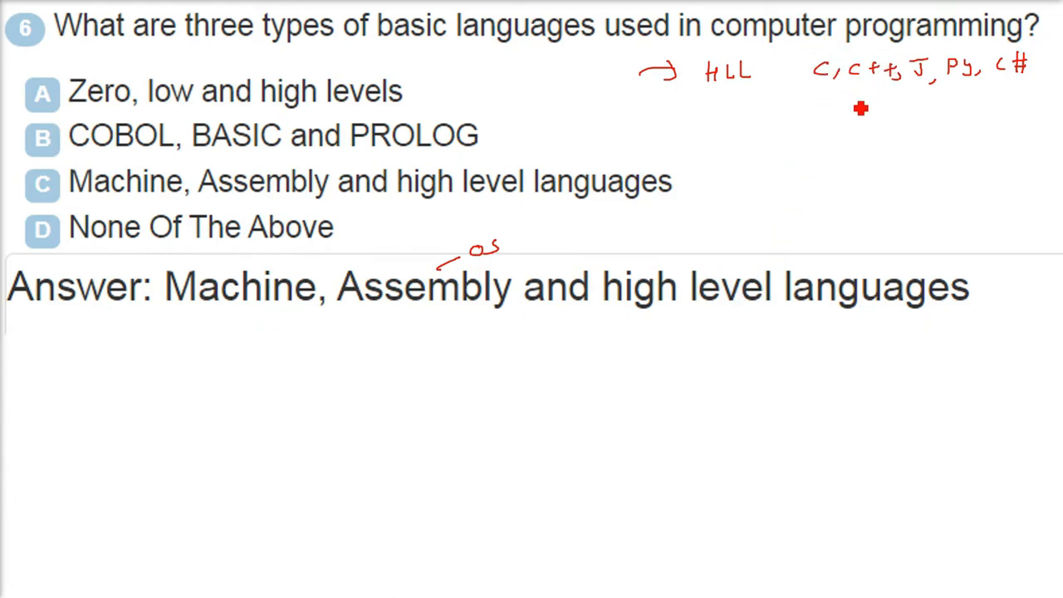
mouse_move(763, 118)
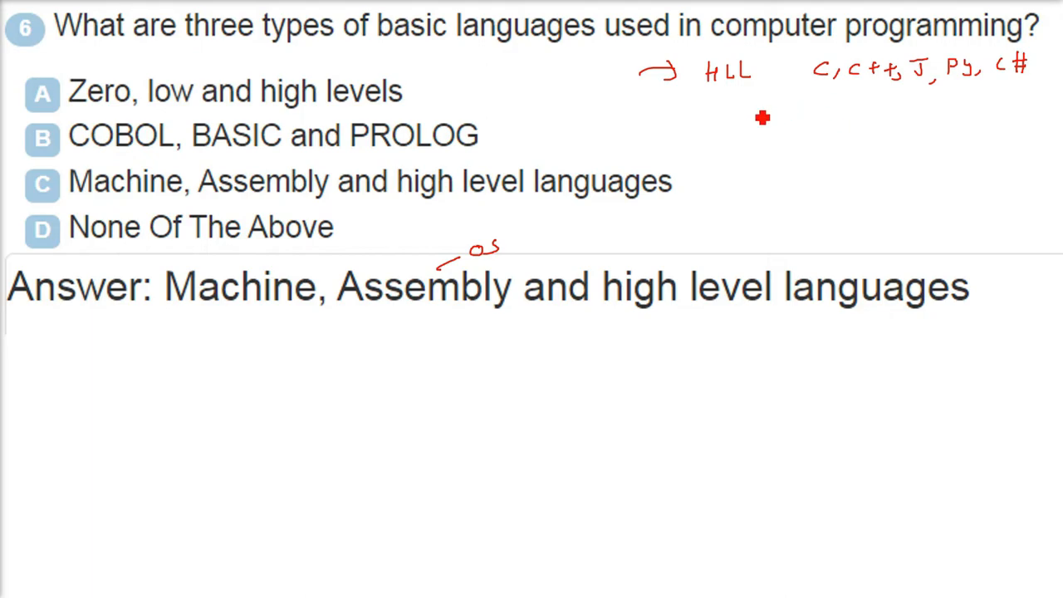
mouse_move(748, 146)
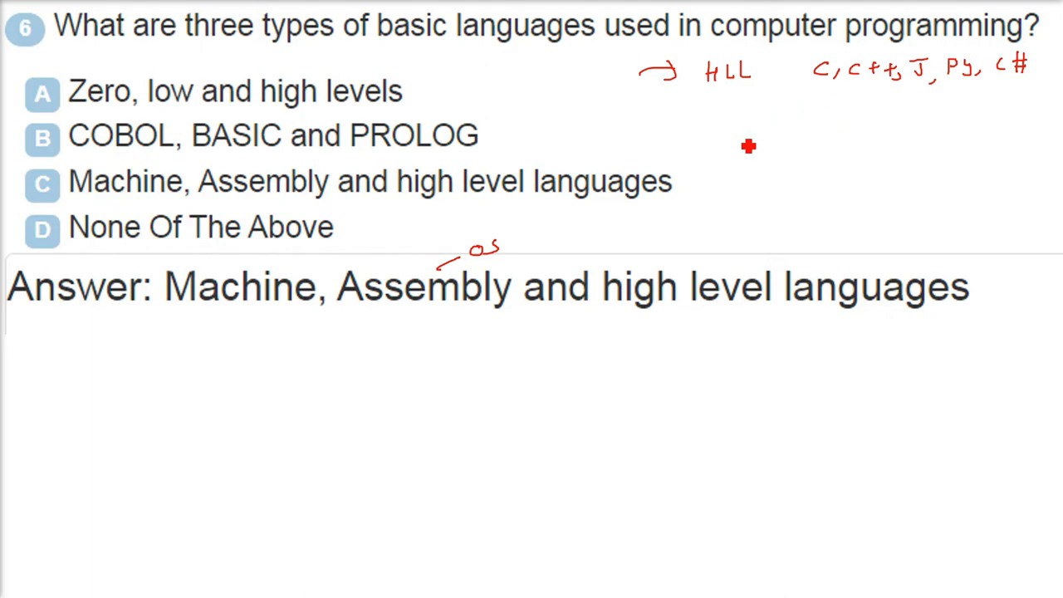
mouse_move(684, 279)
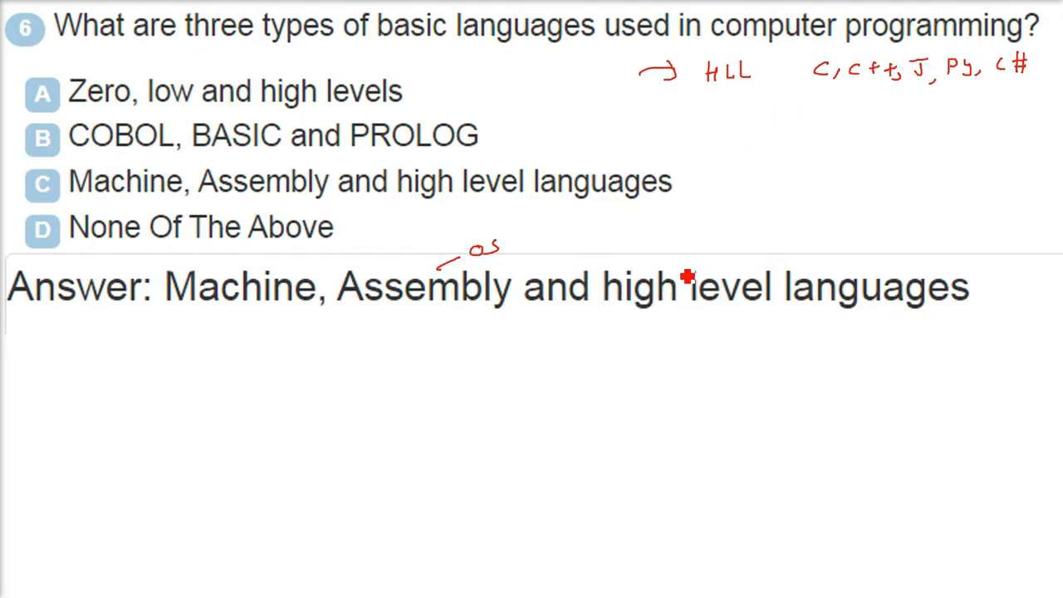
Step: Draw curves linking Assembly to high level and back toward machine language
drag(490, 274, 681, 274)
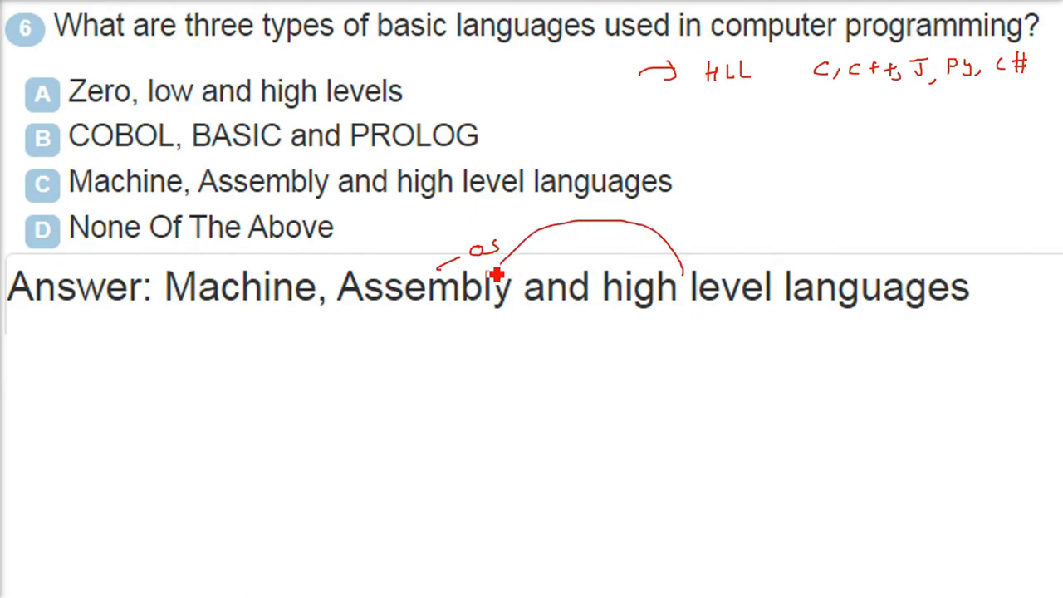
drag(495, 274, 308, 282)
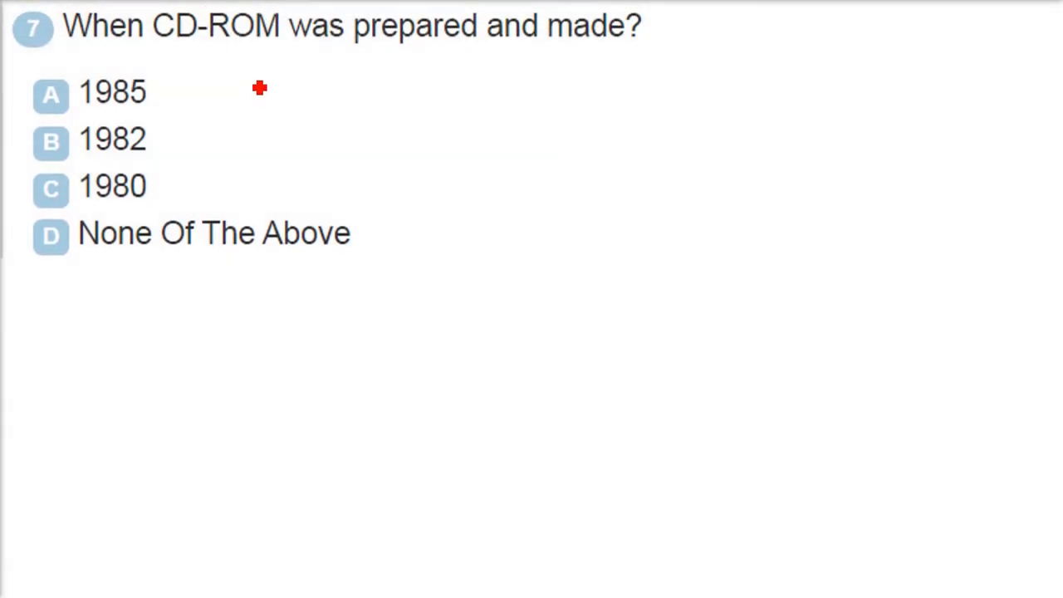
mouse_move(256, 88)
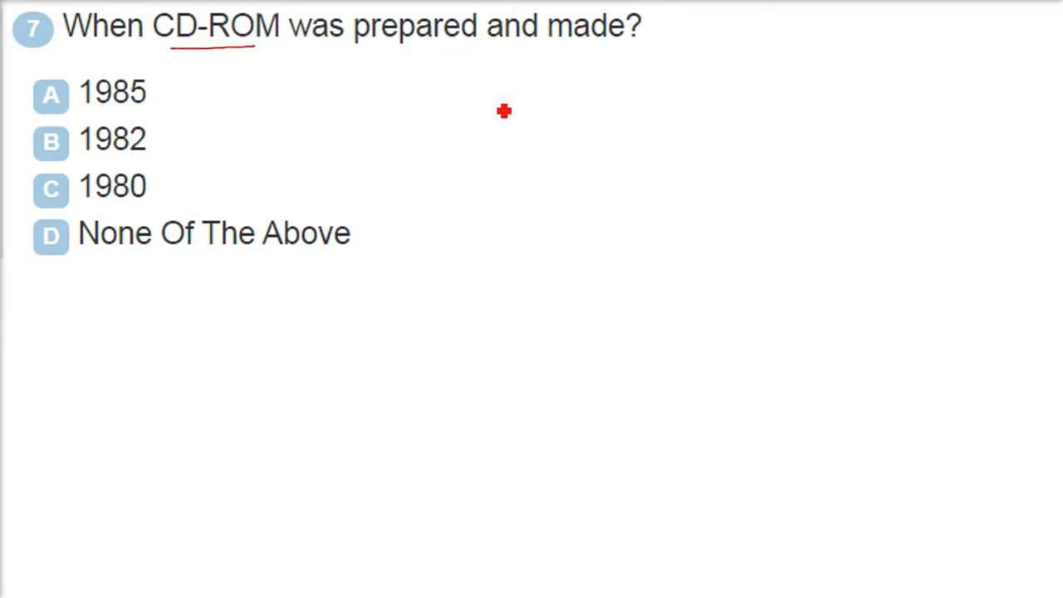
Step: Underline CD-ROM in question 7 with the red pen
drag(482, 117, 573, 108)
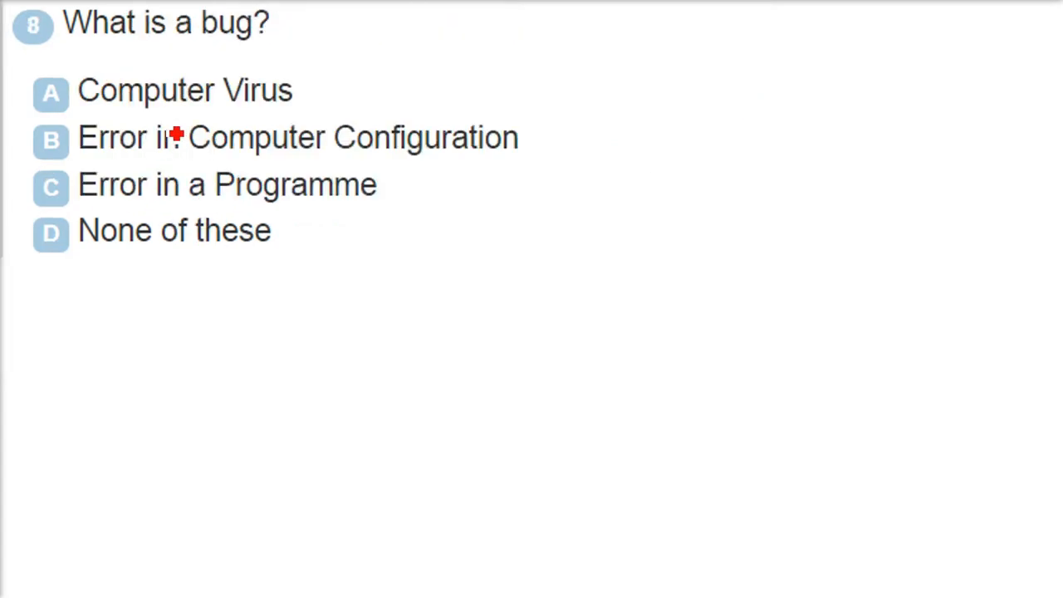
mouse_move(588, 56)
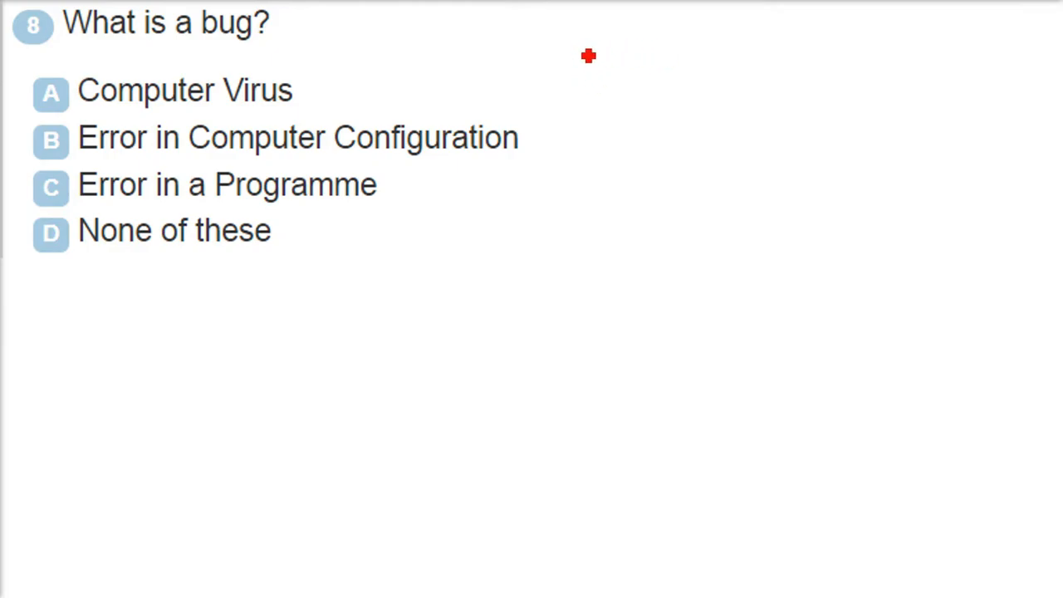
mouse_move(582, 63)
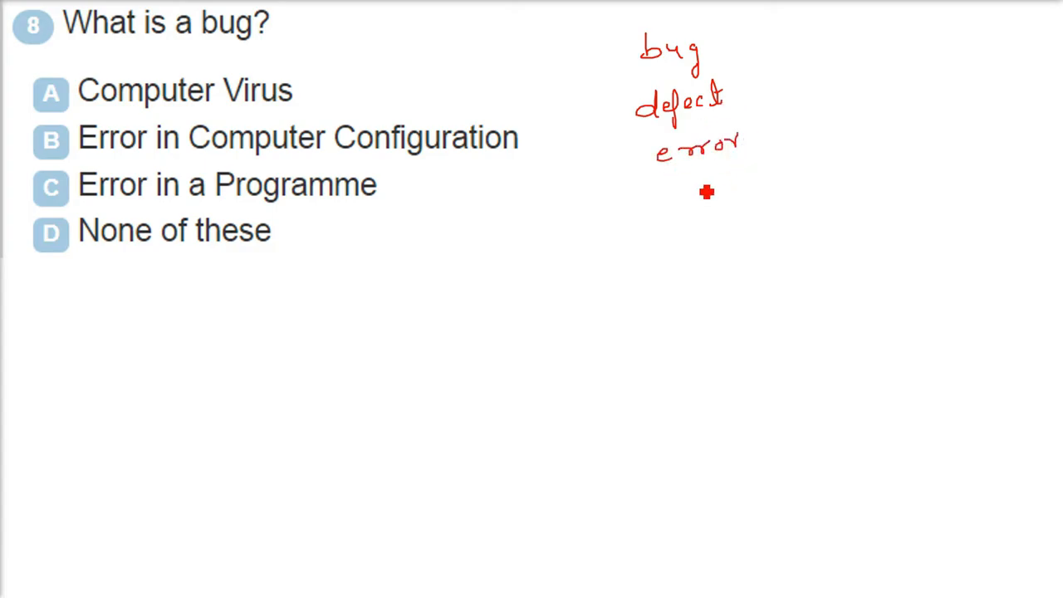
Step: Handwrite the notes bug, defect, error to the right of question 8
drag(668, 191, 747, 190)
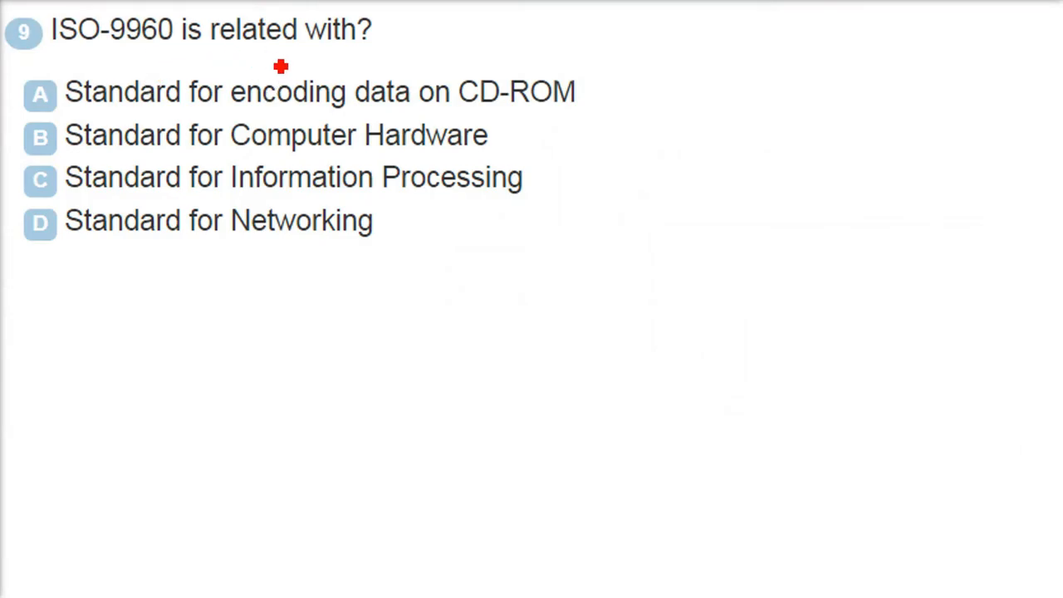
mouse_move(73, 66)
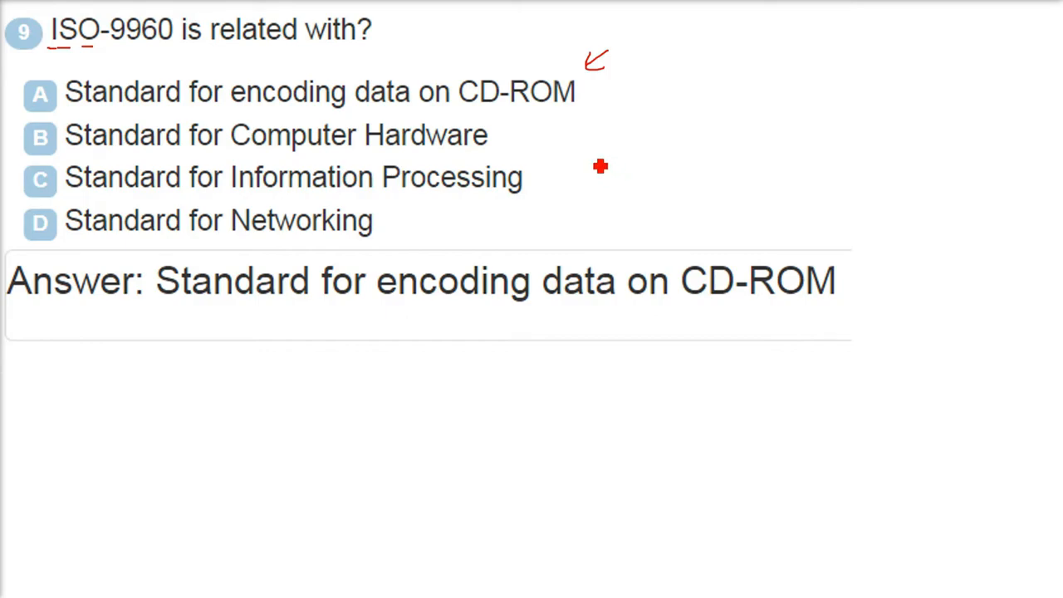
mouse_move(824, 150)
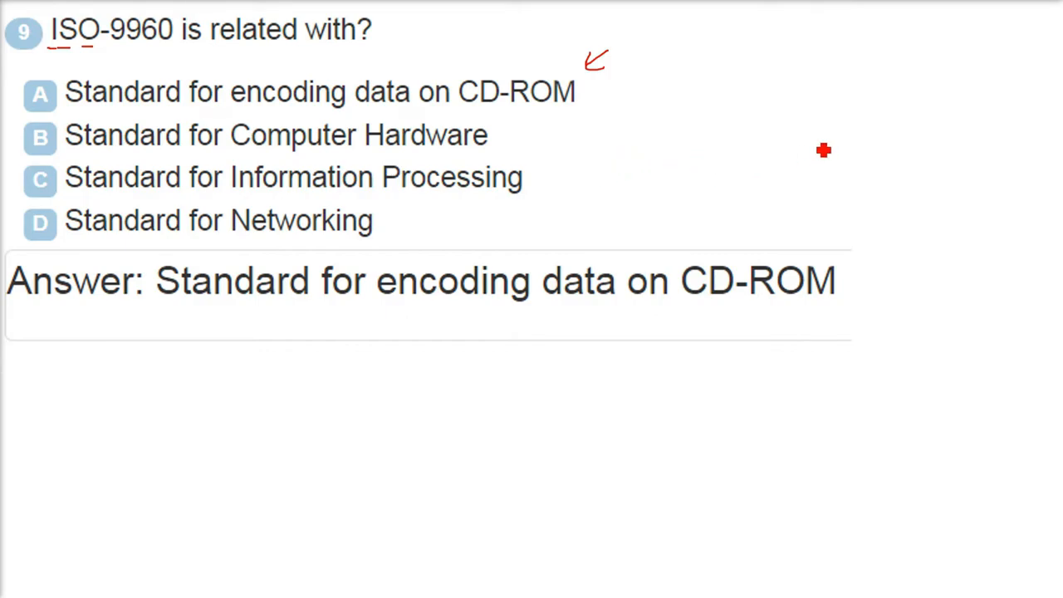
Step: Draw a red arrow at option A, Standard for encoding data on CD-ROM
drag(823, 150, 790, 174)
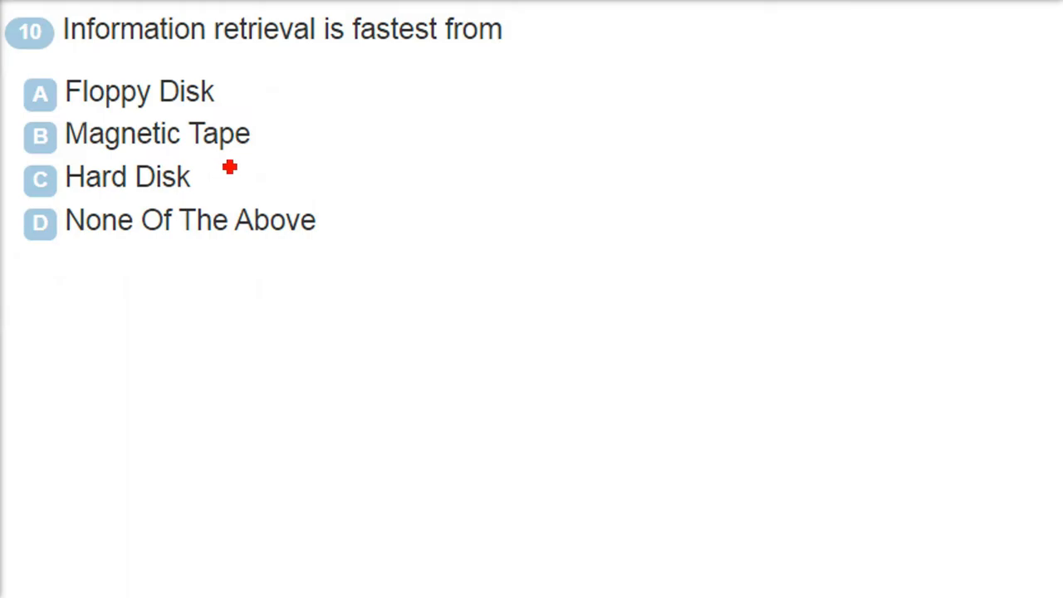
mouse_move(246, 151)
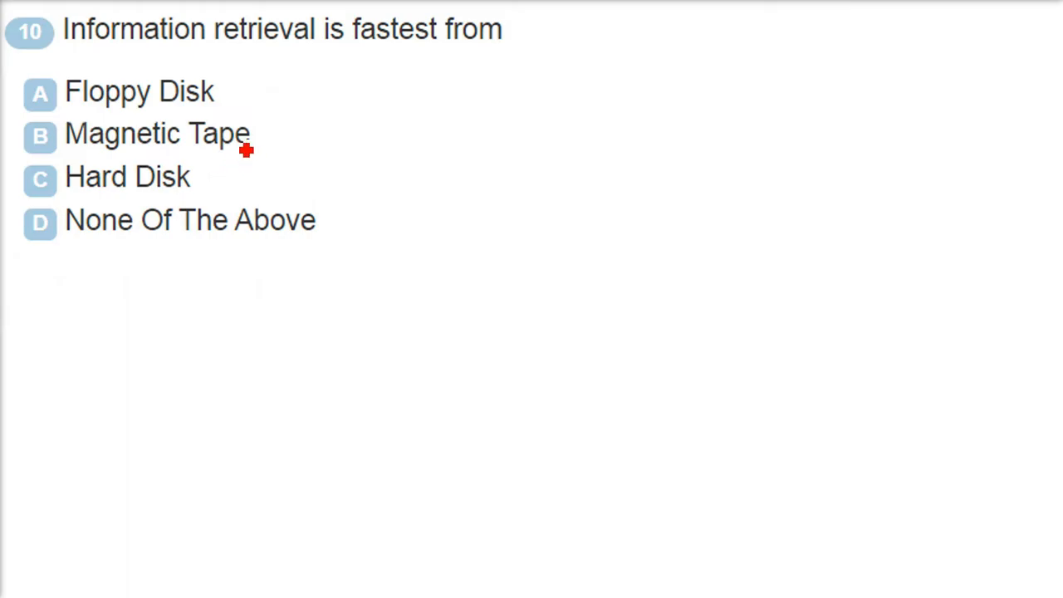
mouse_move(133, 67)
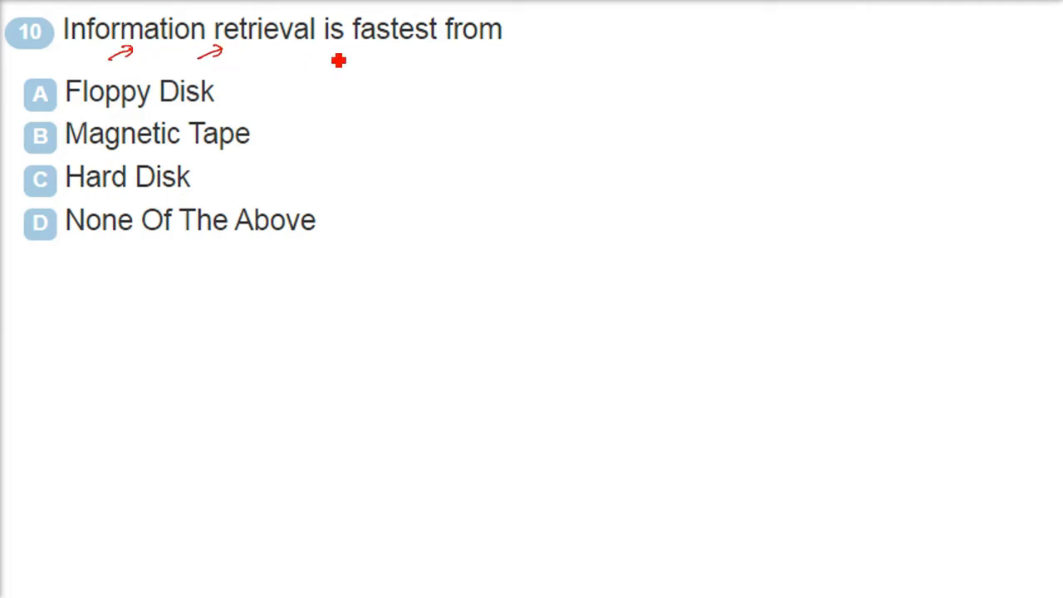
mouse_move(289, 83)
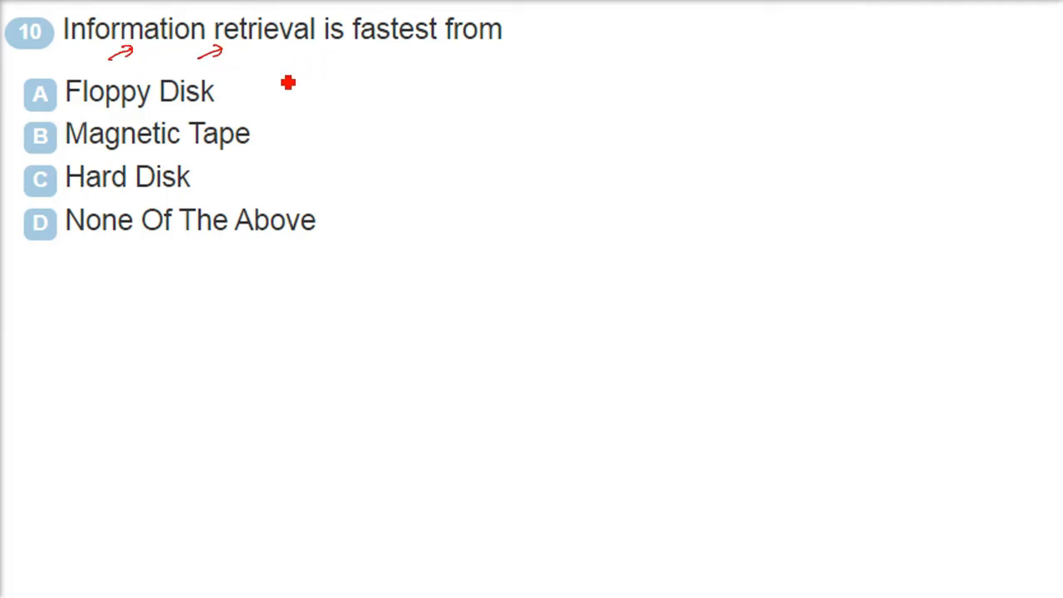
mouse_move(362, 102)
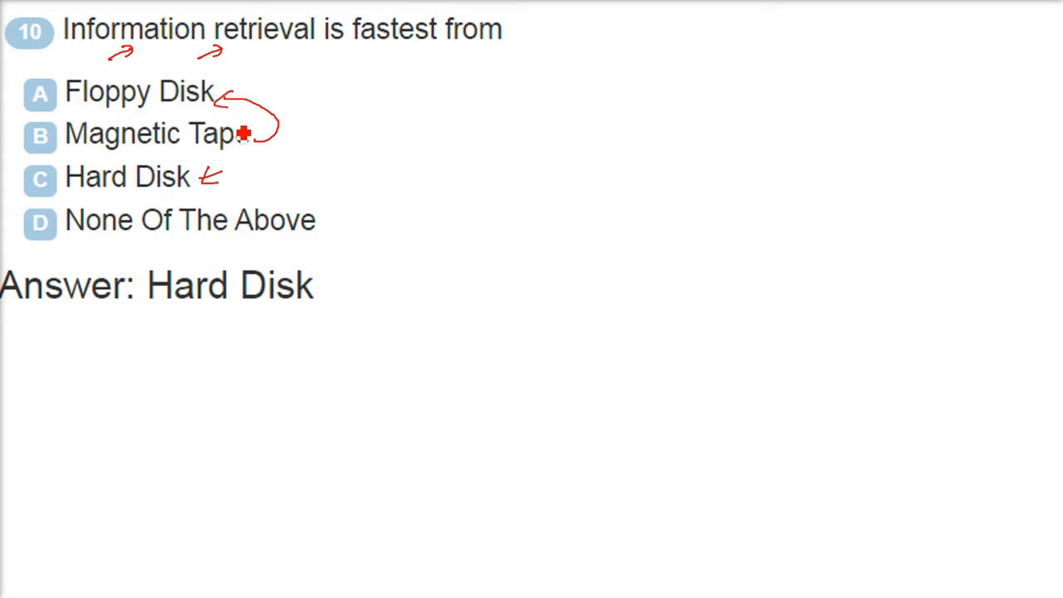
mouse_move(535, 146)
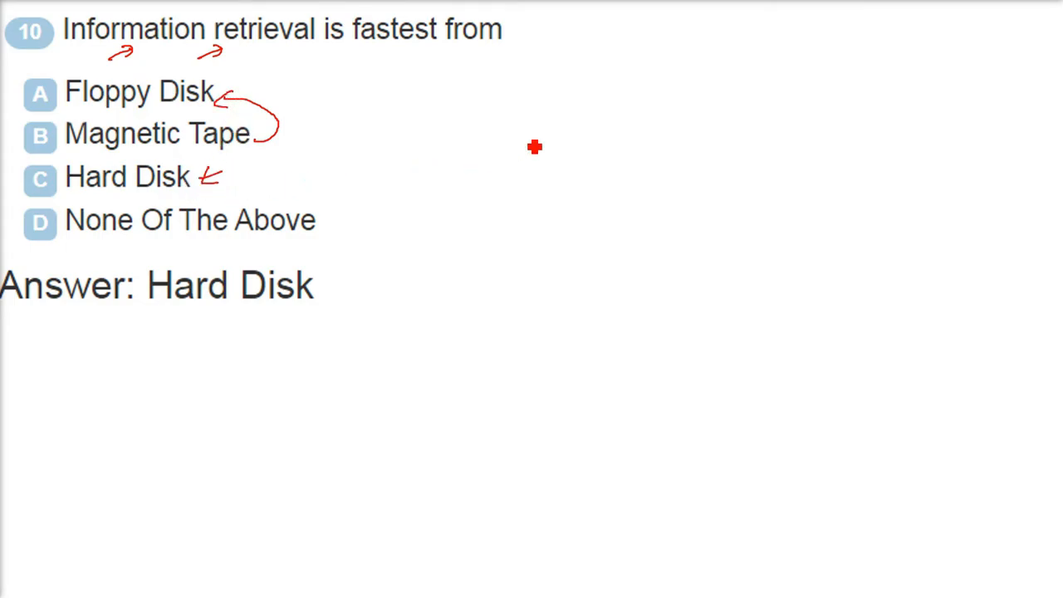
Step: Sketch stacked disk platters with a spindle beside question 10's options
drag(535, 146, 487, 203)
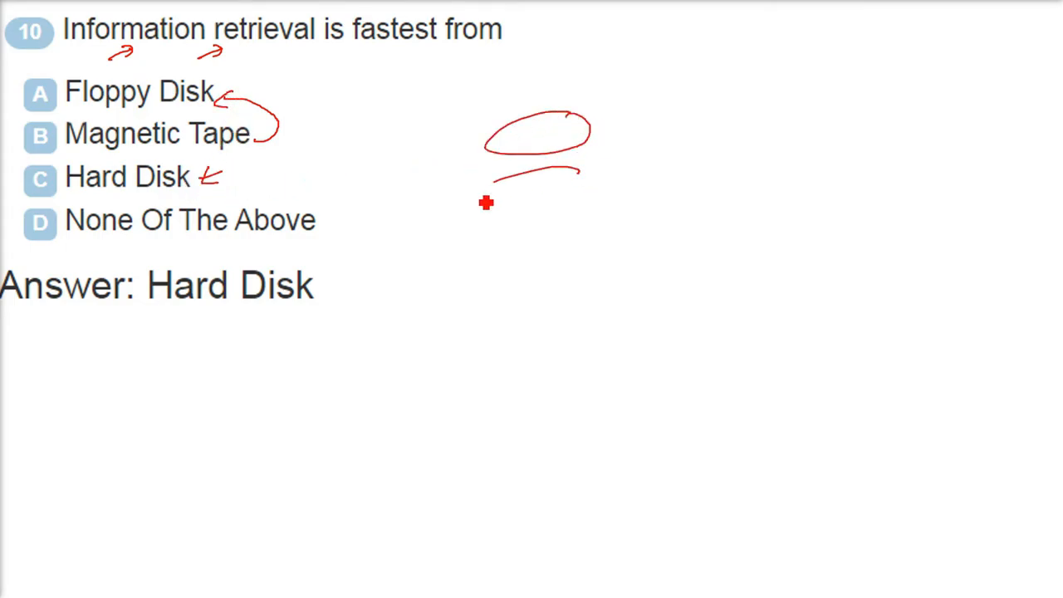
drag(535, 99, 535, 240)
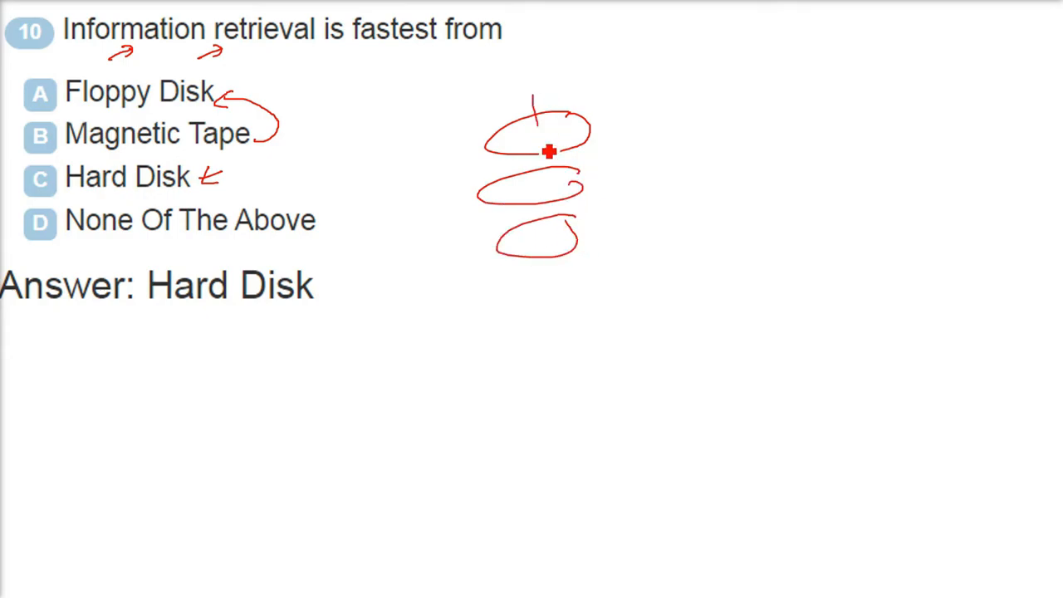
drag(540, 100, 545, 291)
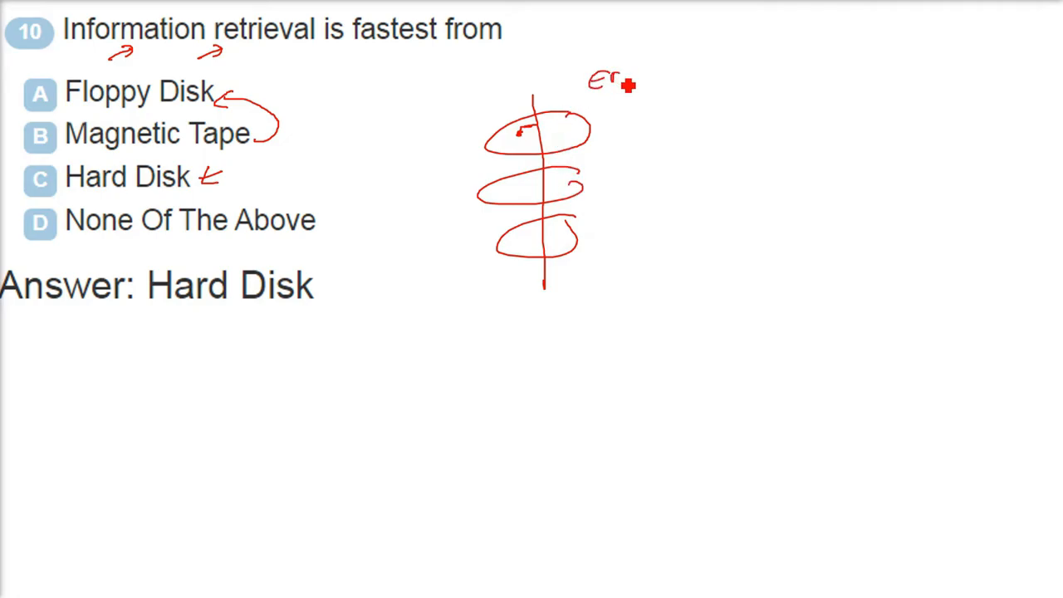
mouse_move(286, 189)
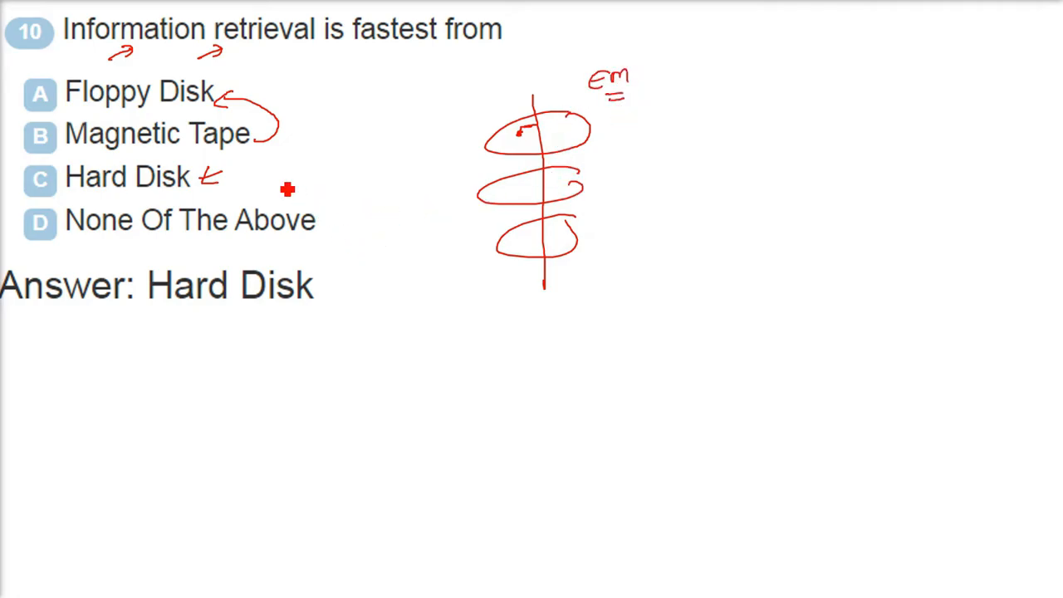
Step: Draw an arrow down from Hard Disk and write SSD at its end
drag(241, 170, 399, 308)
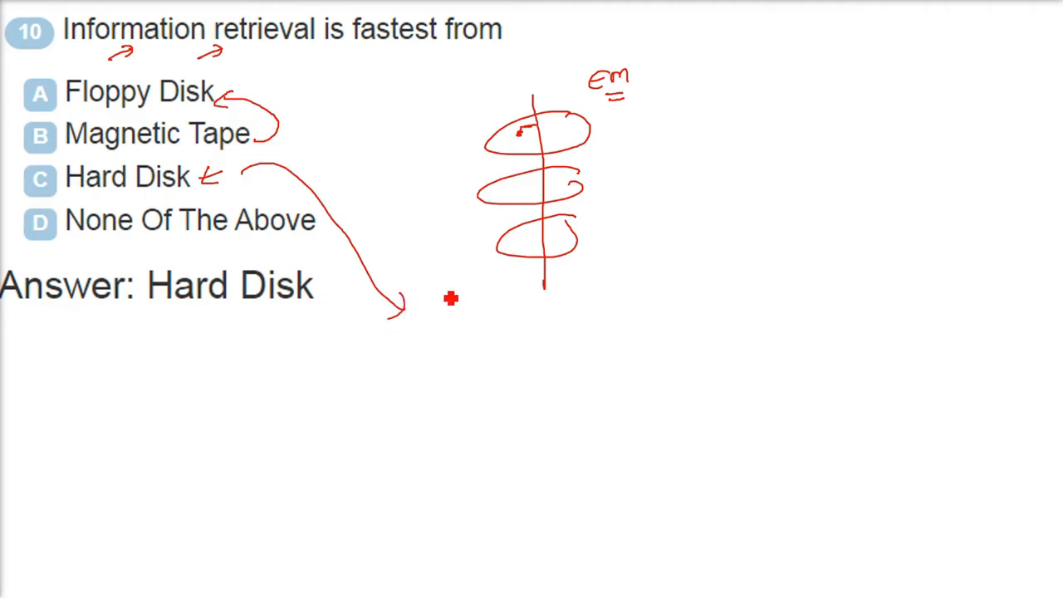
drag(452, 299, 445, 333)
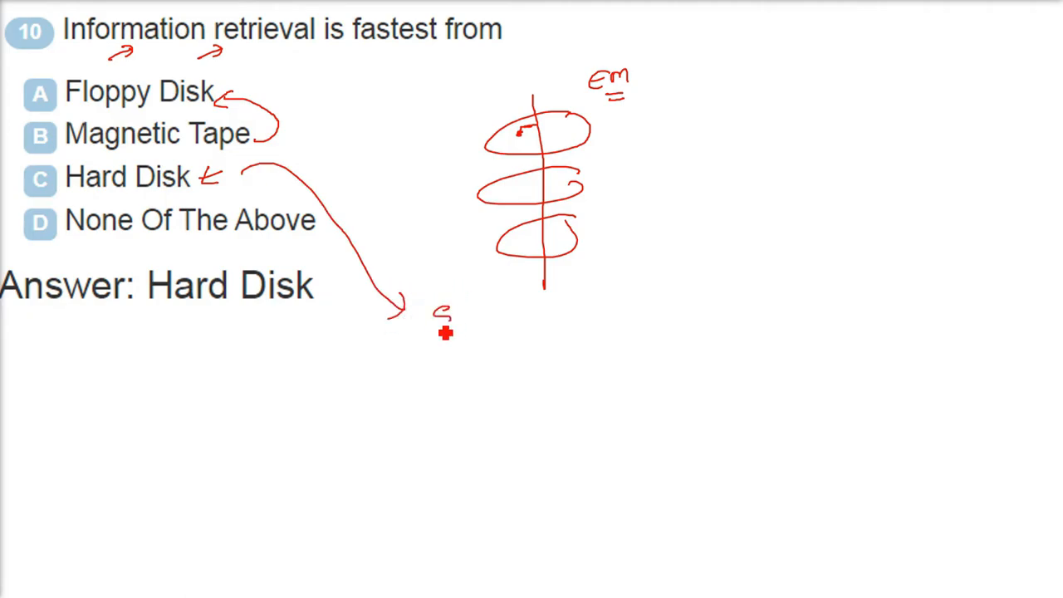
text(SSD)
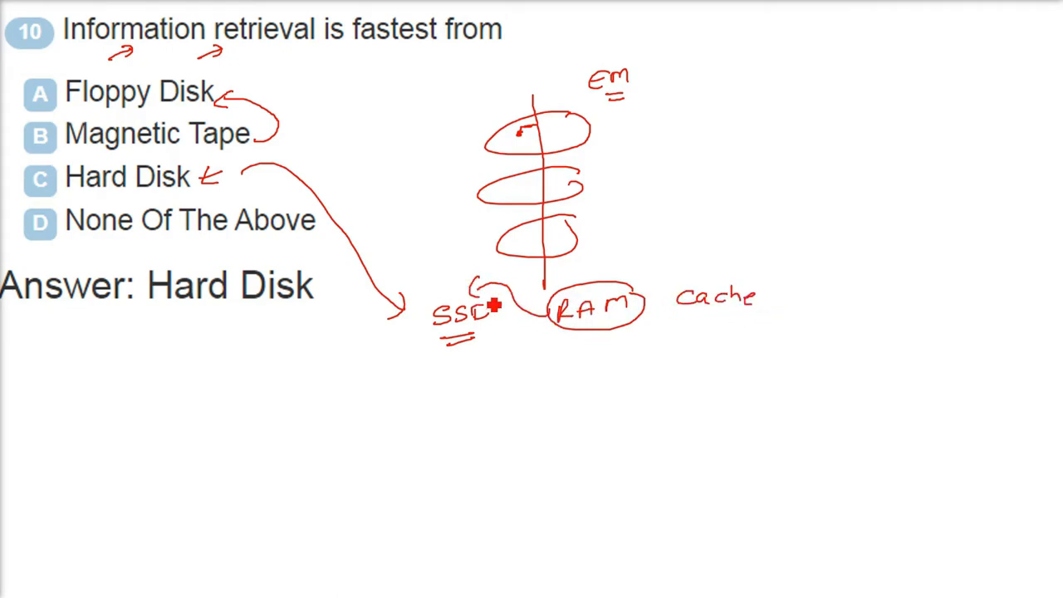
mouse_move(465, 269)
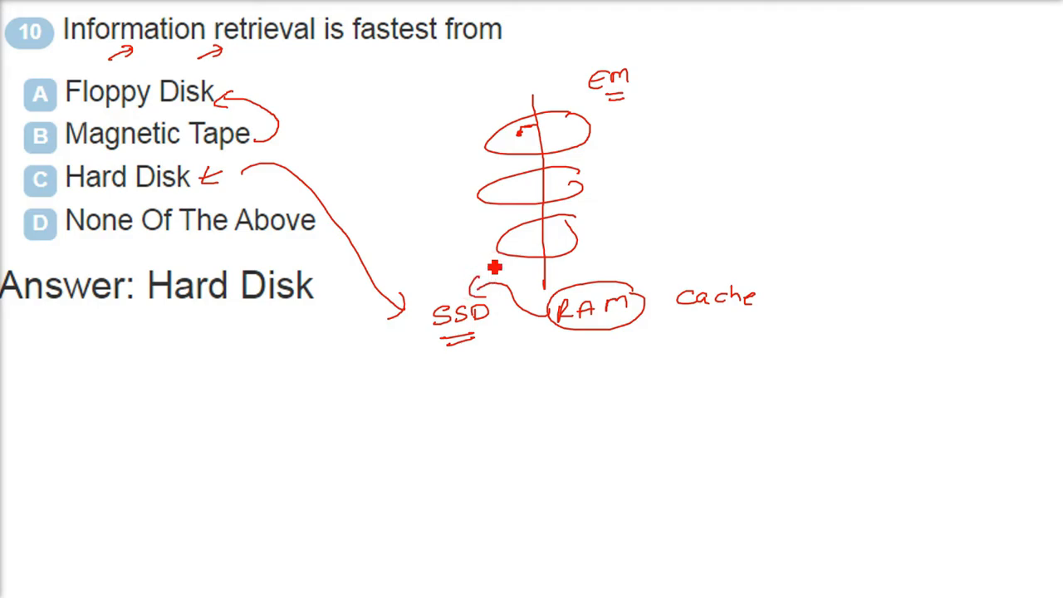
mouse_move(513, 252)
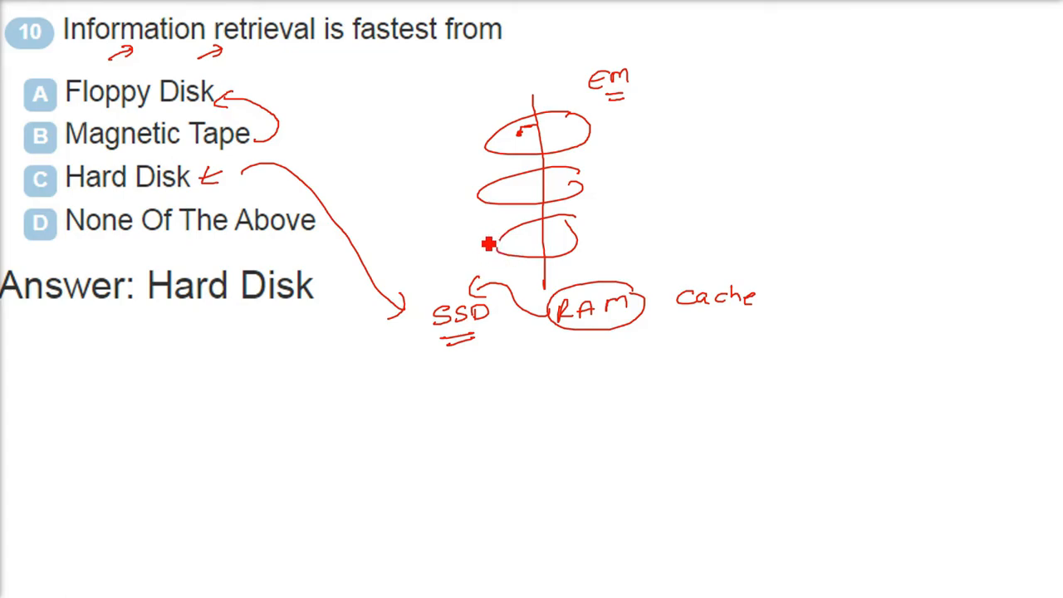
mouse_move(351, 146)
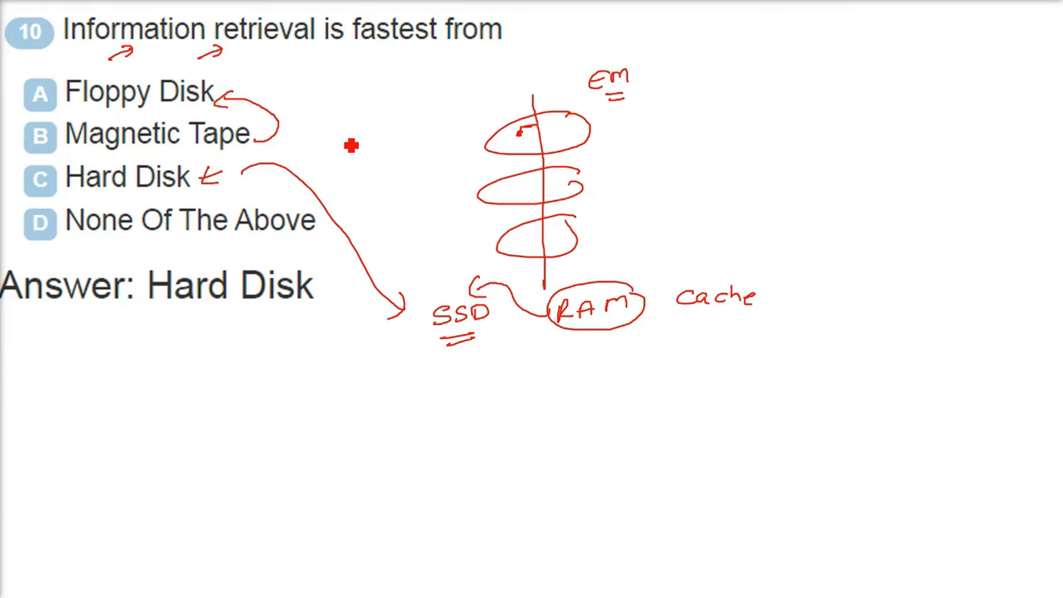
mouse_move(236, 186)
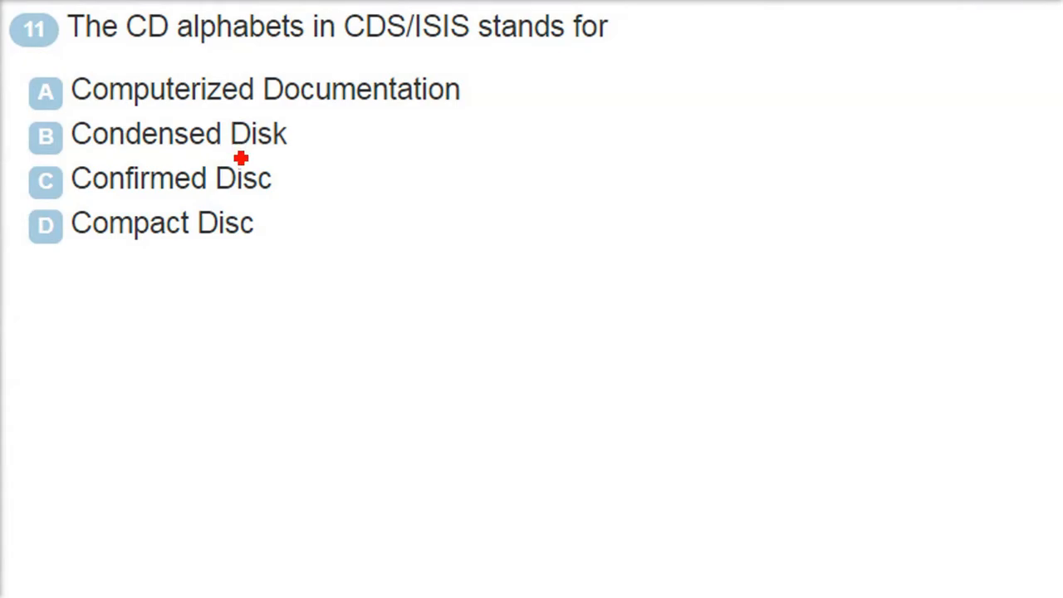
mouse_move(239, 175)
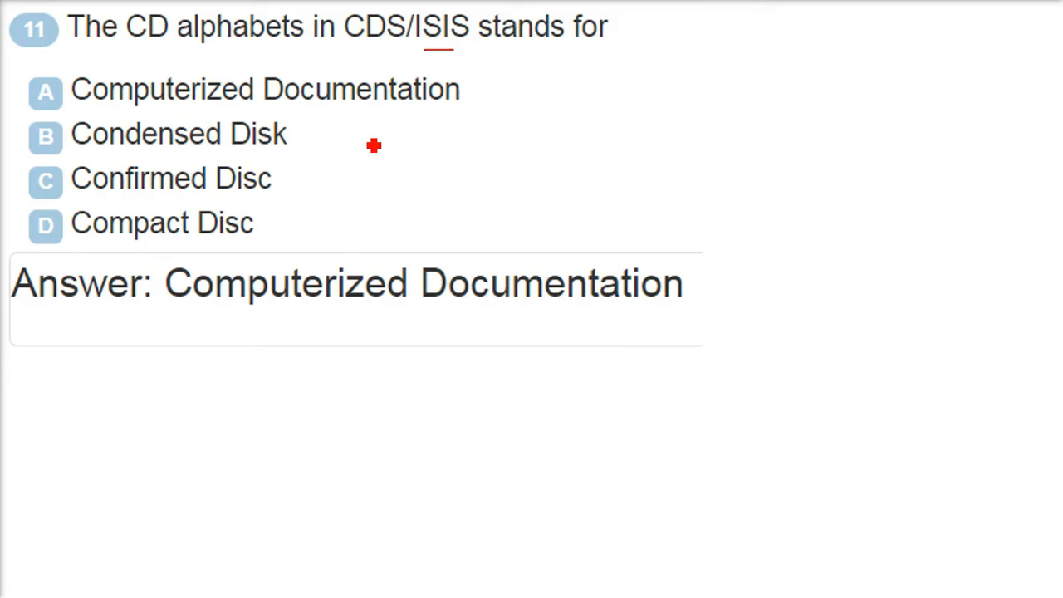
mouse_move(367, 142)
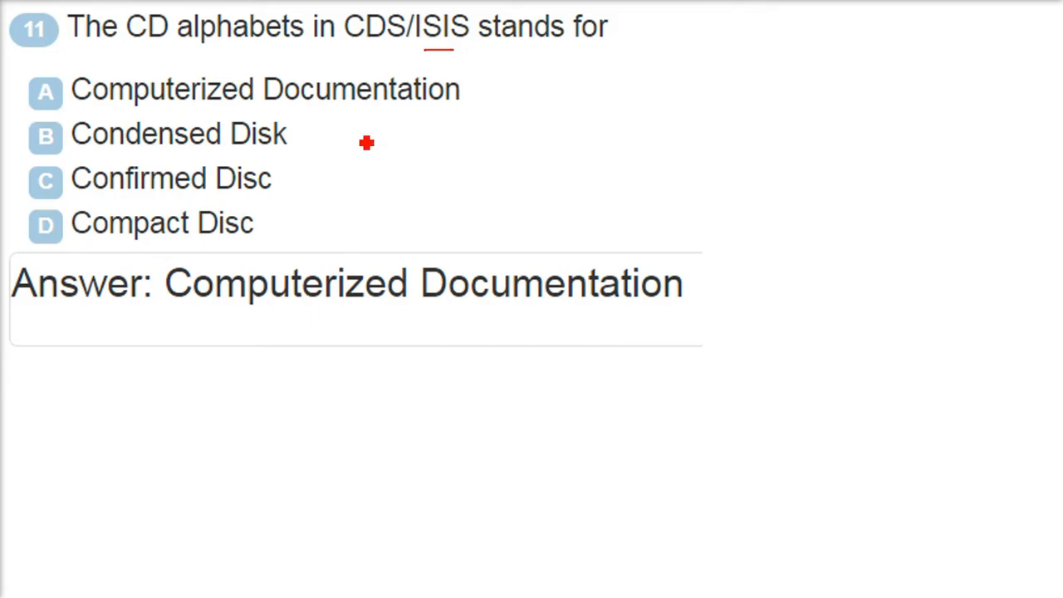
mouse_move(340, 126)
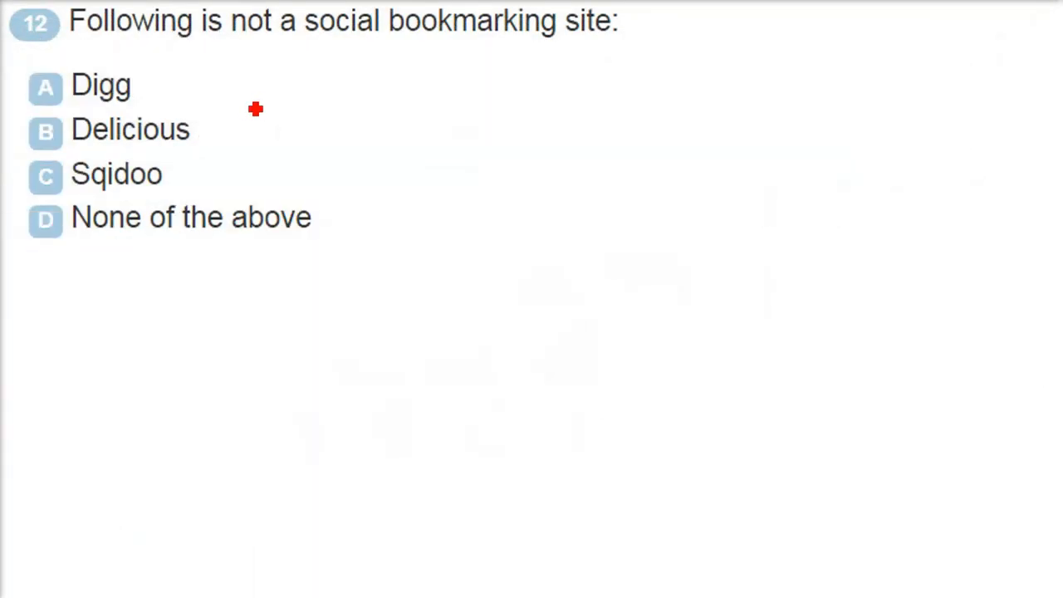
mouse_move(309, 127)
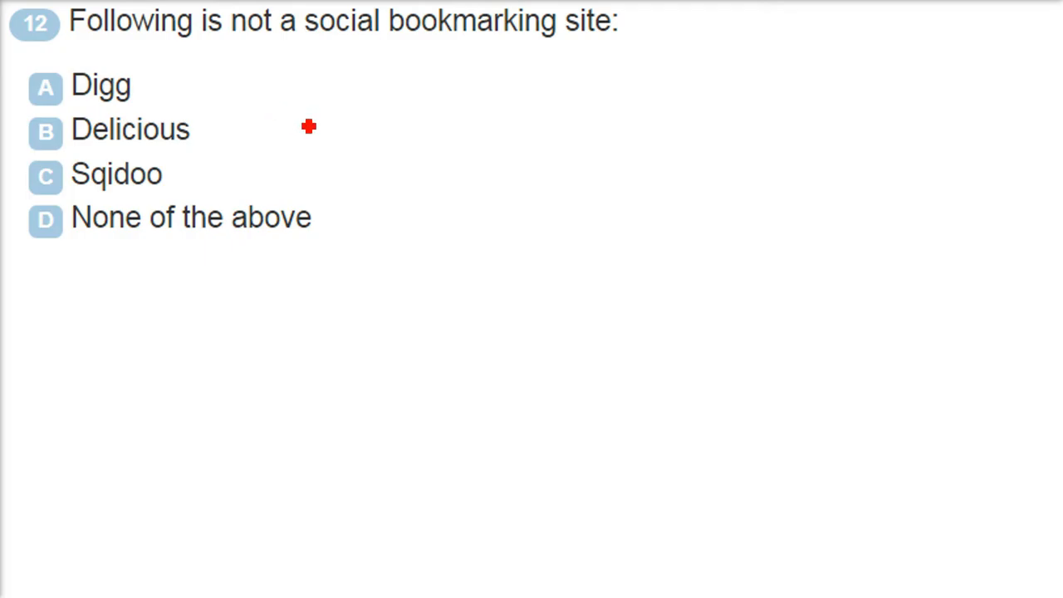
mouse_move(545, 82)
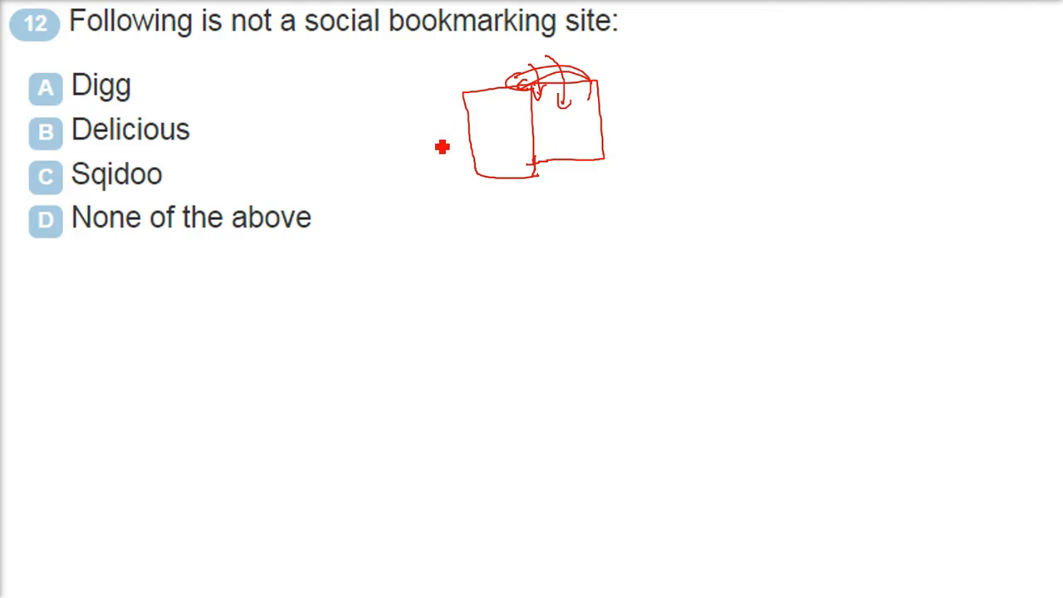
mouse_move(409, 96)
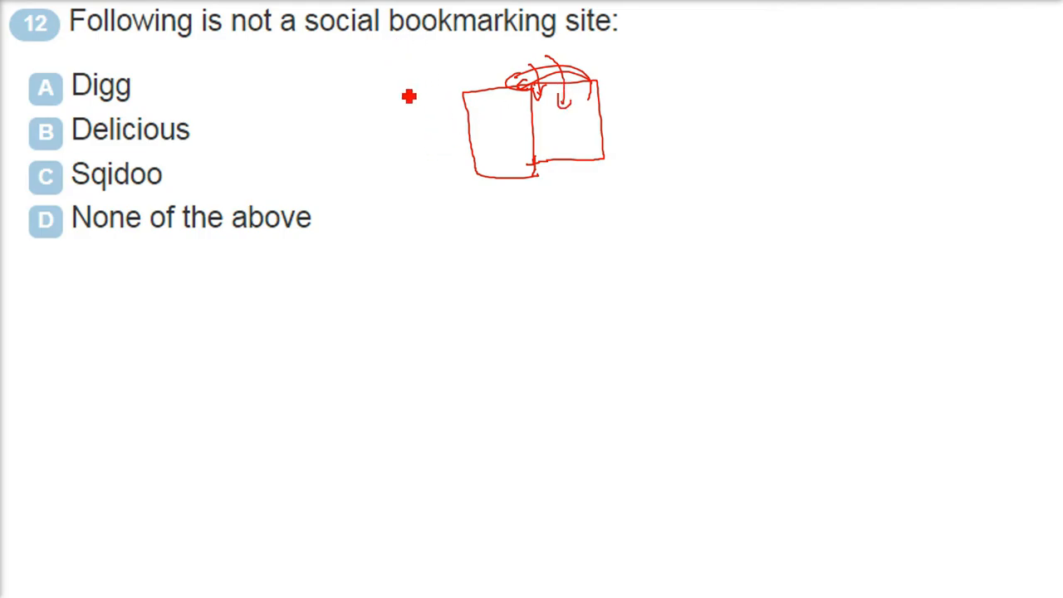
mouse_move(390, 112)
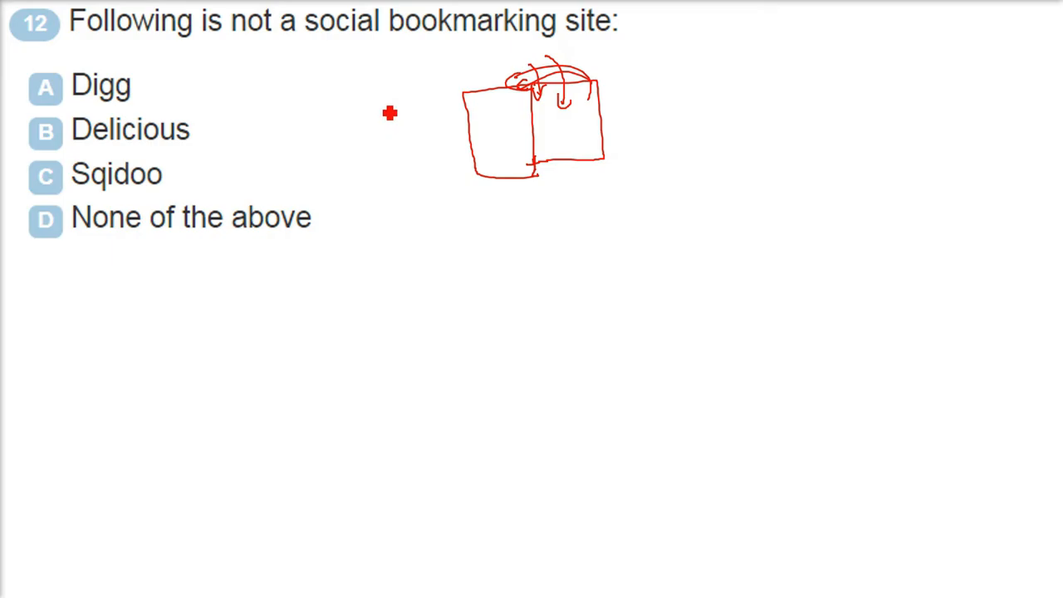
mouse_move(274, 173)
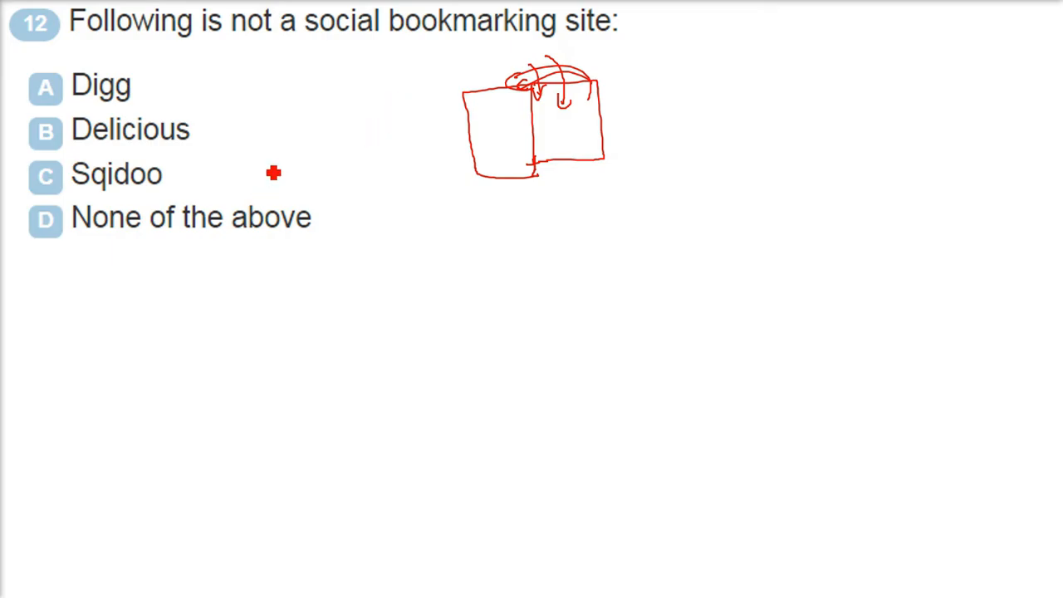
mouse_move(291, 154)
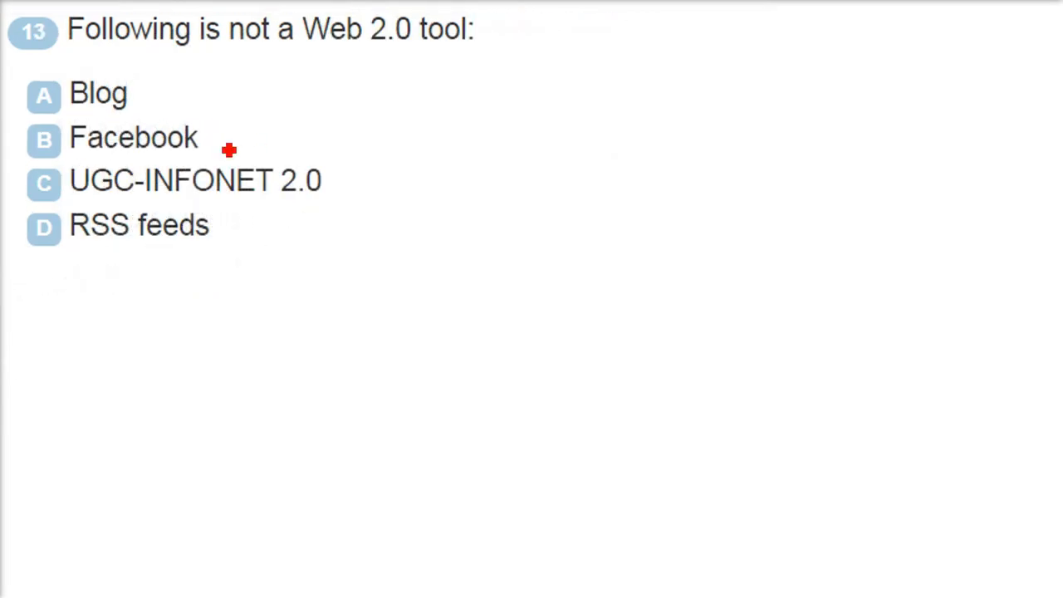
mouse_move(390, 120)
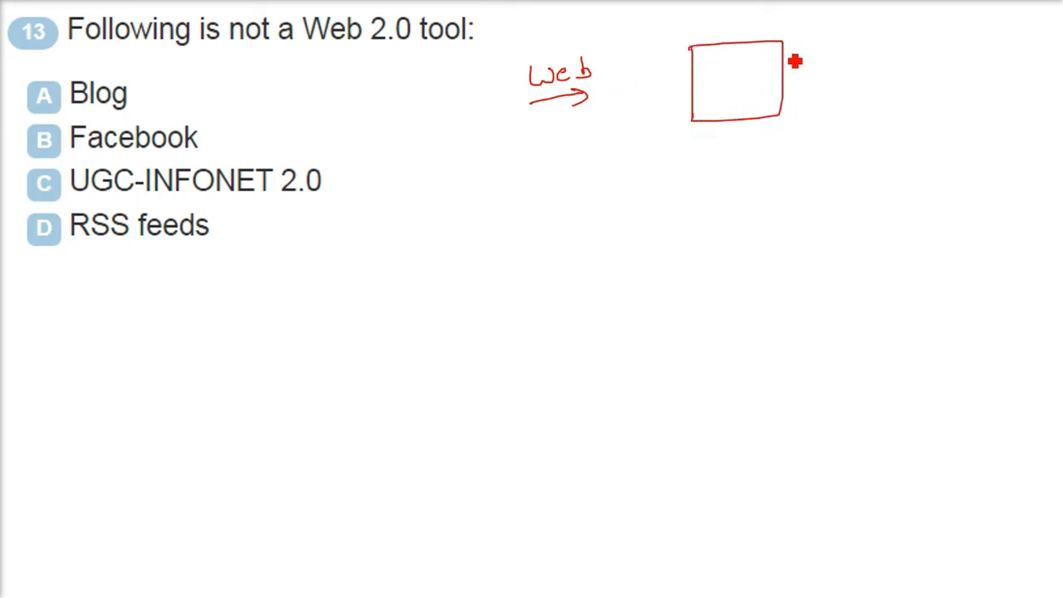
Step: Sketch a web page box for the Web 2.0 diagram beside question 13
drag(756, 63, 798, 37)
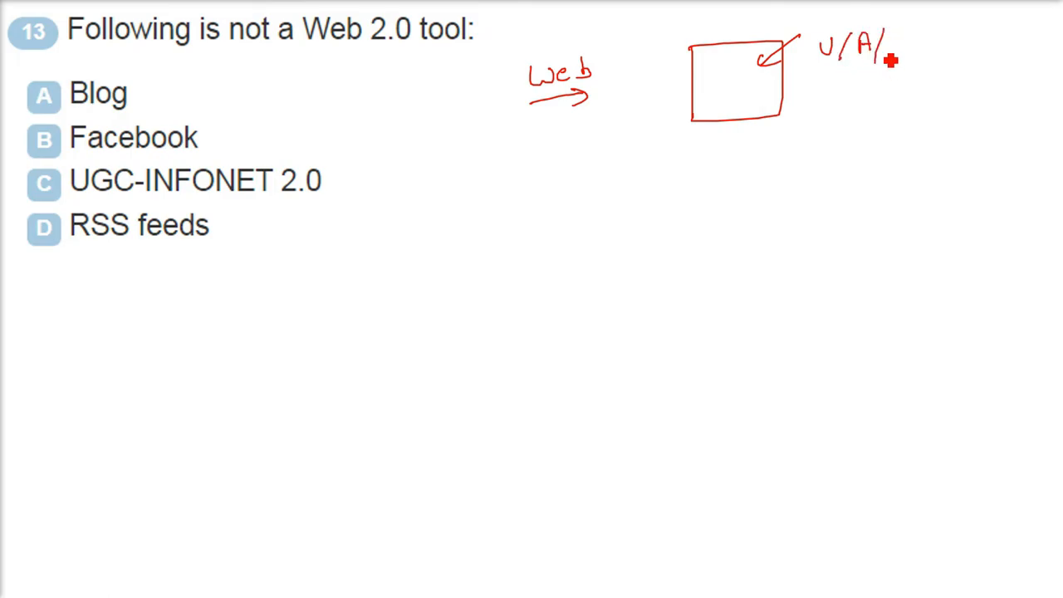
mouse_move(856, 80)
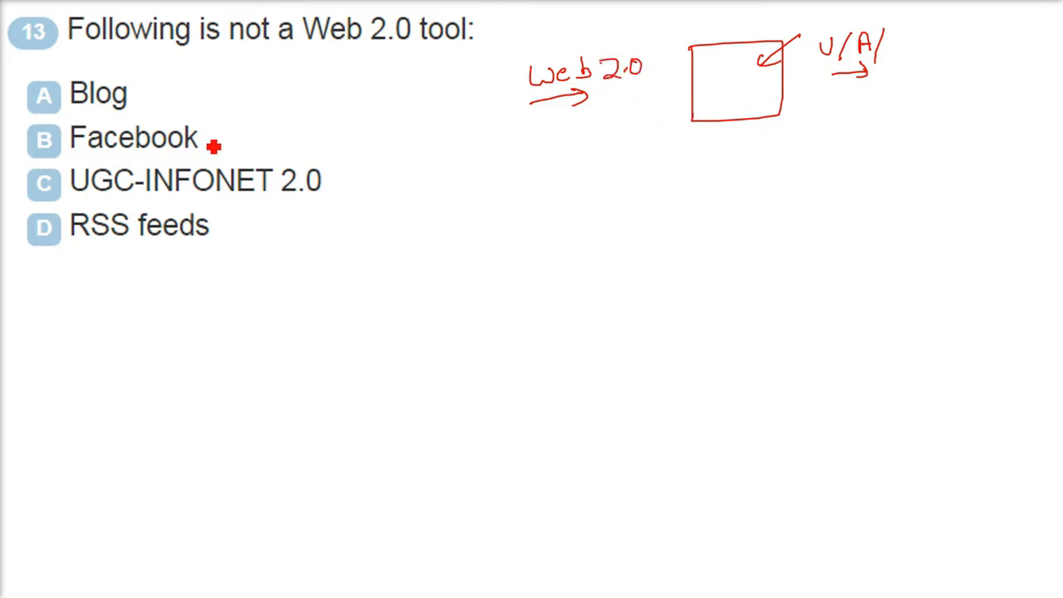
mouse_move(221, 224)
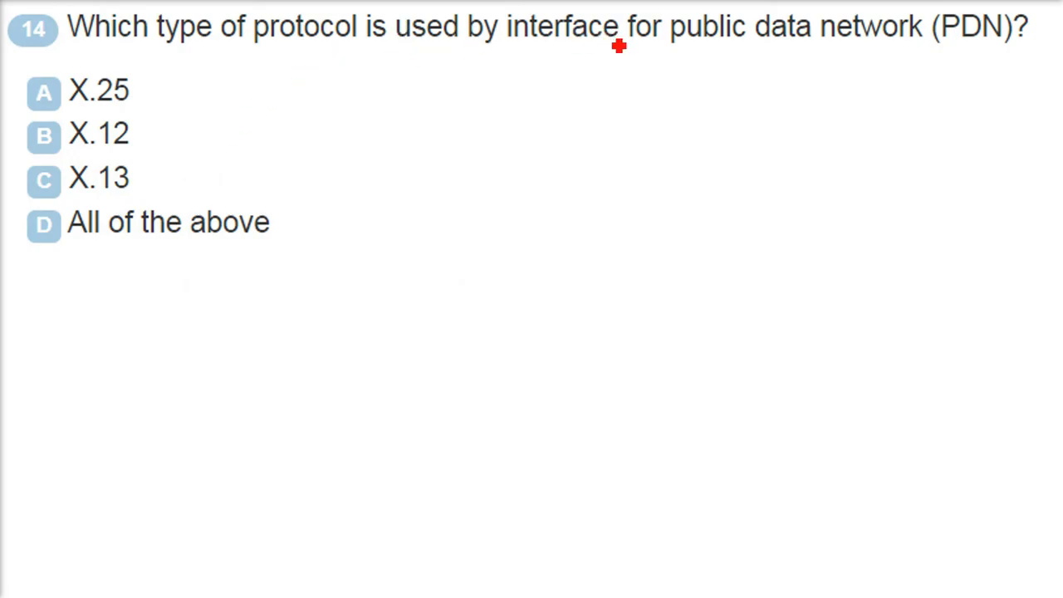
mouse_move(704, 47)
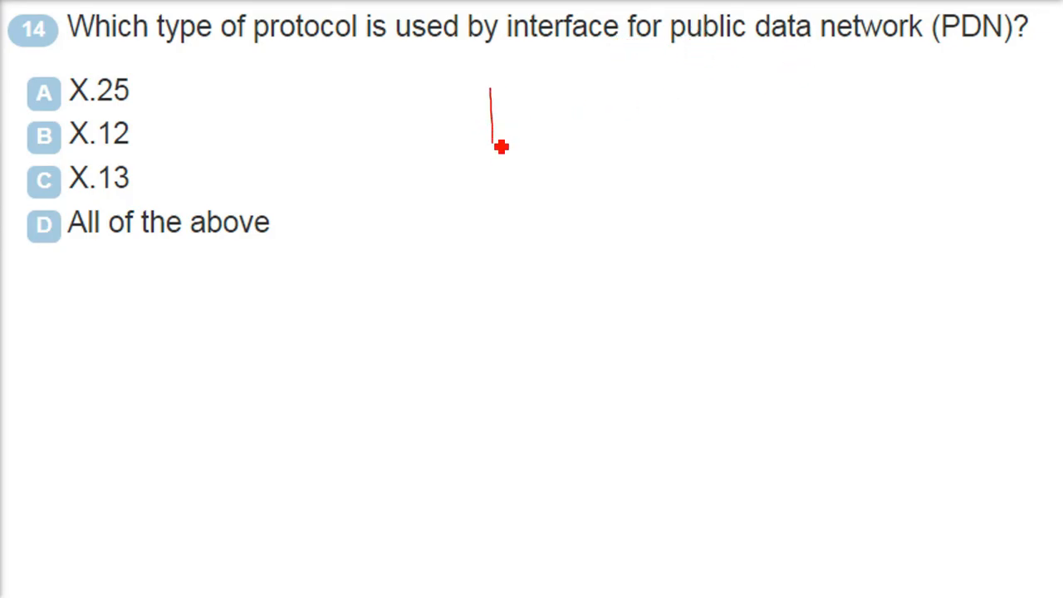
Step: Draw a box diagram with outgoing arrows next to question 14
drag(490, 91, 565, 146)
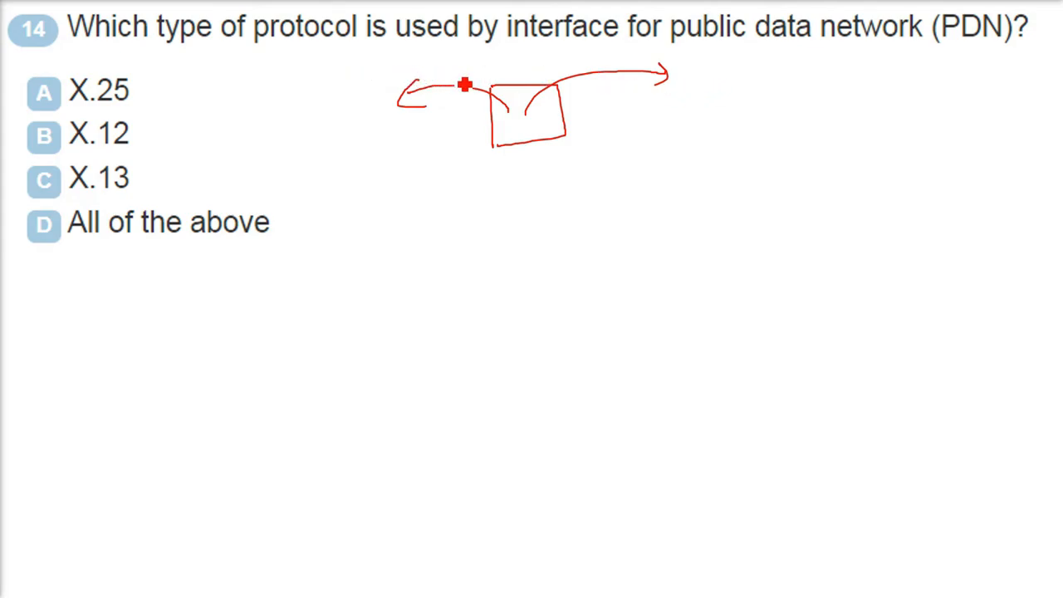
mouse_move(221, 113)
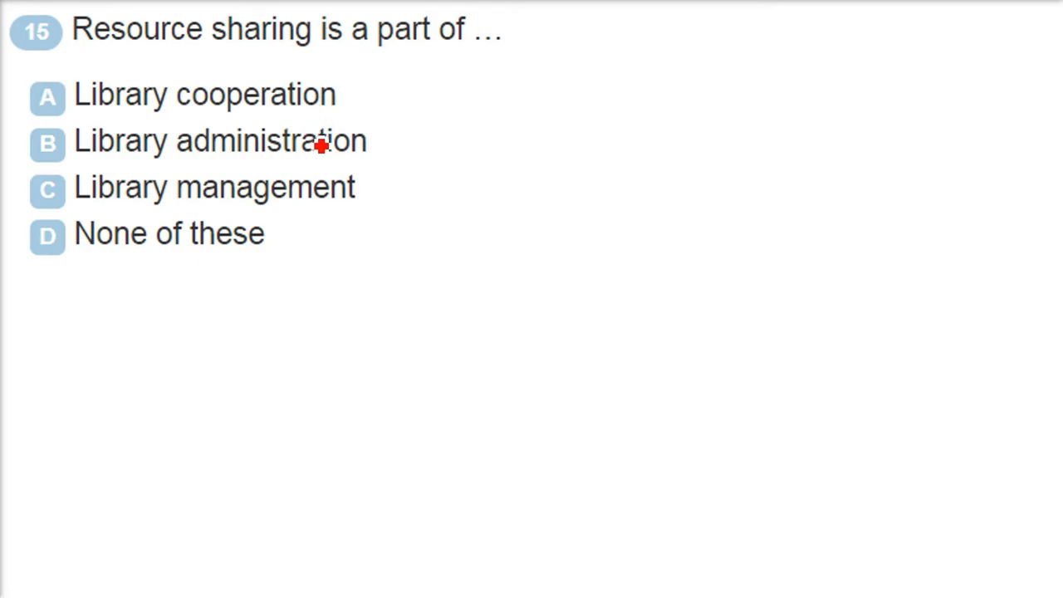
mouse_move(555, 113)
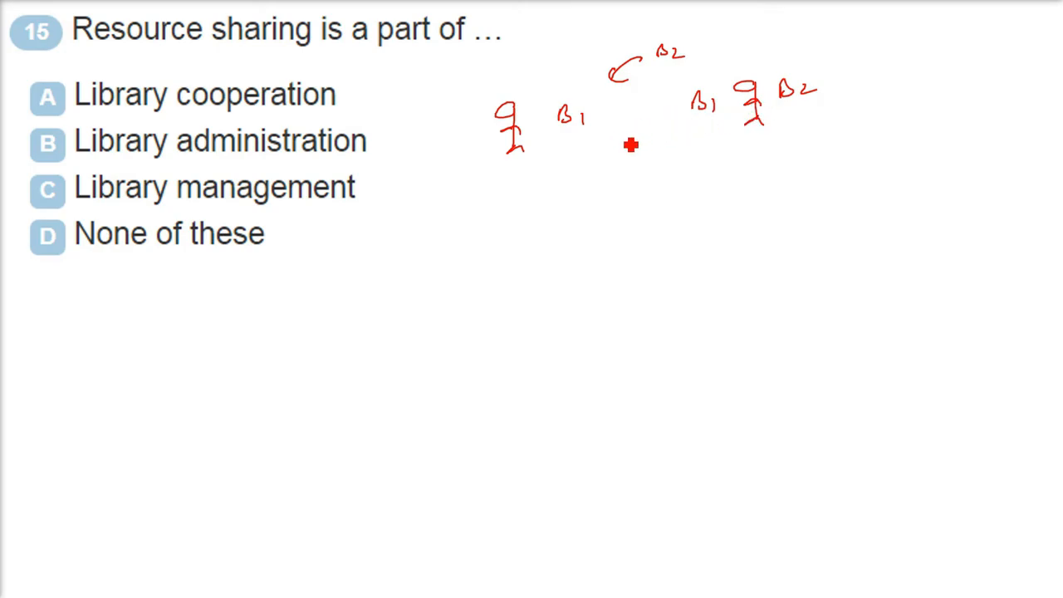
Step: Sketch two stick figures labelled B1 and B2 beside question 15 in red pen
drag(602, 139, 681, 139)
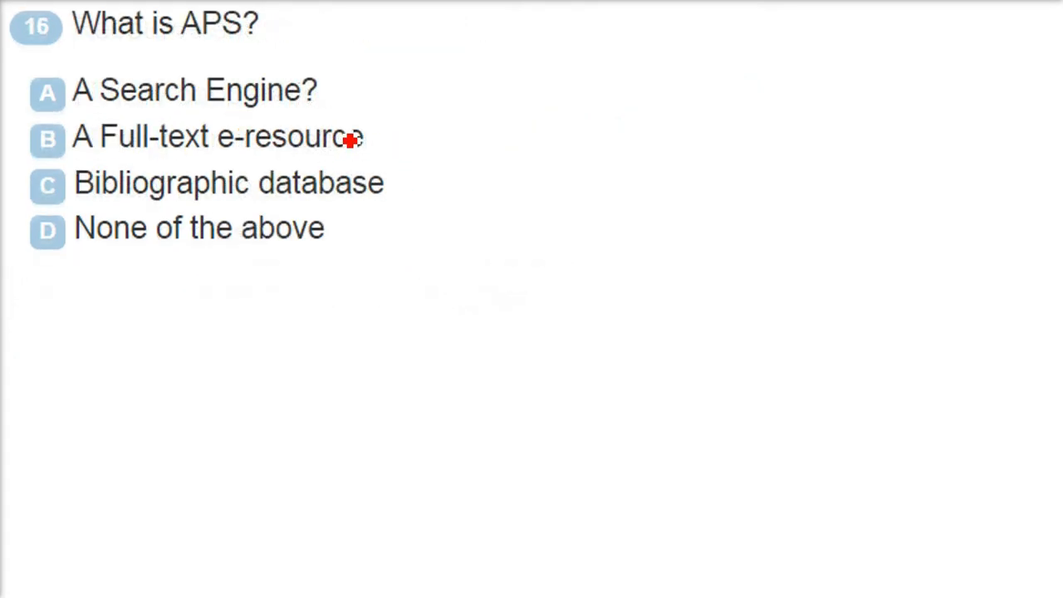
mouse_move(343, 150)
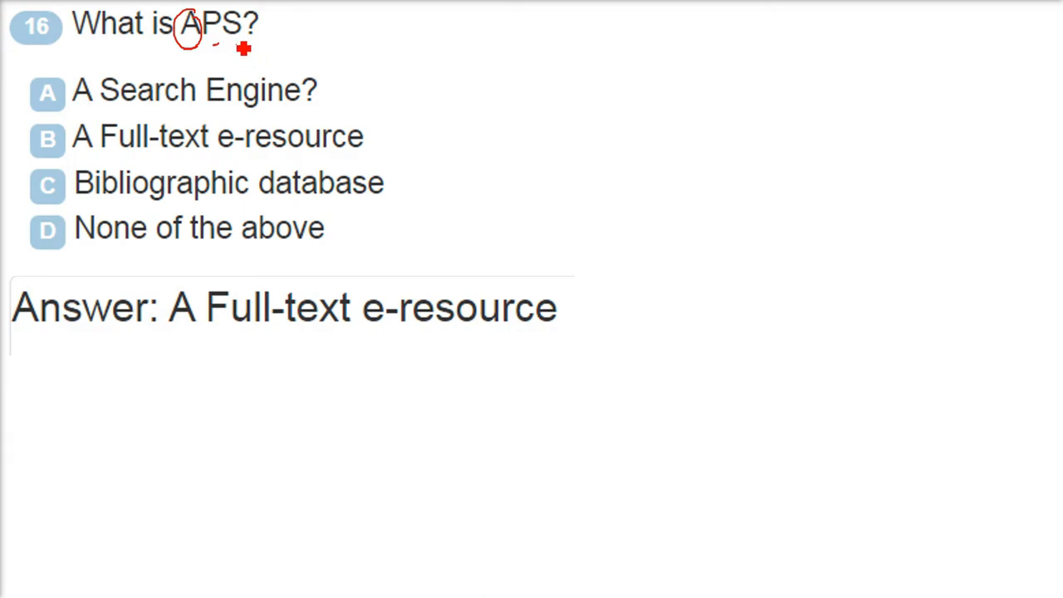
mouse_move(217, 40)
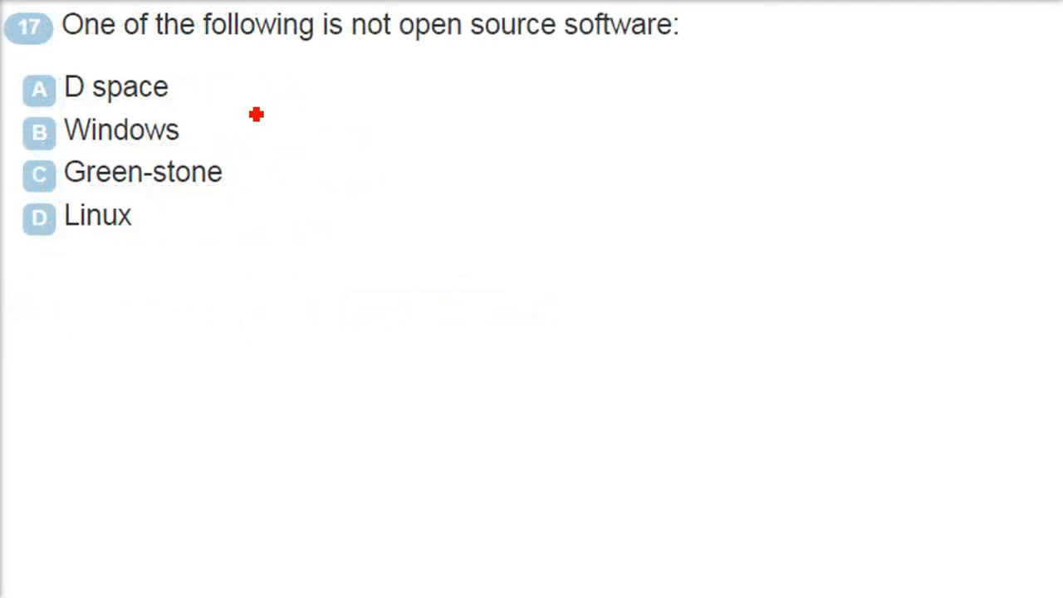
mouse_move(279, 93)
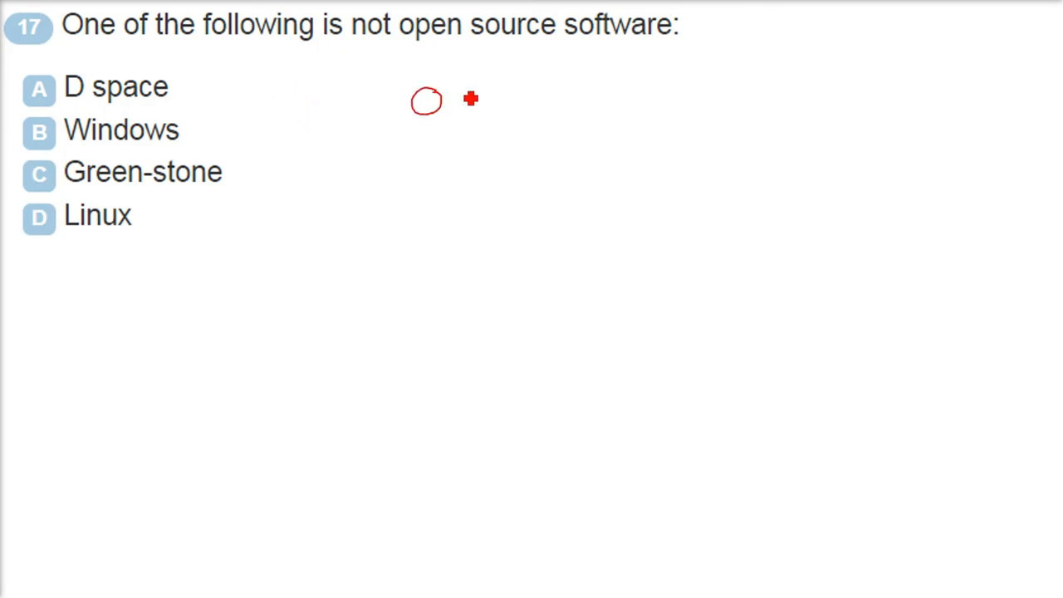
Step: Write OSS and S/W beside question 17 with arrows showing code going public
drag(452, 95, 502, 103)
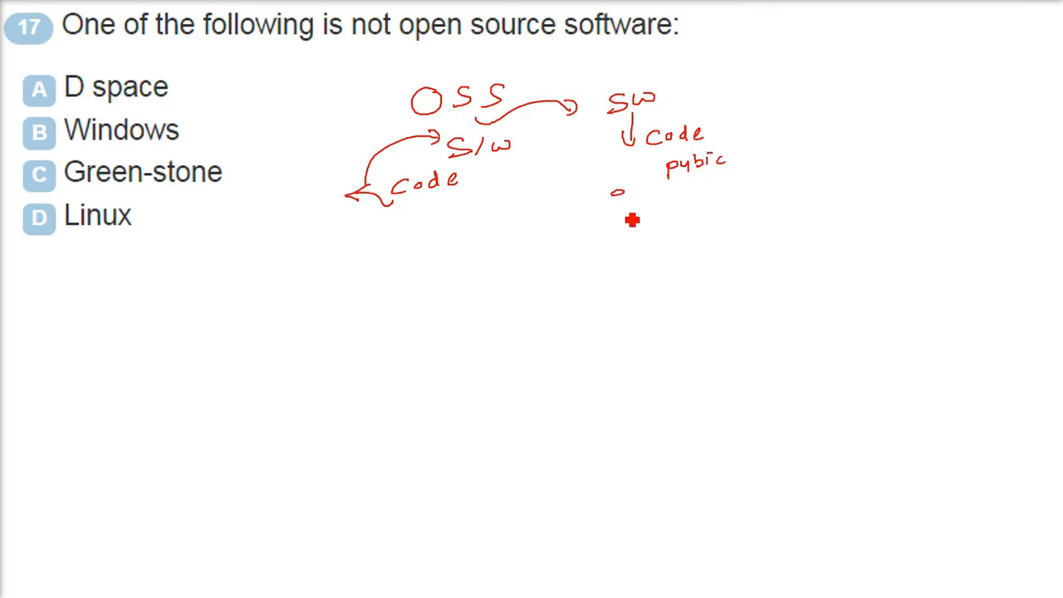
drag(632, 219, 507, 231)
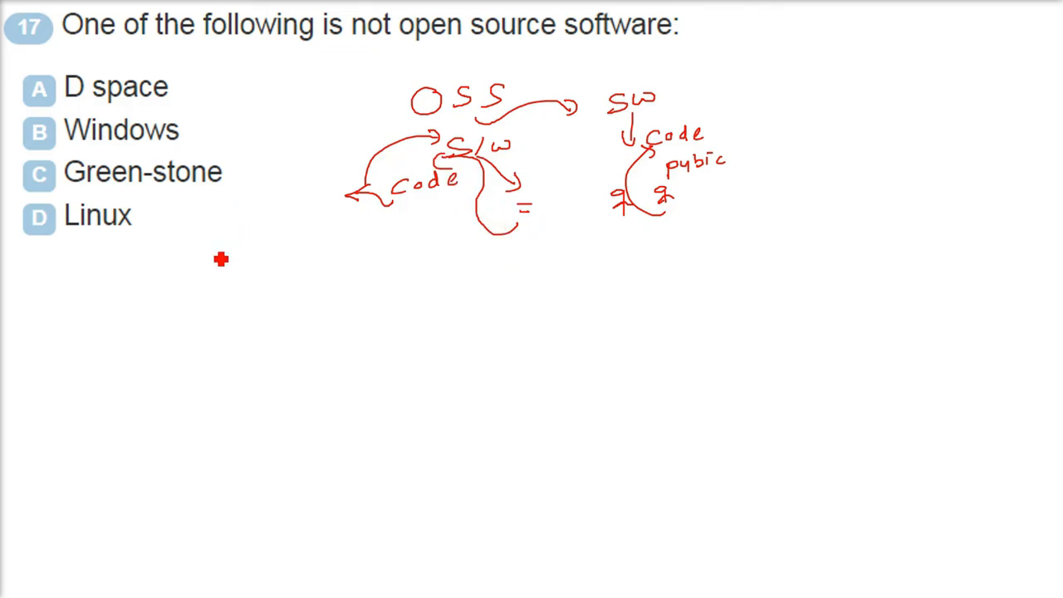
mouse_move(236, 247)
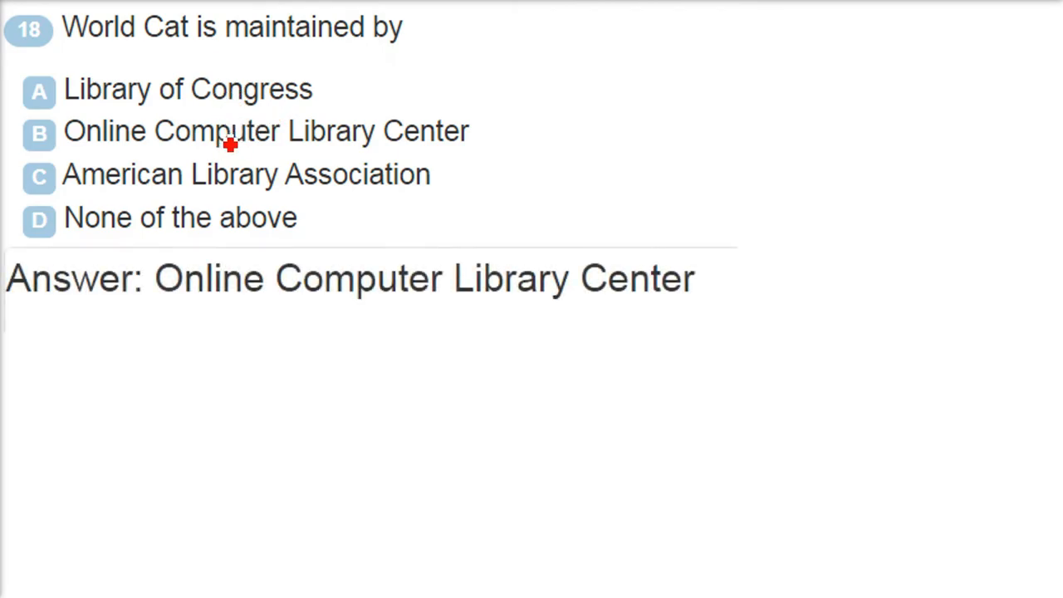
mouse_move(46, 163)
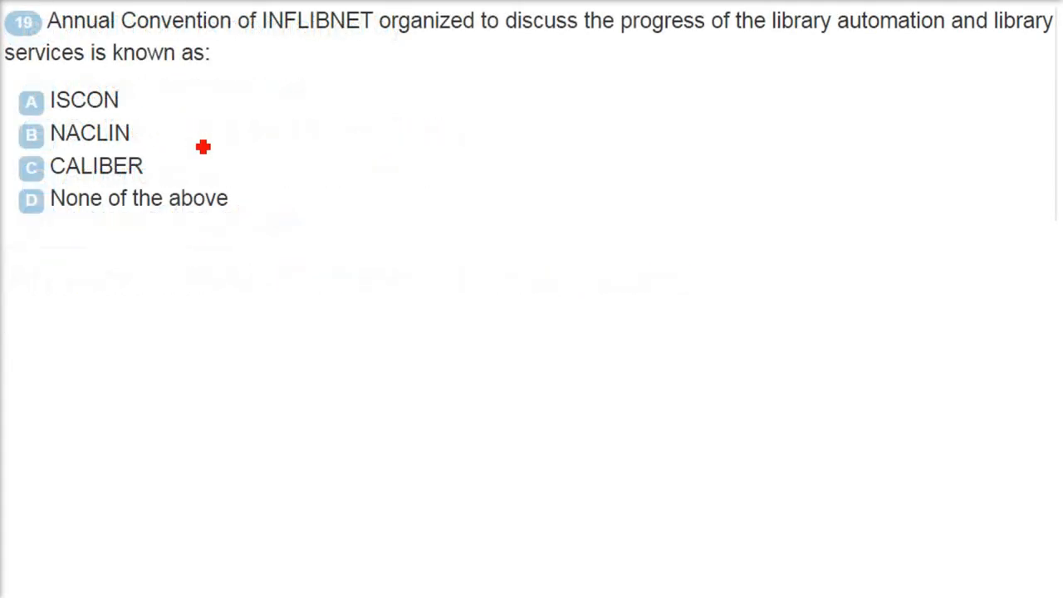
mouse_move(315, 45)
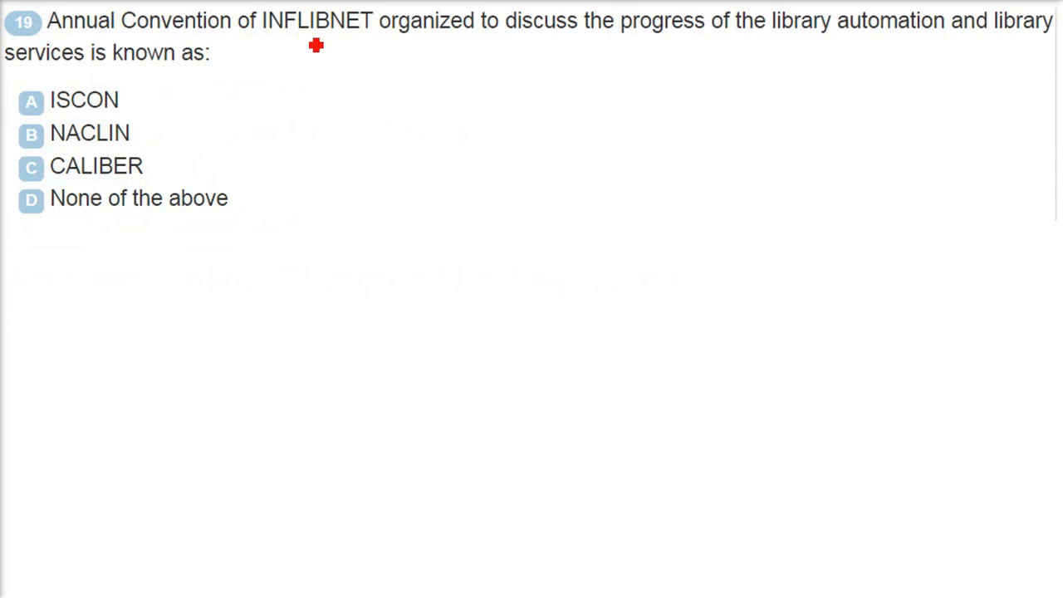
mouse_move(409, 33)
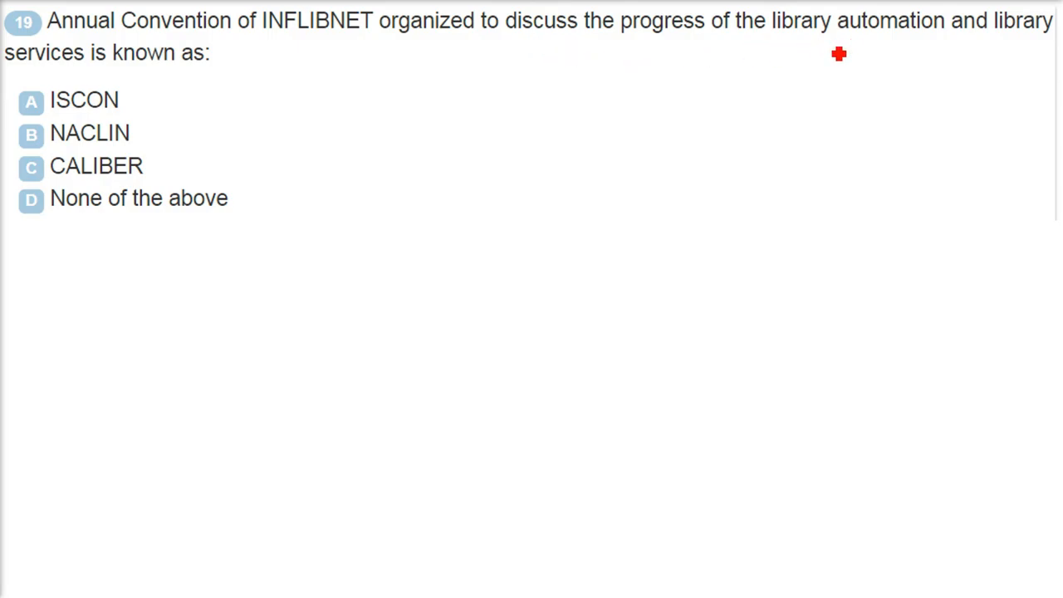
mouse_move(576, 52)
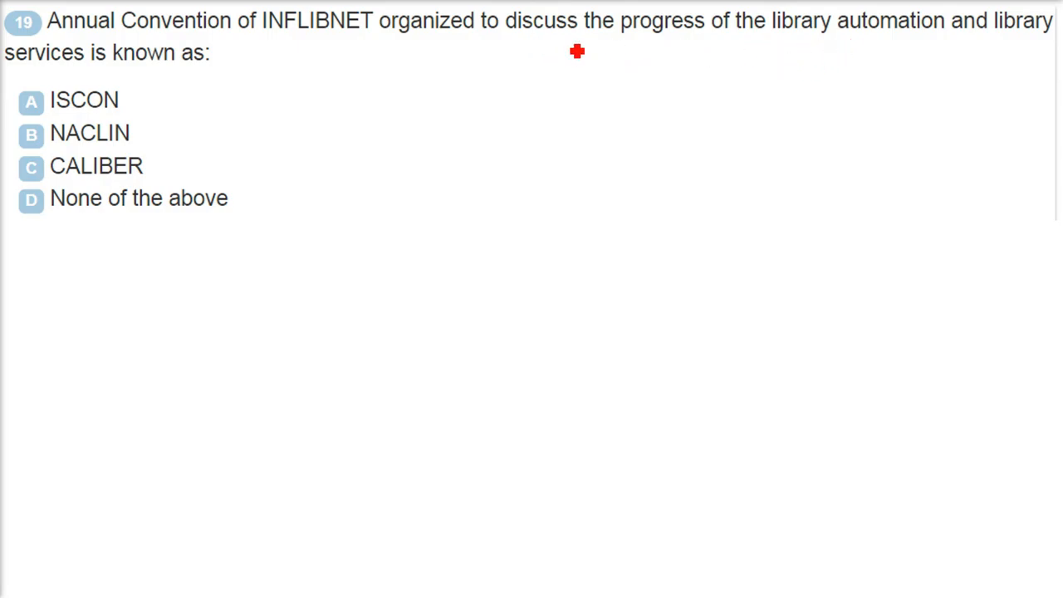
mouse_move(363, 78)
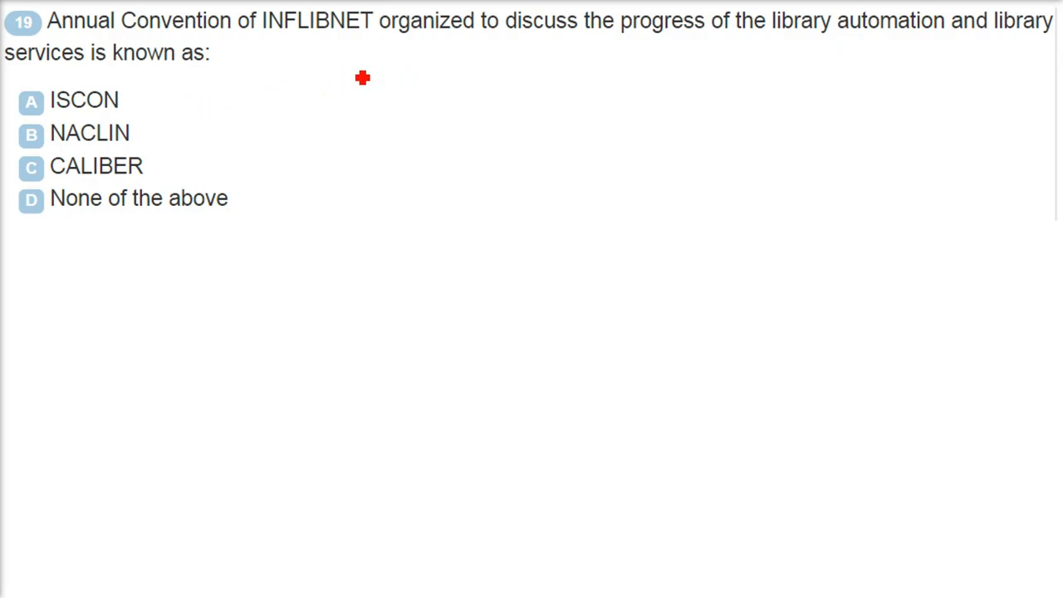
mouse_move(294, 48)
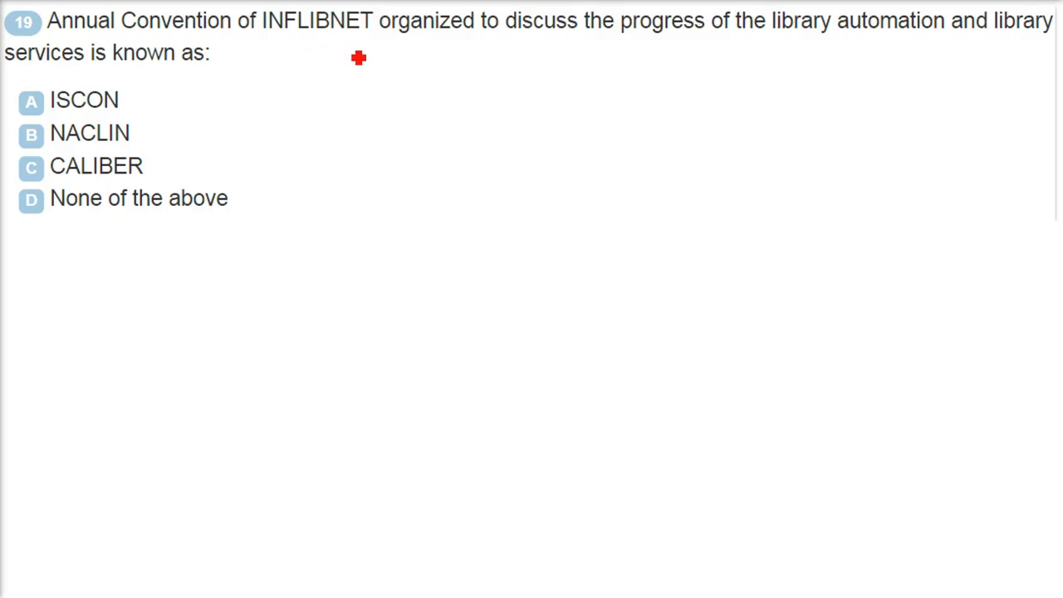
mouse_move(802, 52)
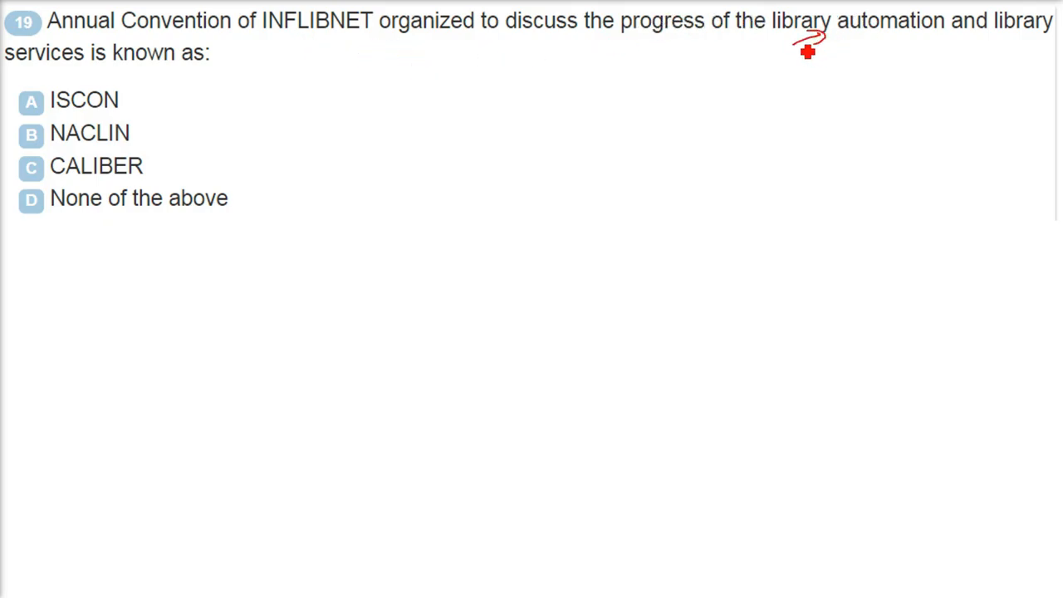
mouse_move(315, 133)
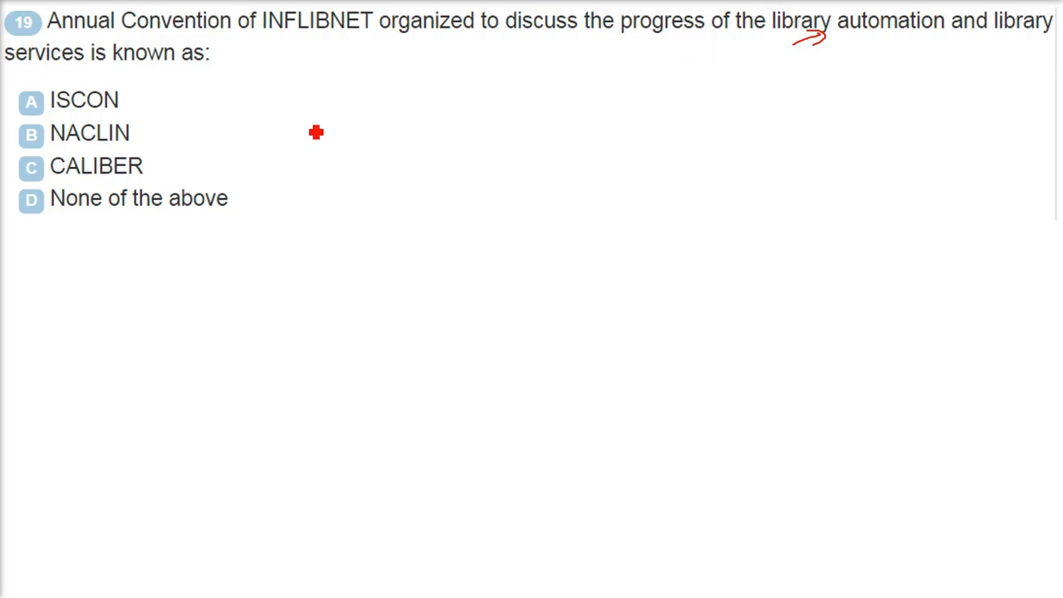
mouse_move(199, 189)
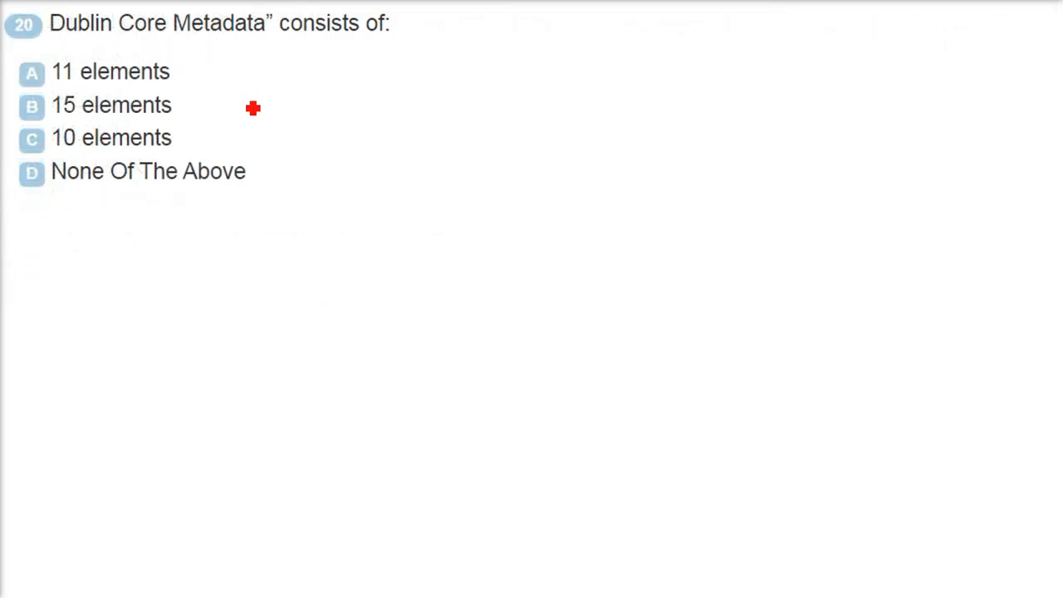
mouse_move(251, 104)
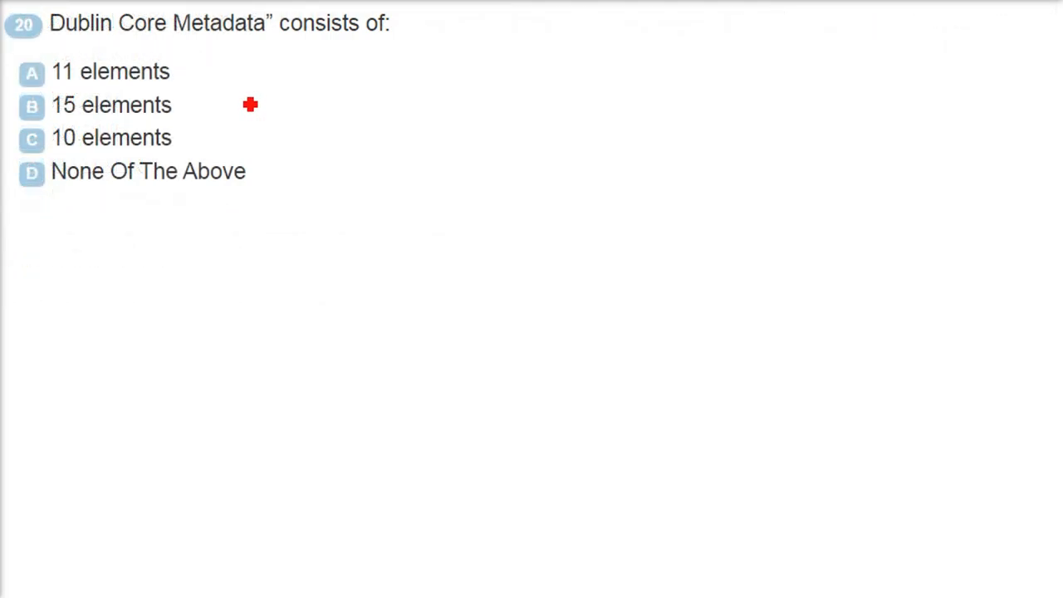
mouse_move(230, 140)
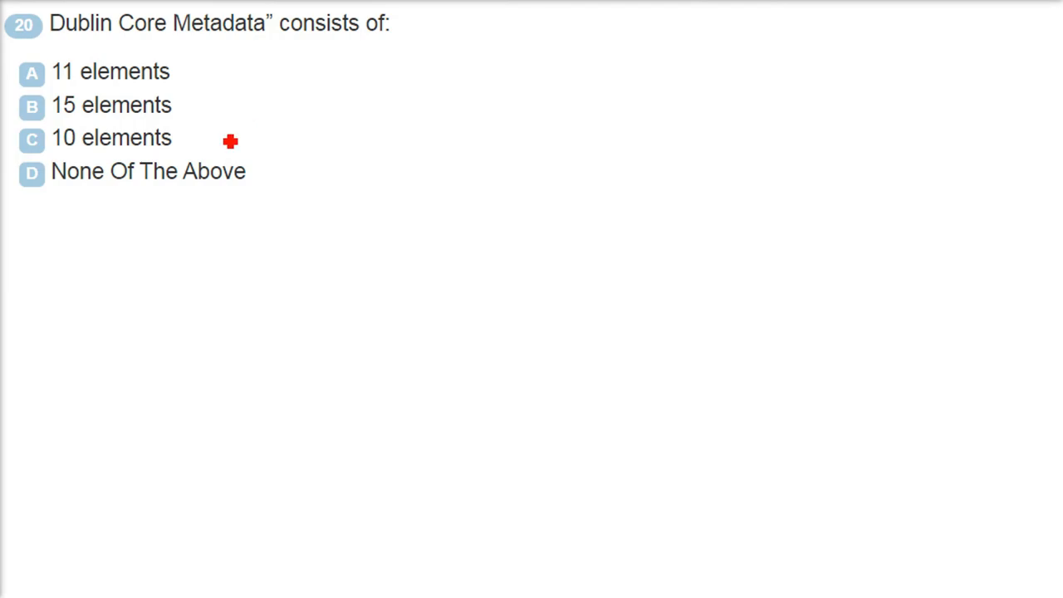